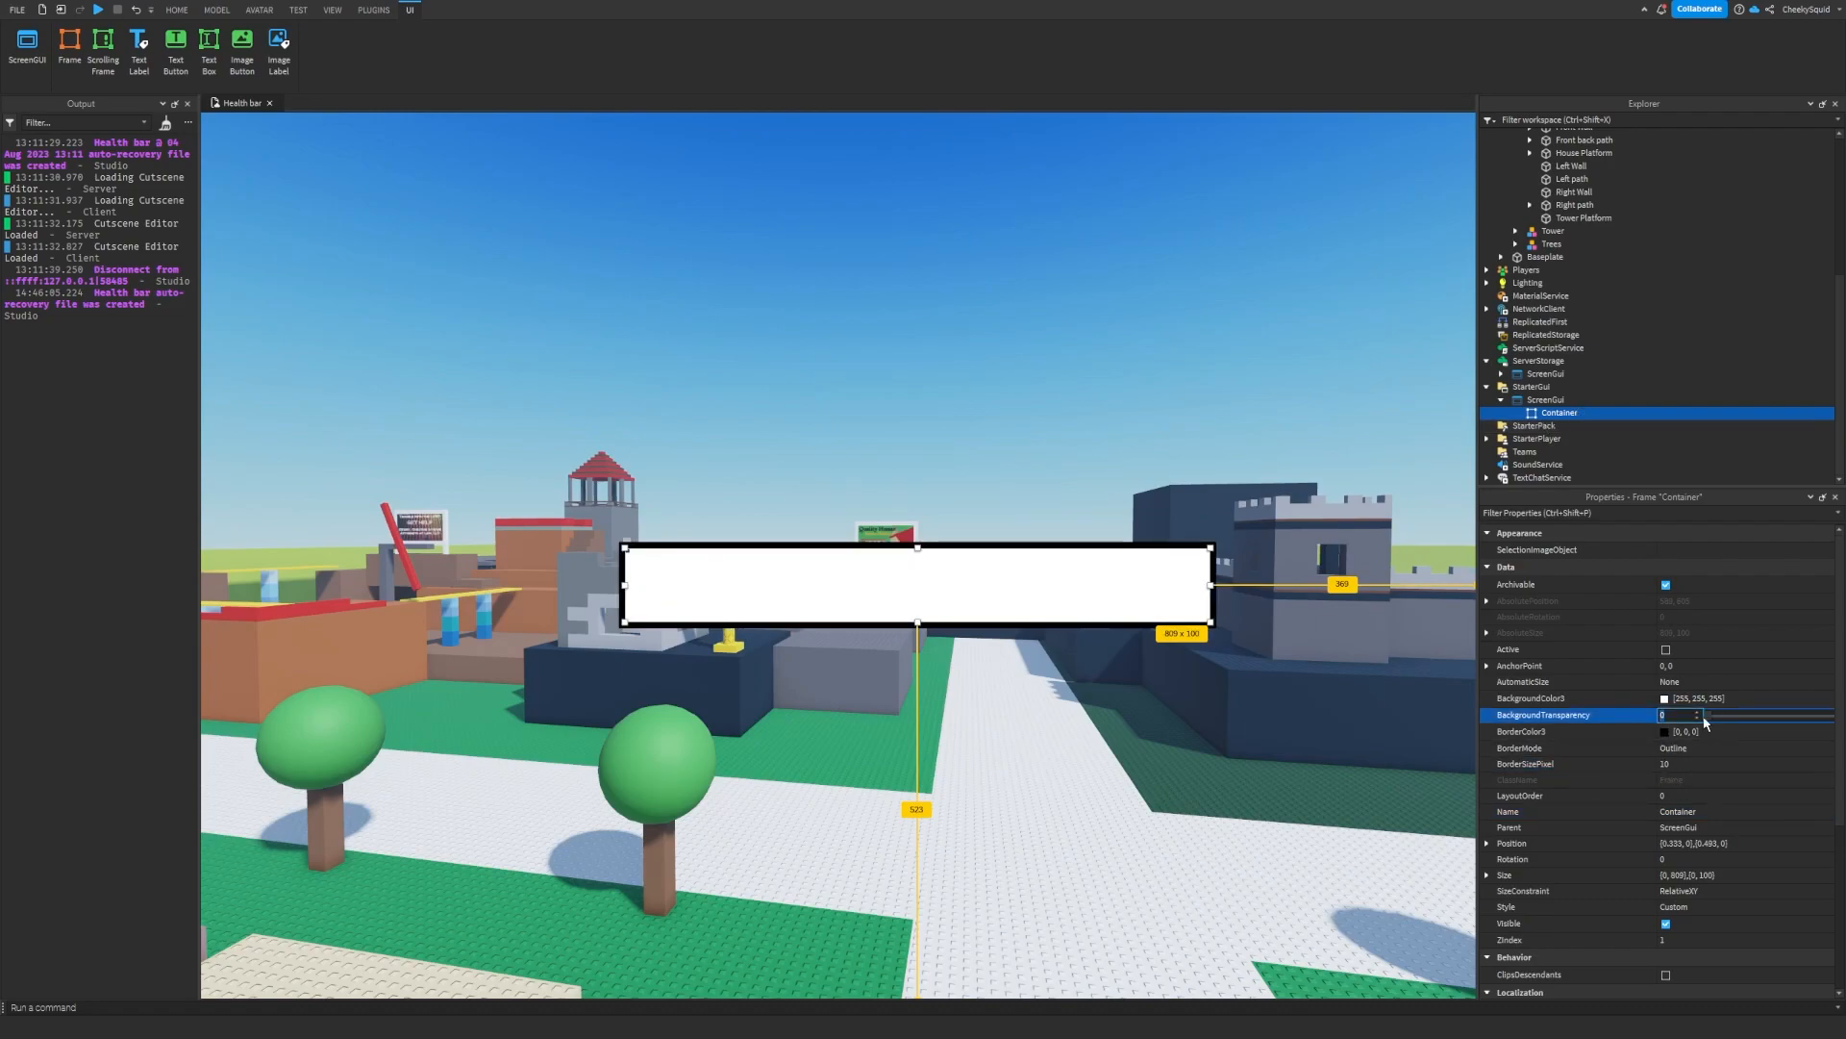
- Set Container BackgroundTransparency to 0.55 and add a Bar frame sized {1,0},{1,0}
type("0.55")
type("Frame")
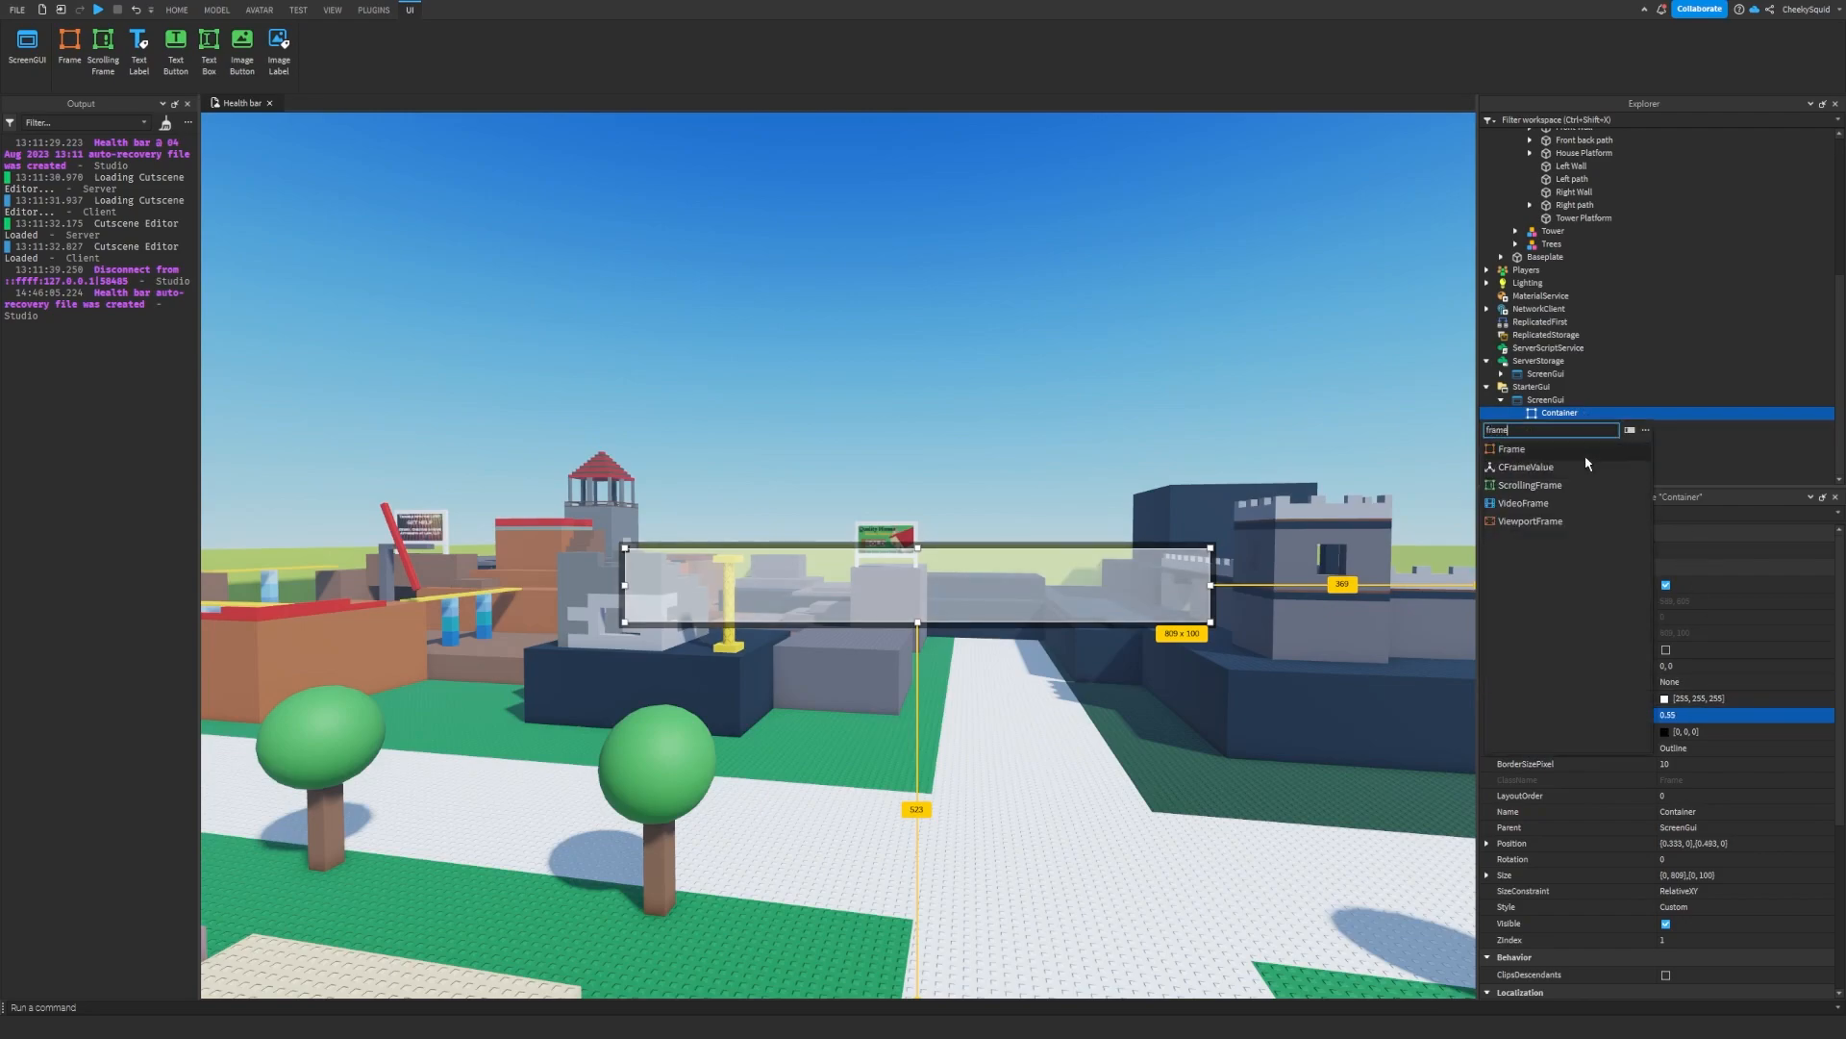
left_click(1511, 448)
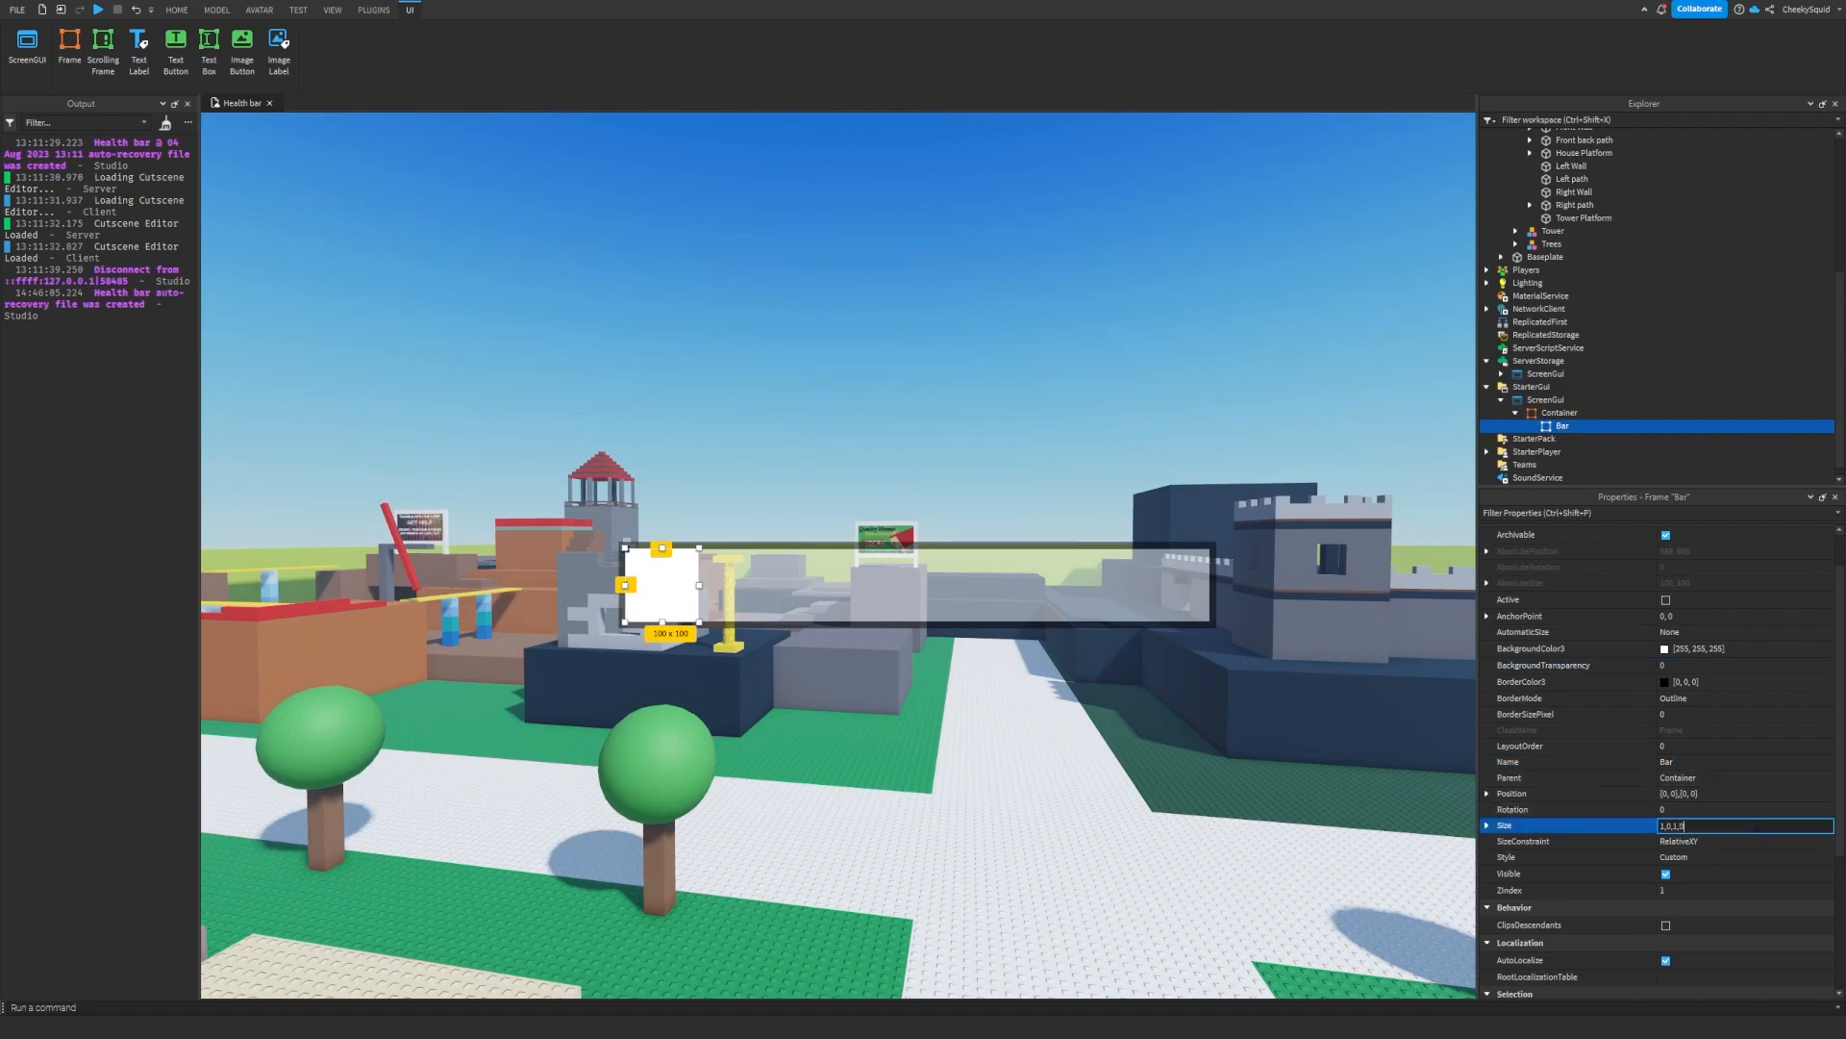
type("{1, 0},{1, 0}")
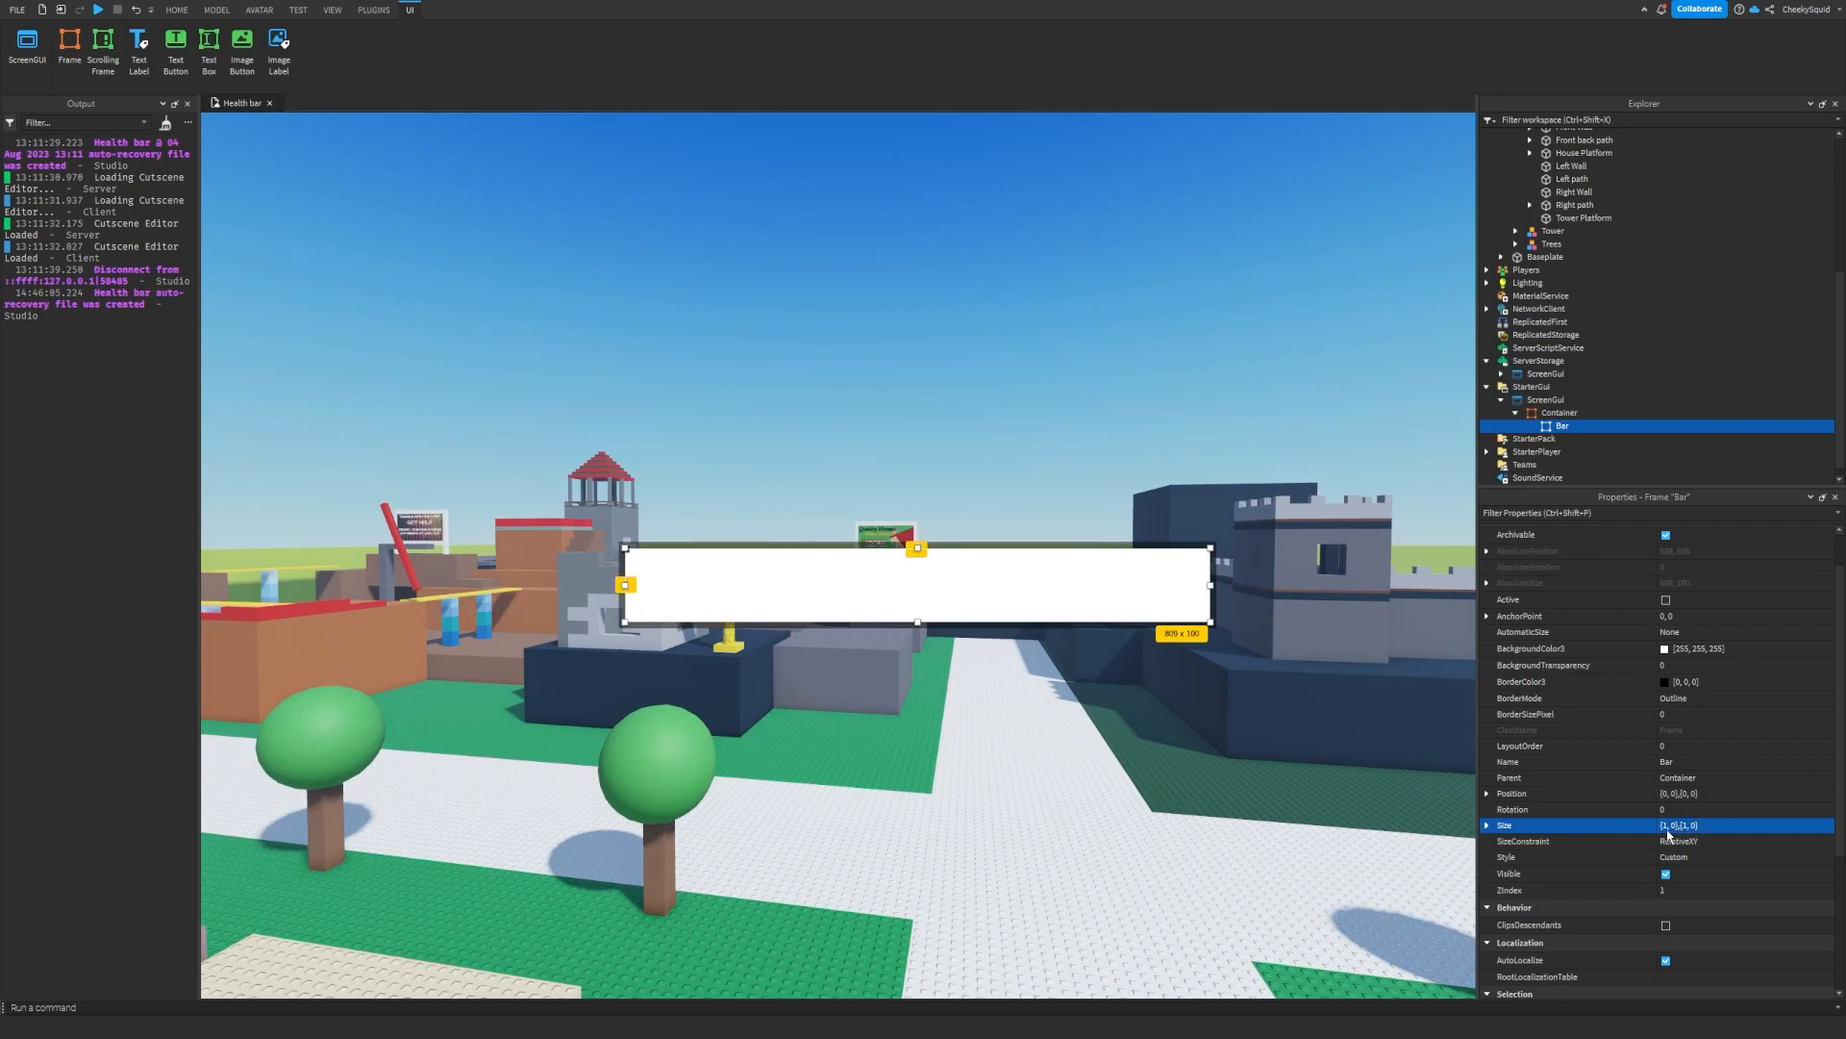
mouse_move(1654, 835)
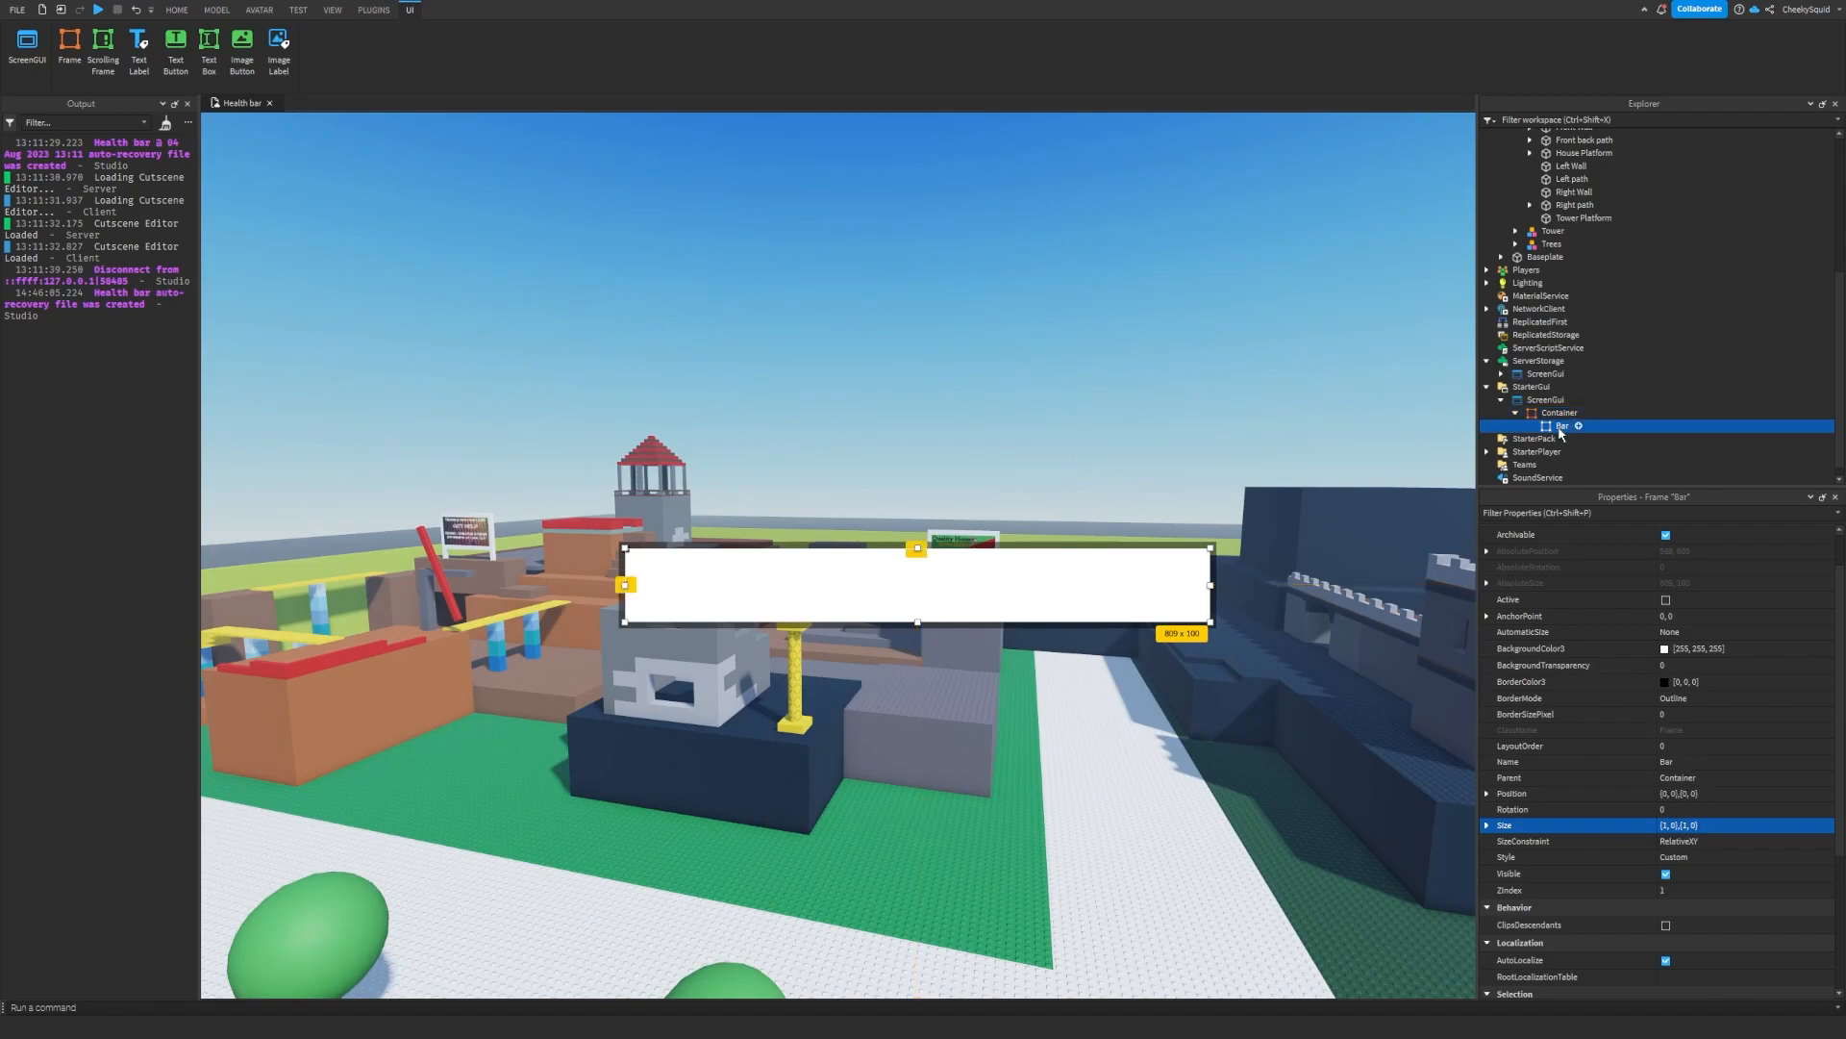
- Give the Bar frame a bright green BackgroundColor3
left_click(1661, 648)
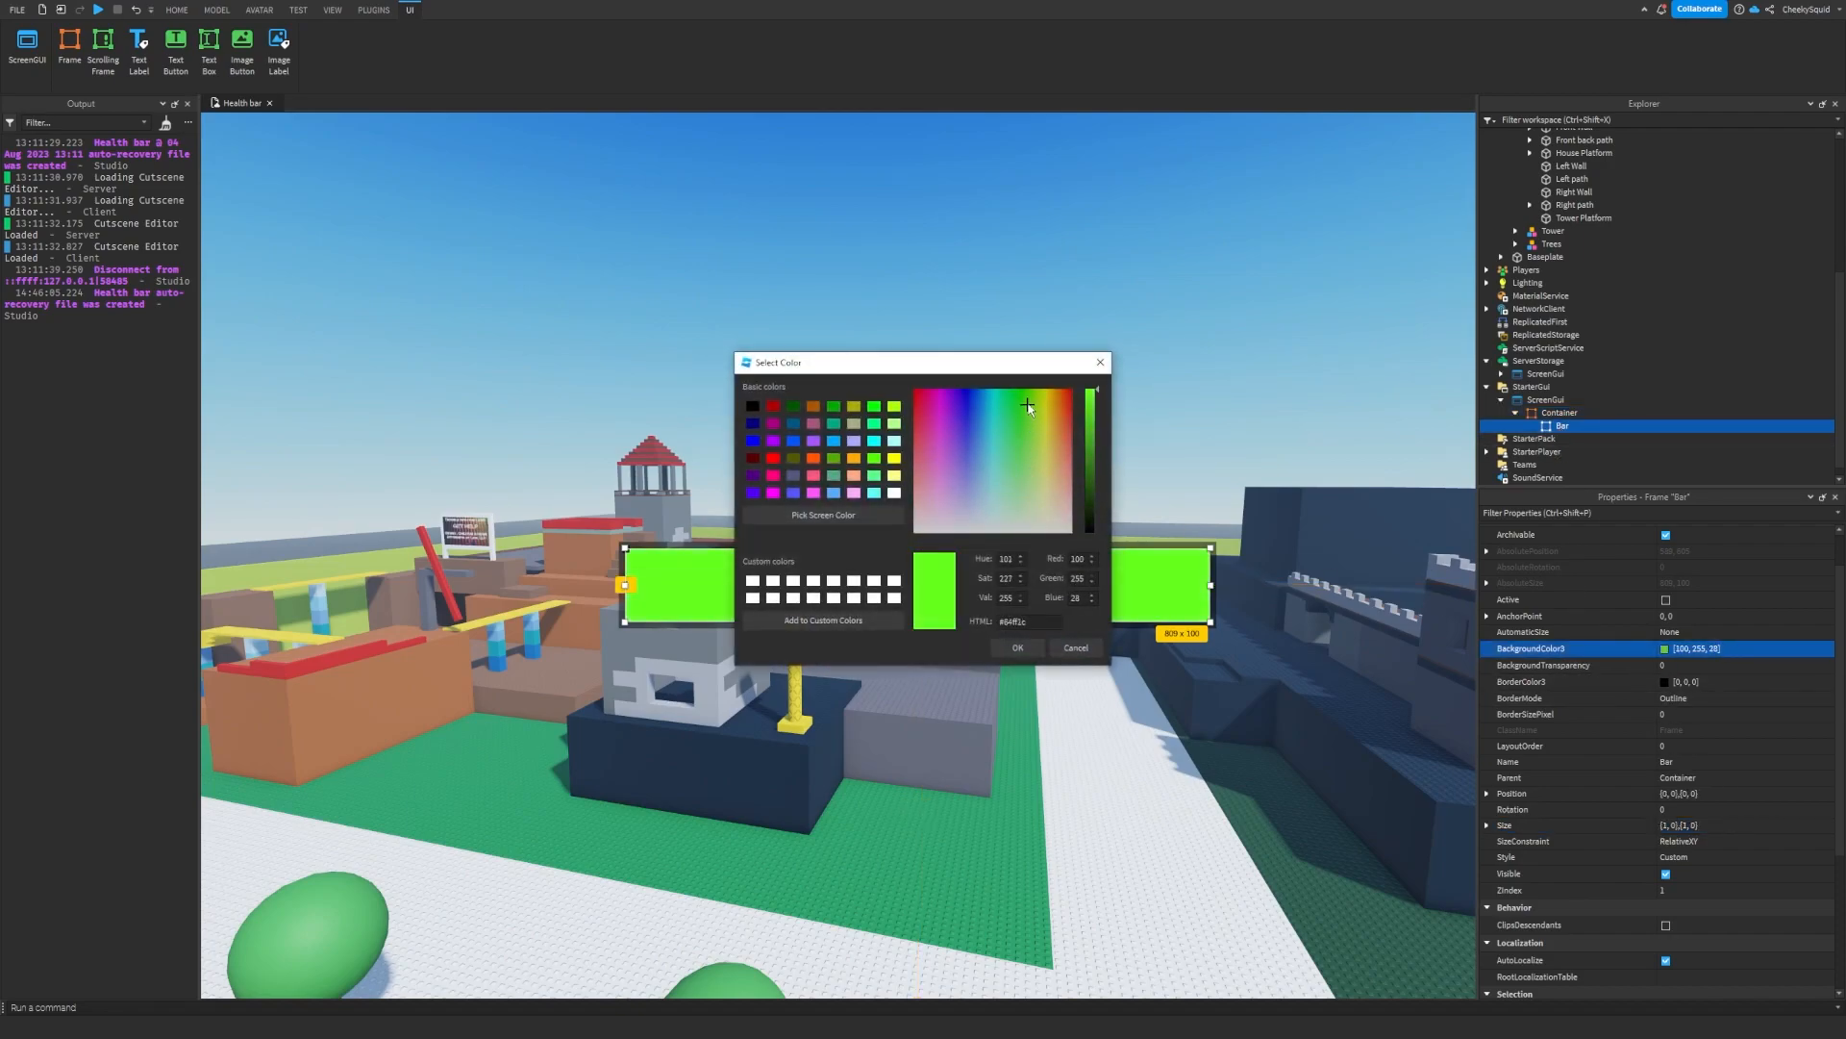
left_click(1025, 390)
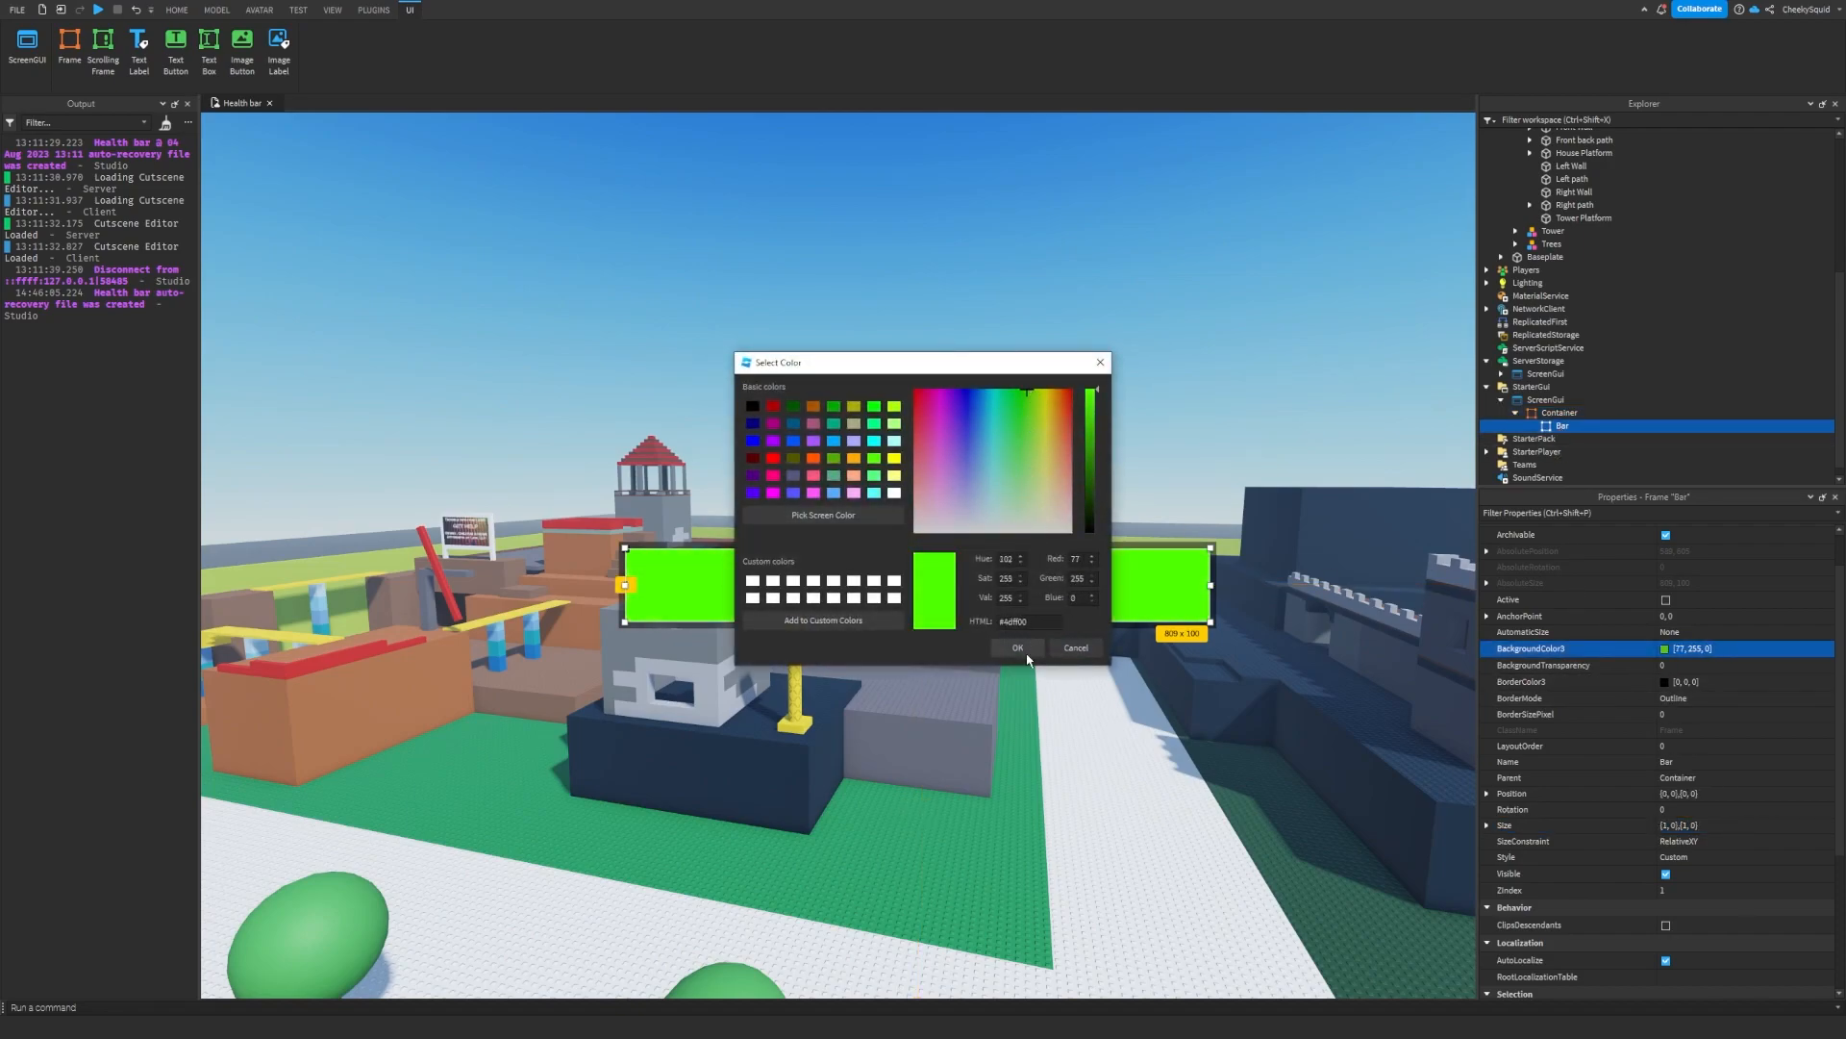
left_click(1017, 648)
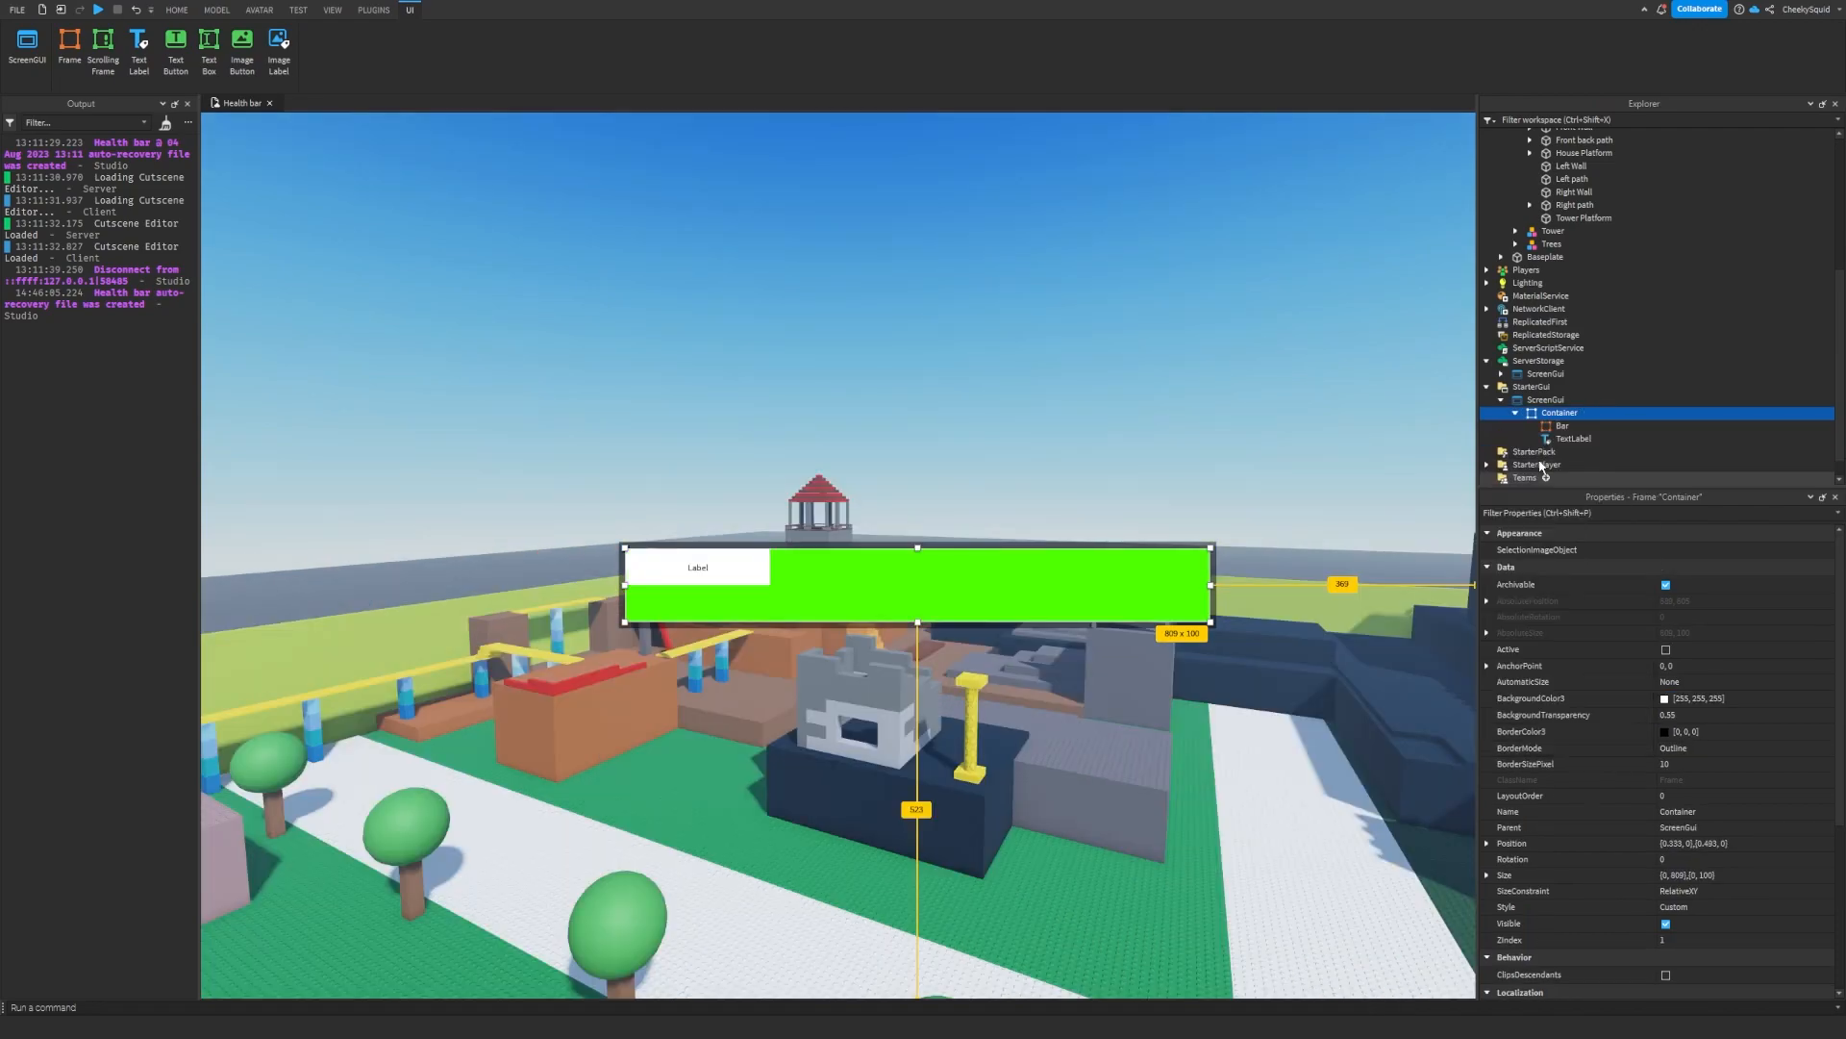
- Make the text label's background transparent and its text colour white
left_click(1575, 439)
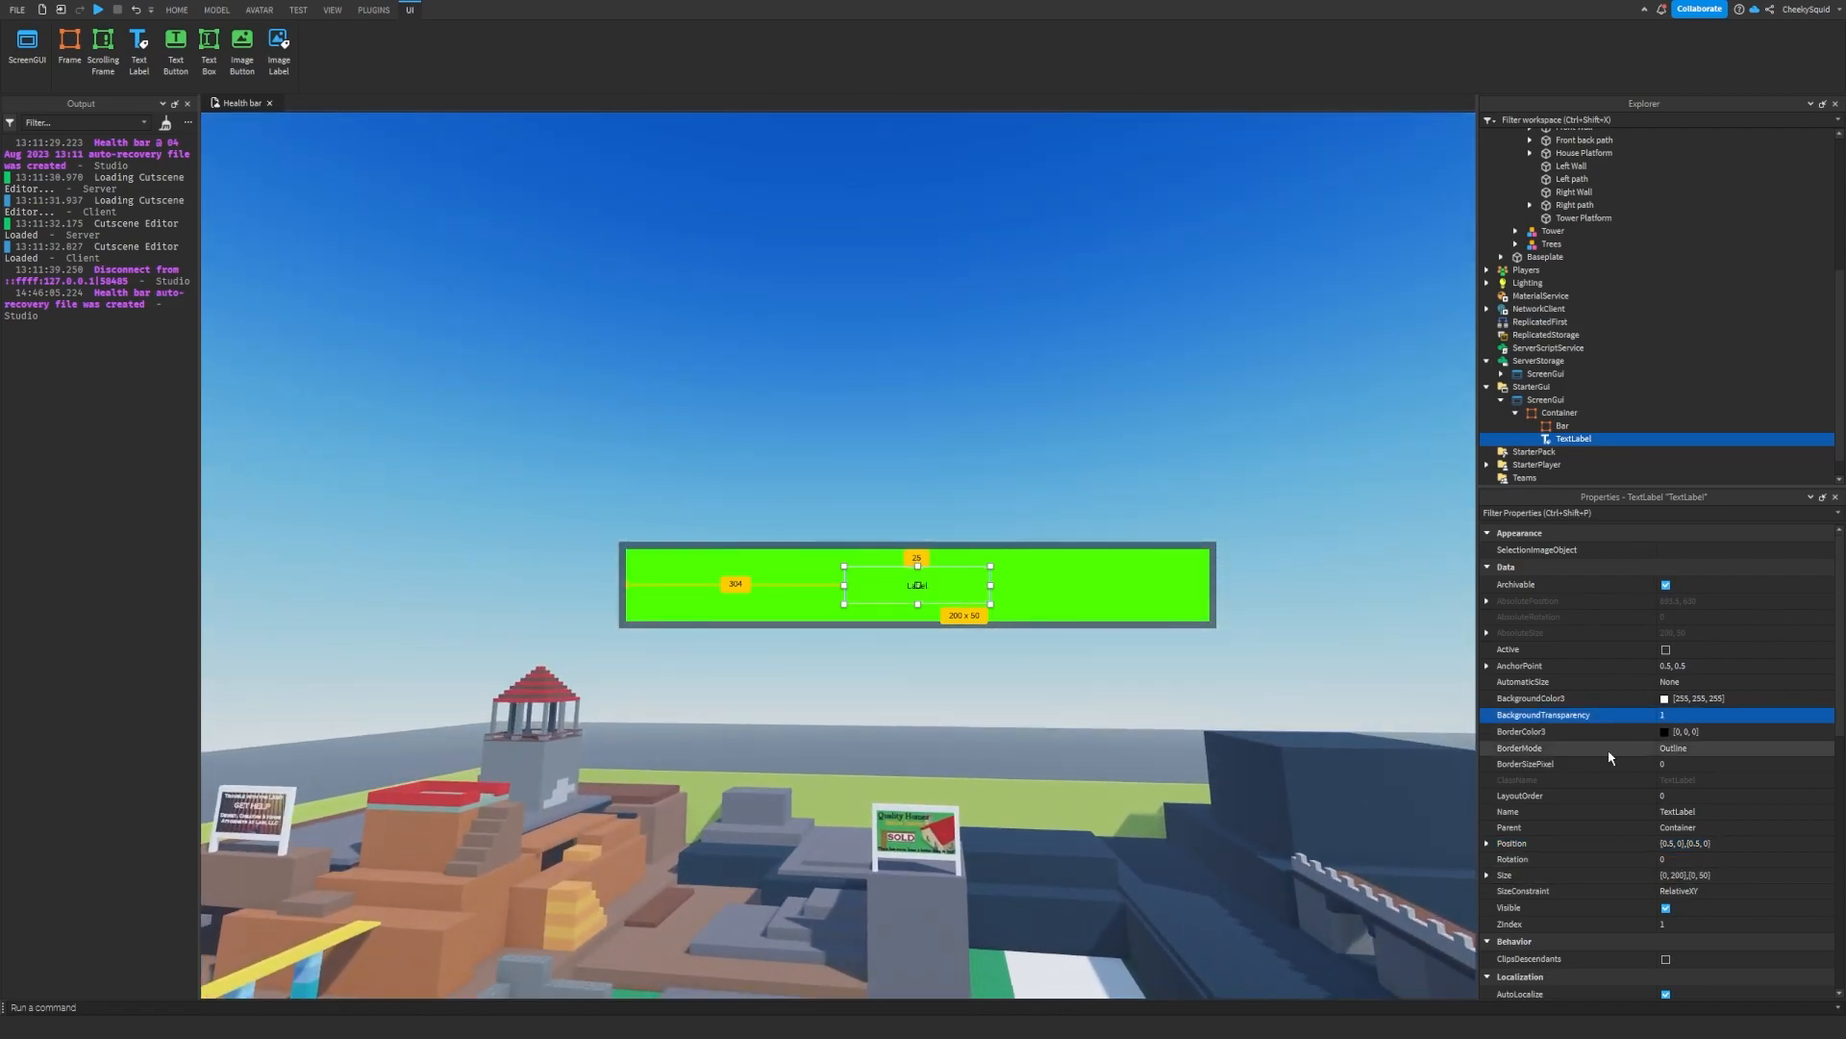
left_click(1731, 704)
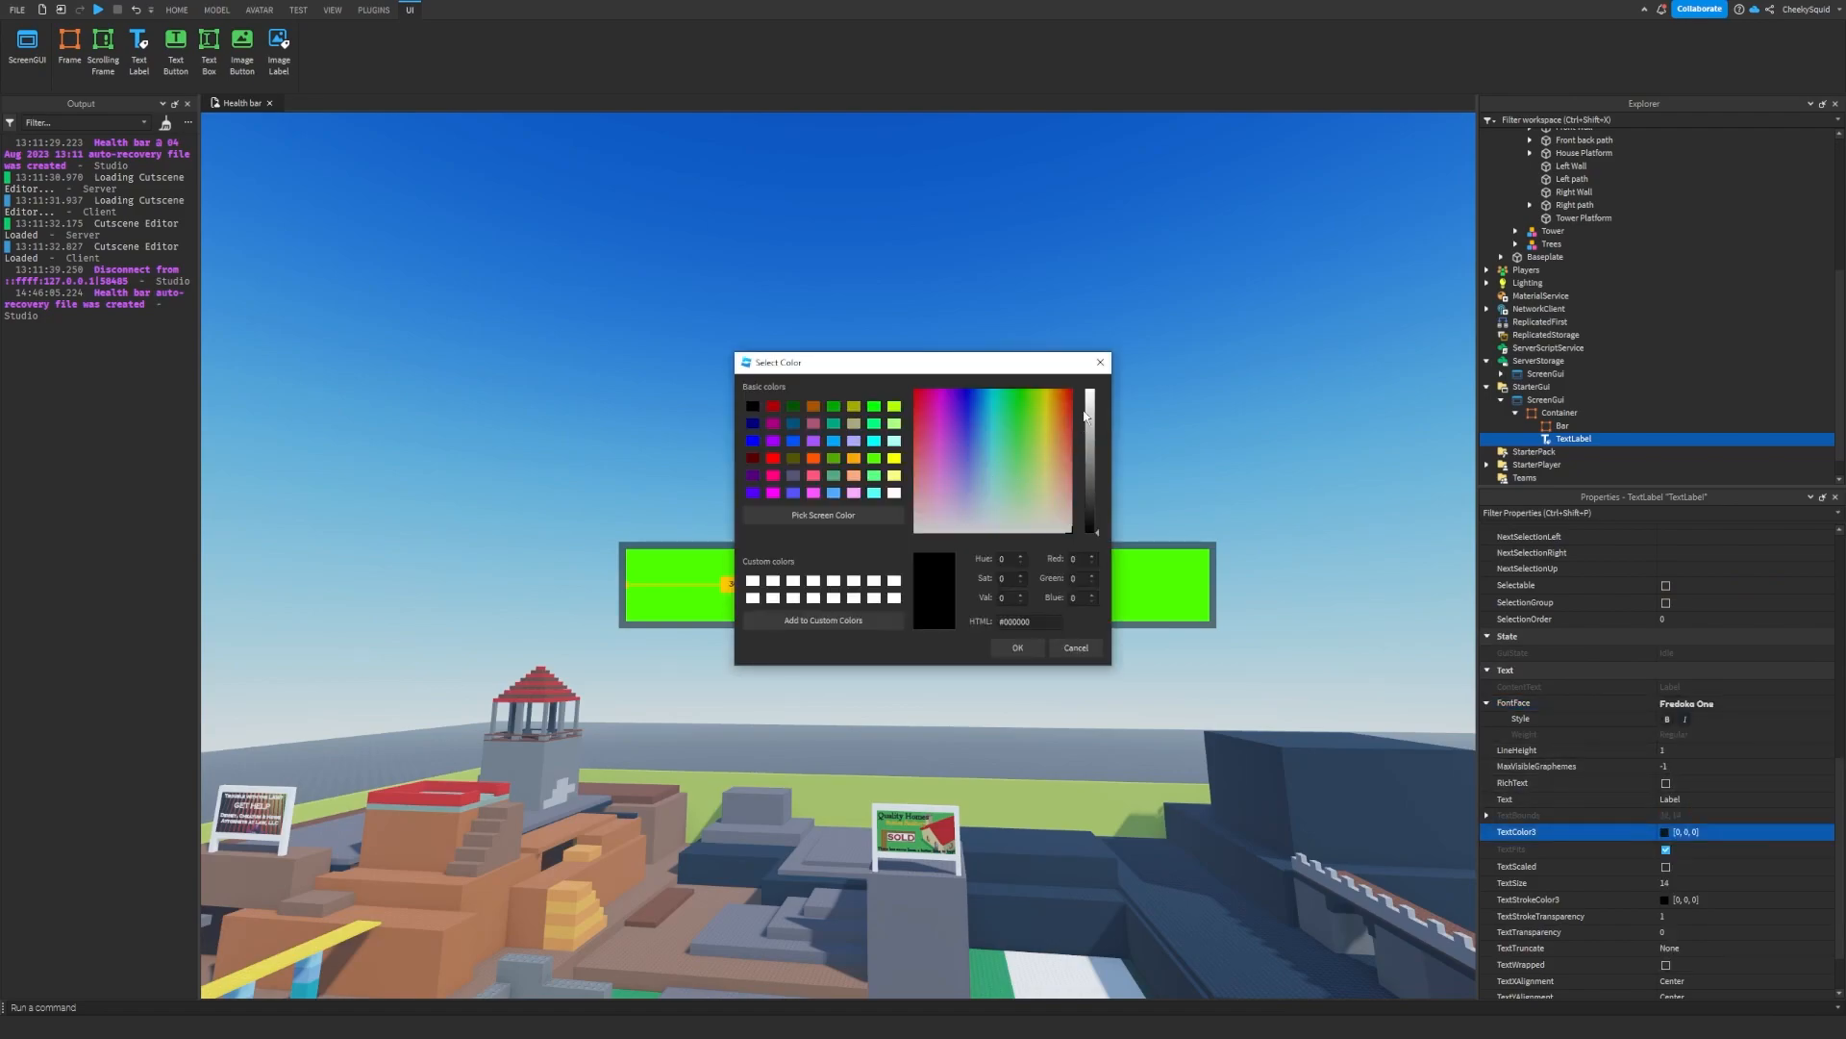
left_click(1015, 648)
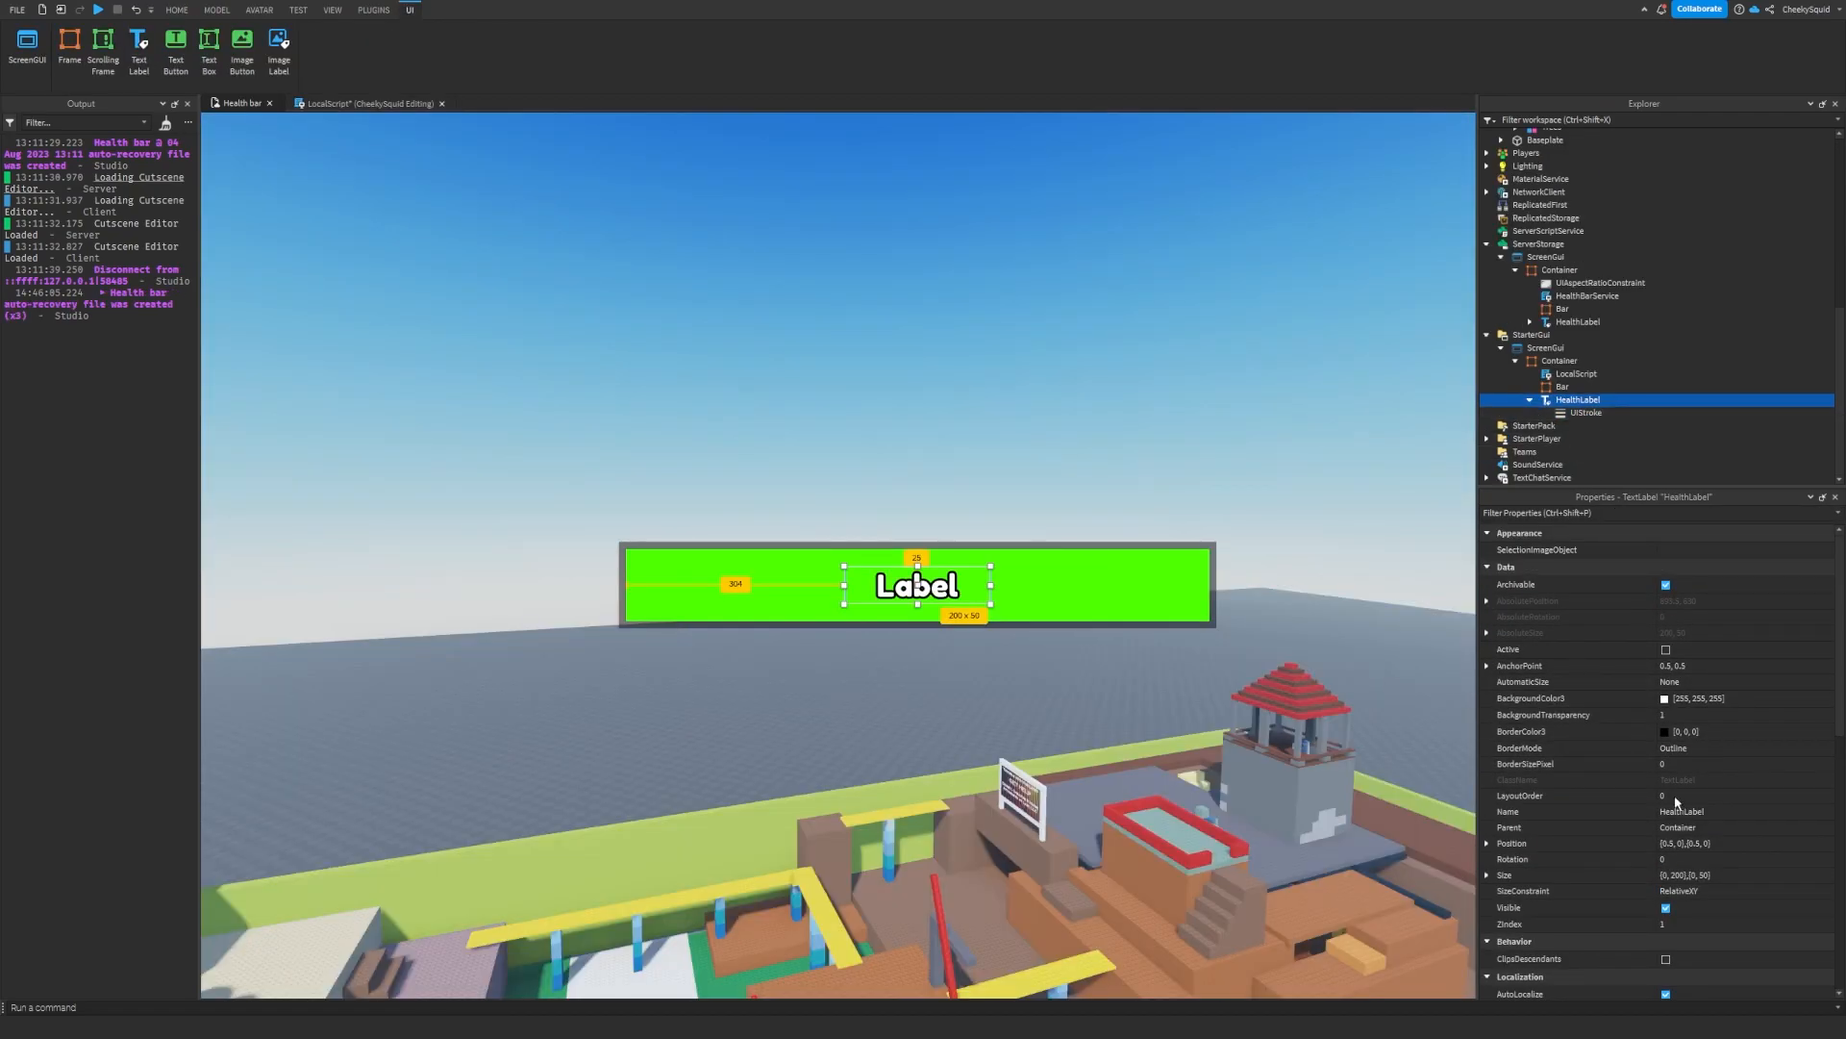
- Apply the Fredoka One font, name it HealthLabel and add a UIStroke outline
scroll("down", 3)
type("100/100")
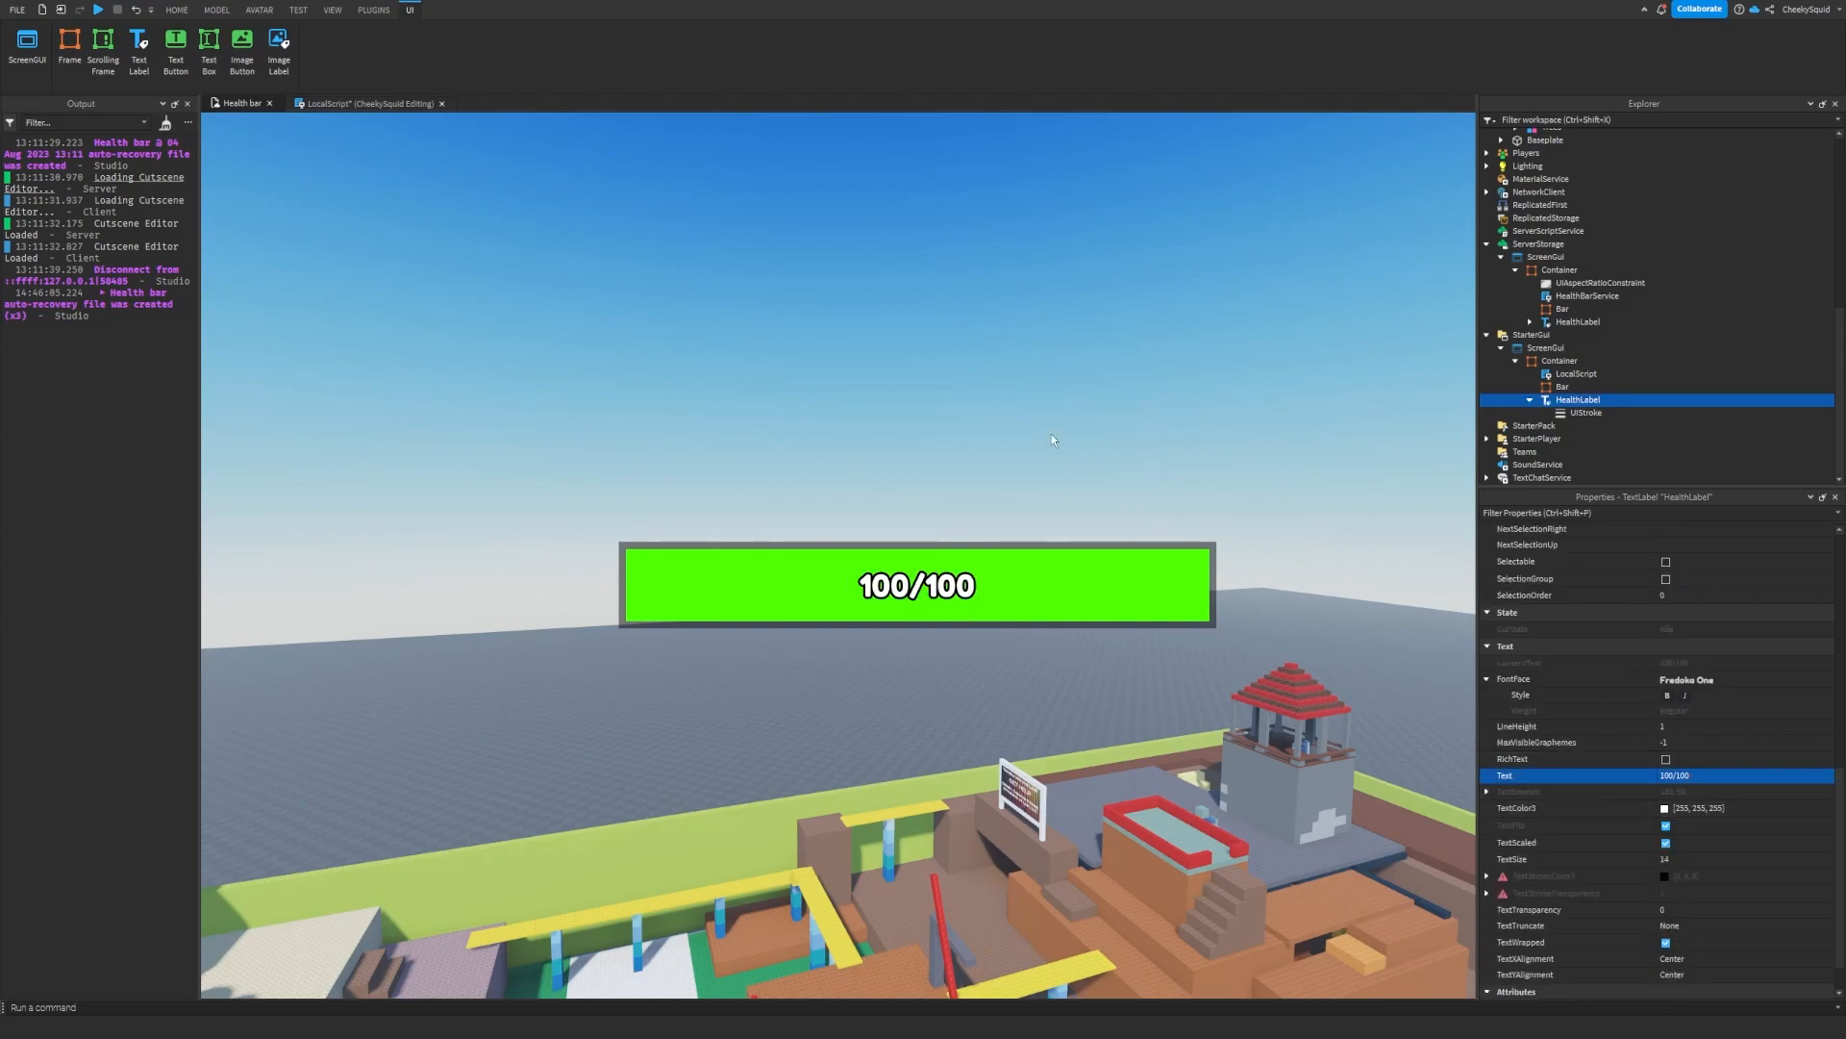
left_click(1560, 377)
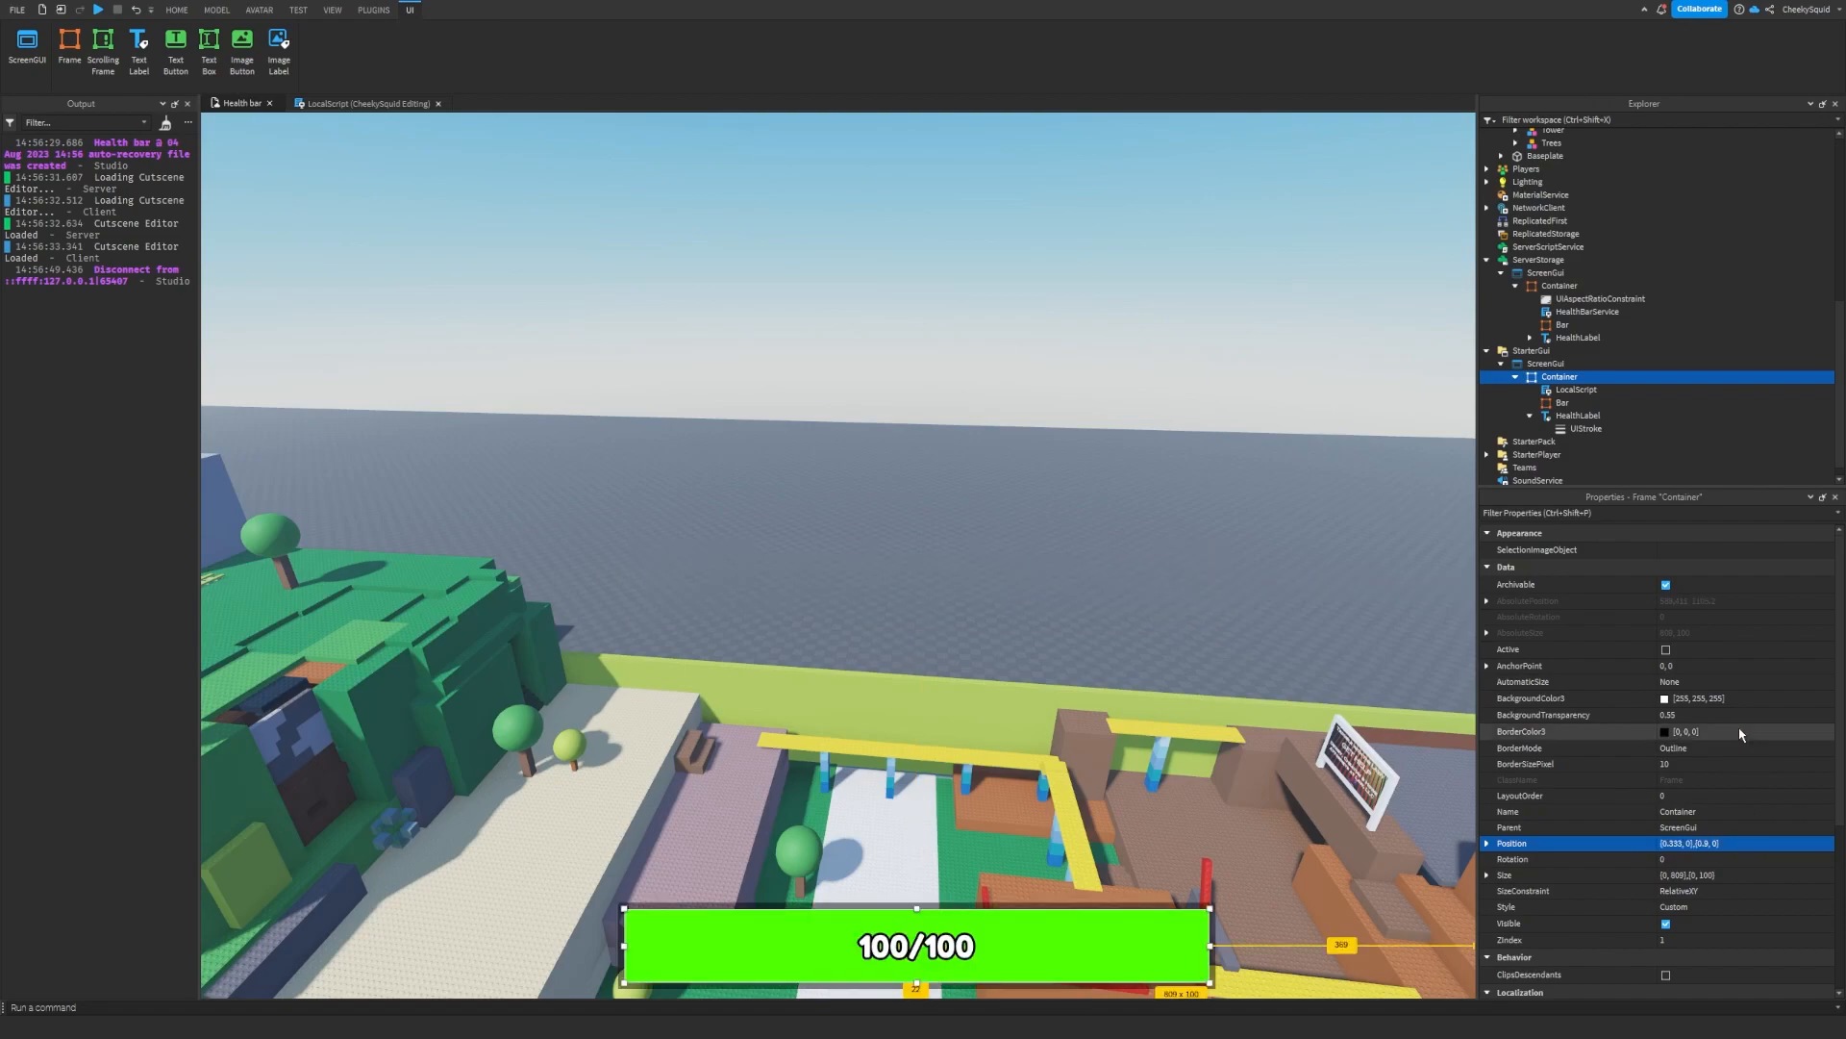
left_click(1731, 665)
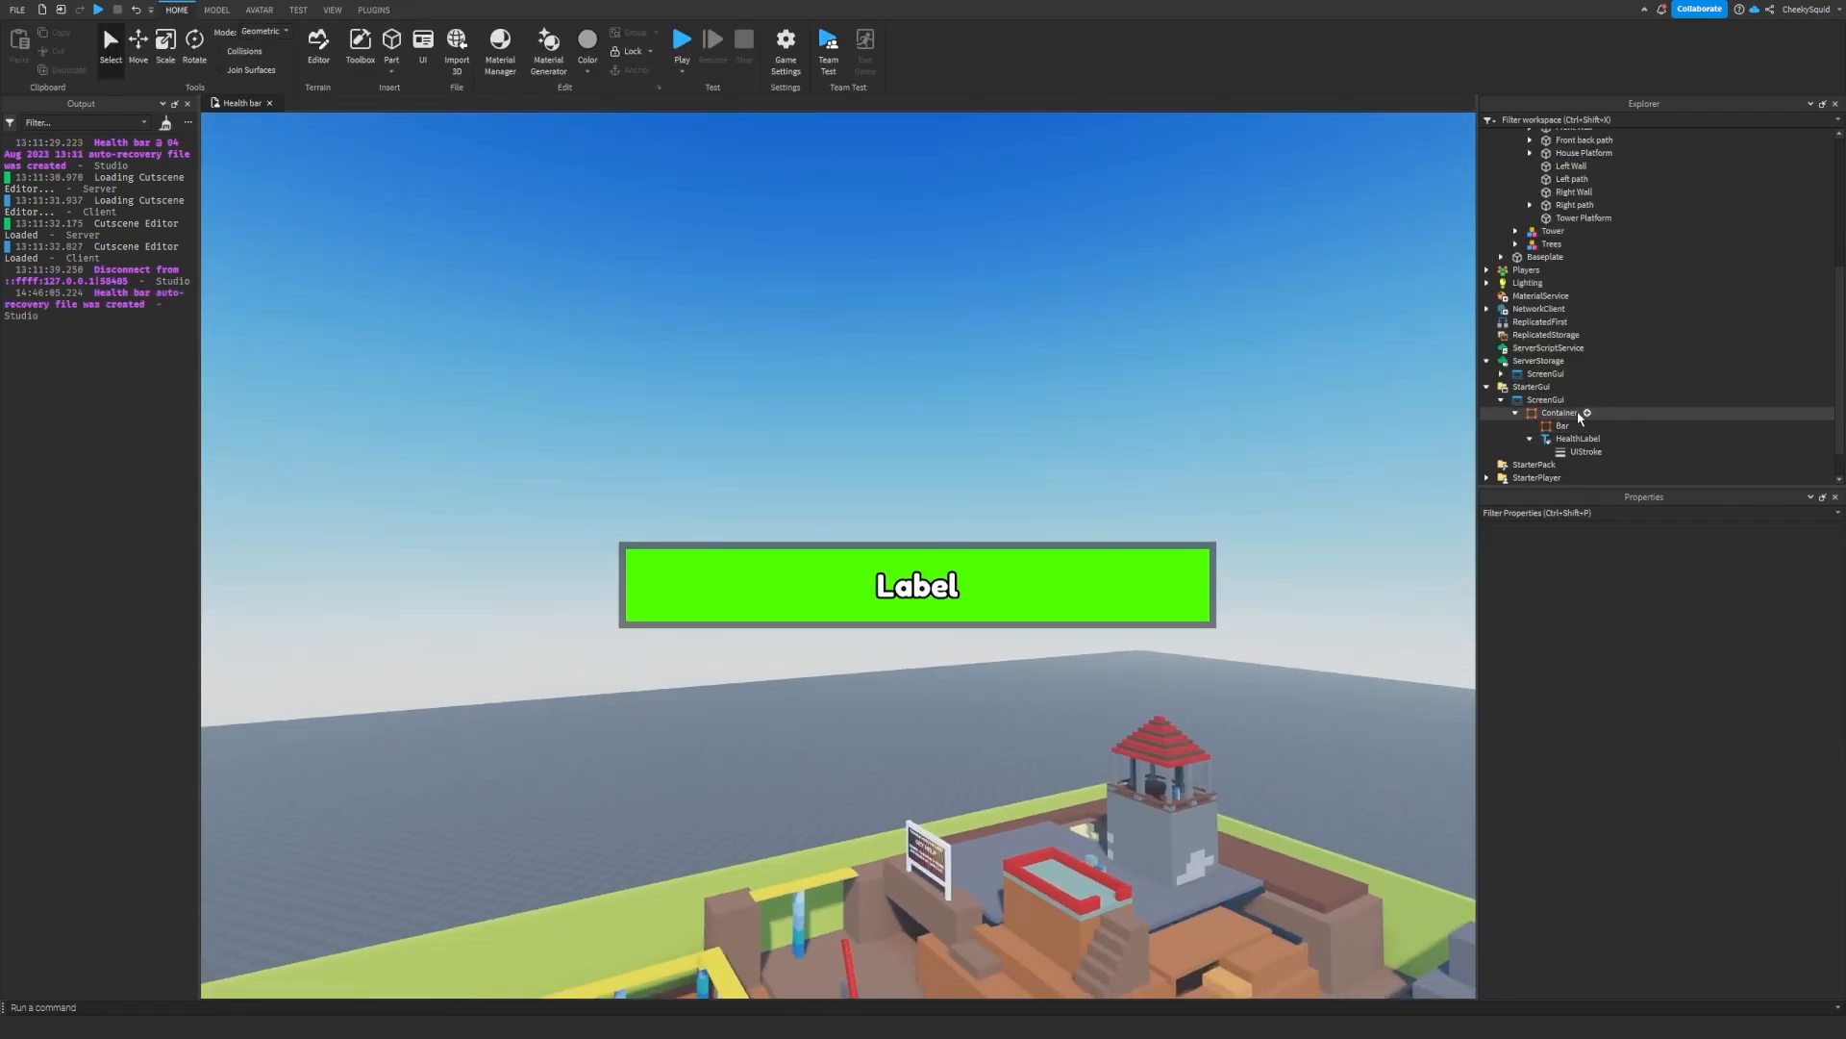
- Add a LocalScript with bar, healthLabel and Players.LocalPlayer variables and begin function enableHealthBar
left_click(1560, 413)
type("loca")
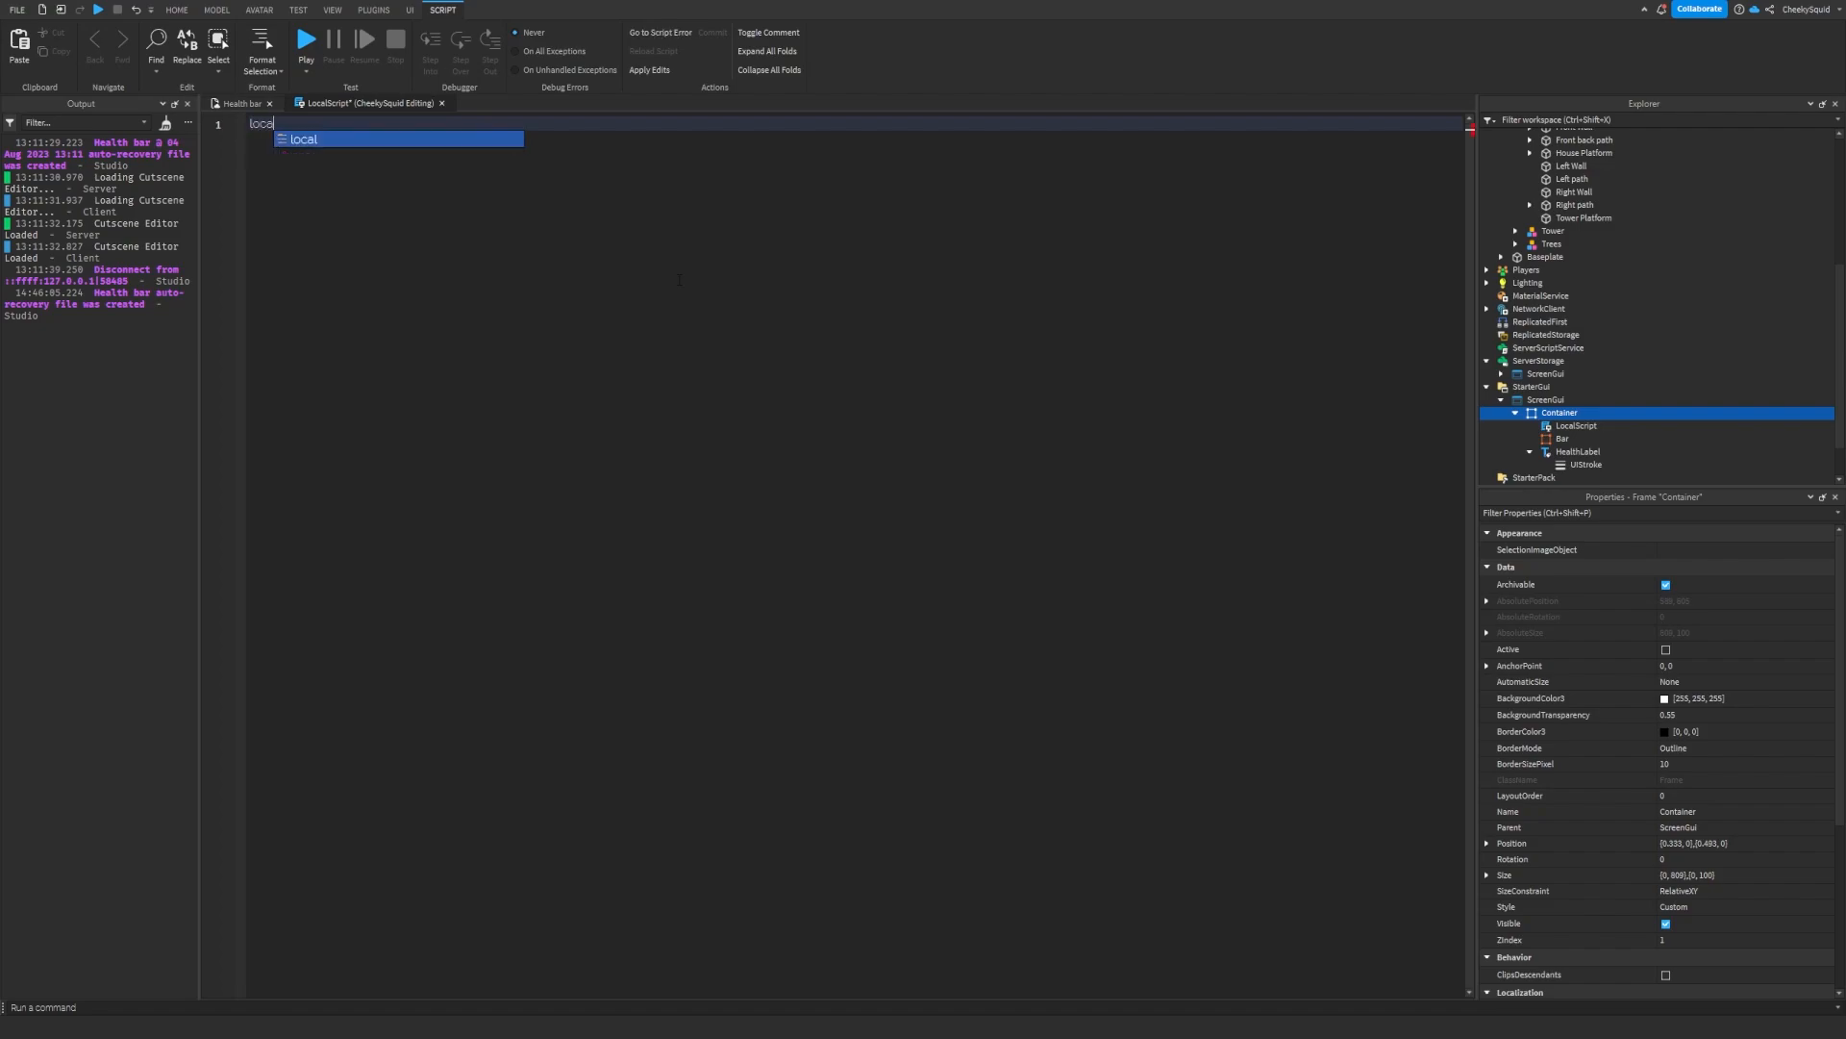
type("bar = script.Parent.Bar")
type("local healthLabel = script.Parent.HealthLabe")
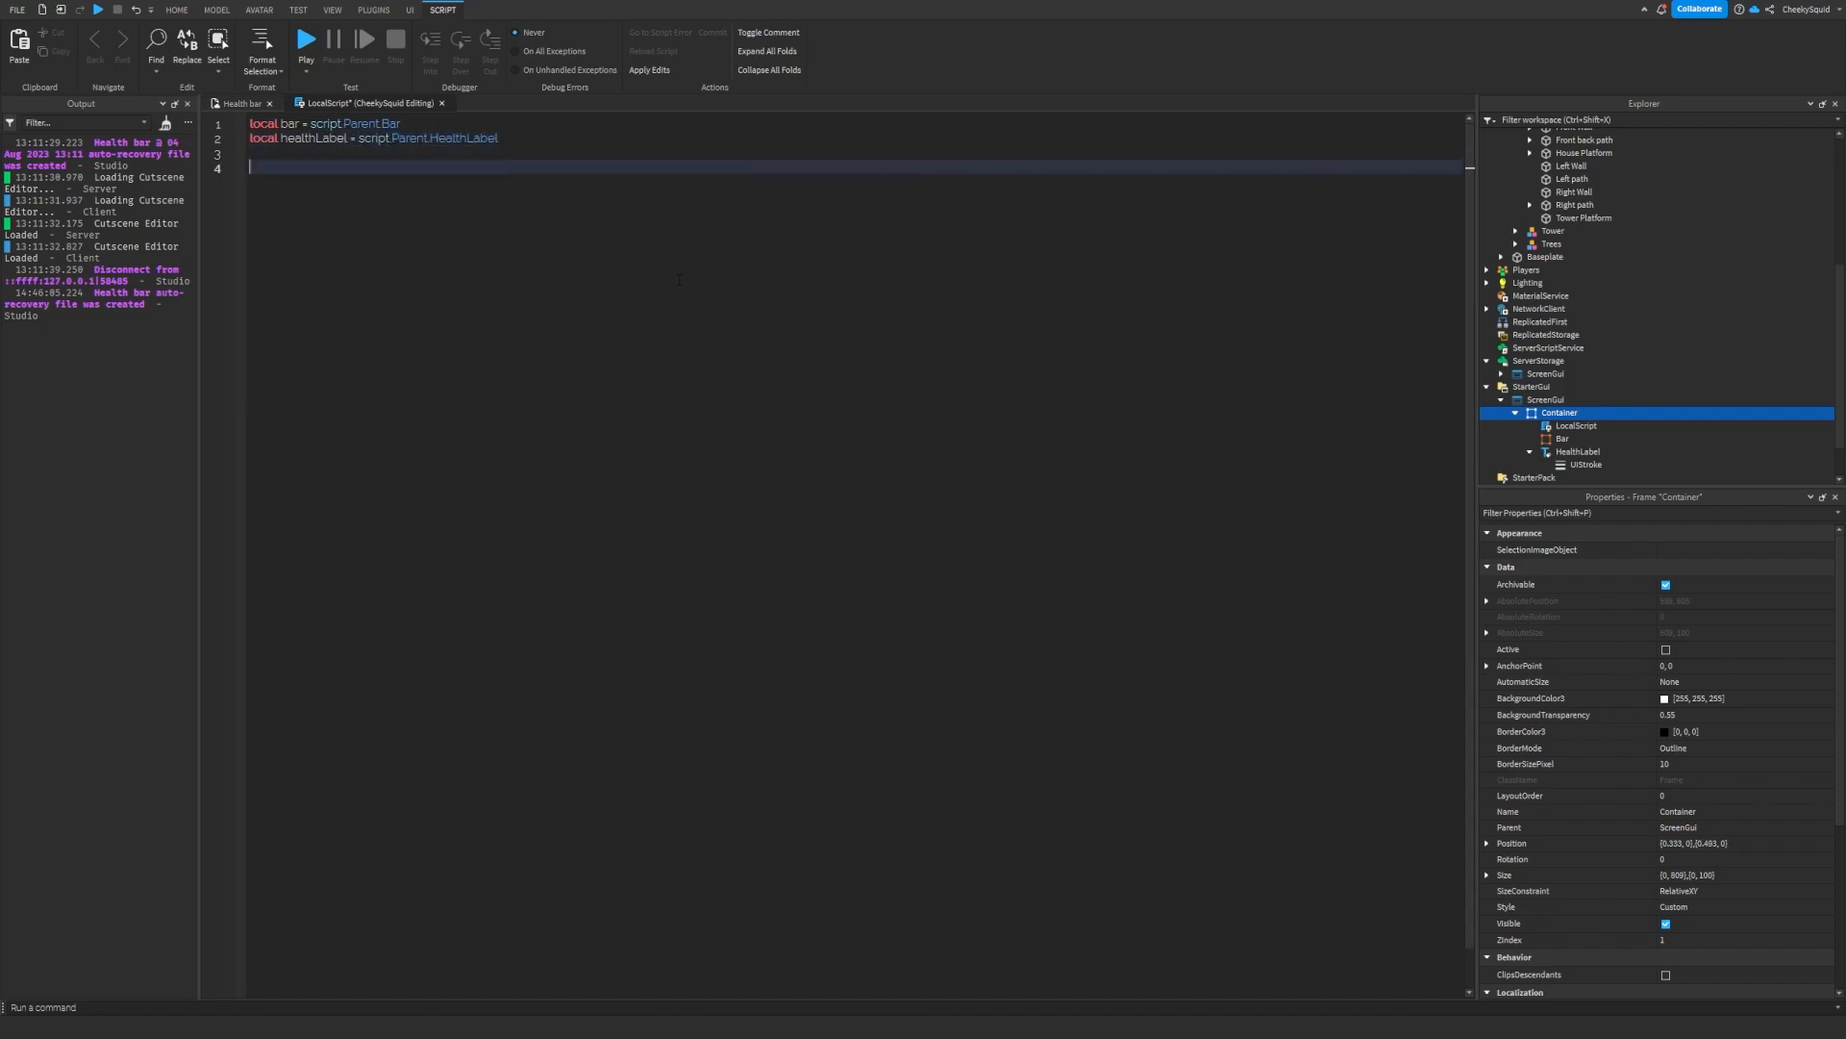
type("local player = game.")
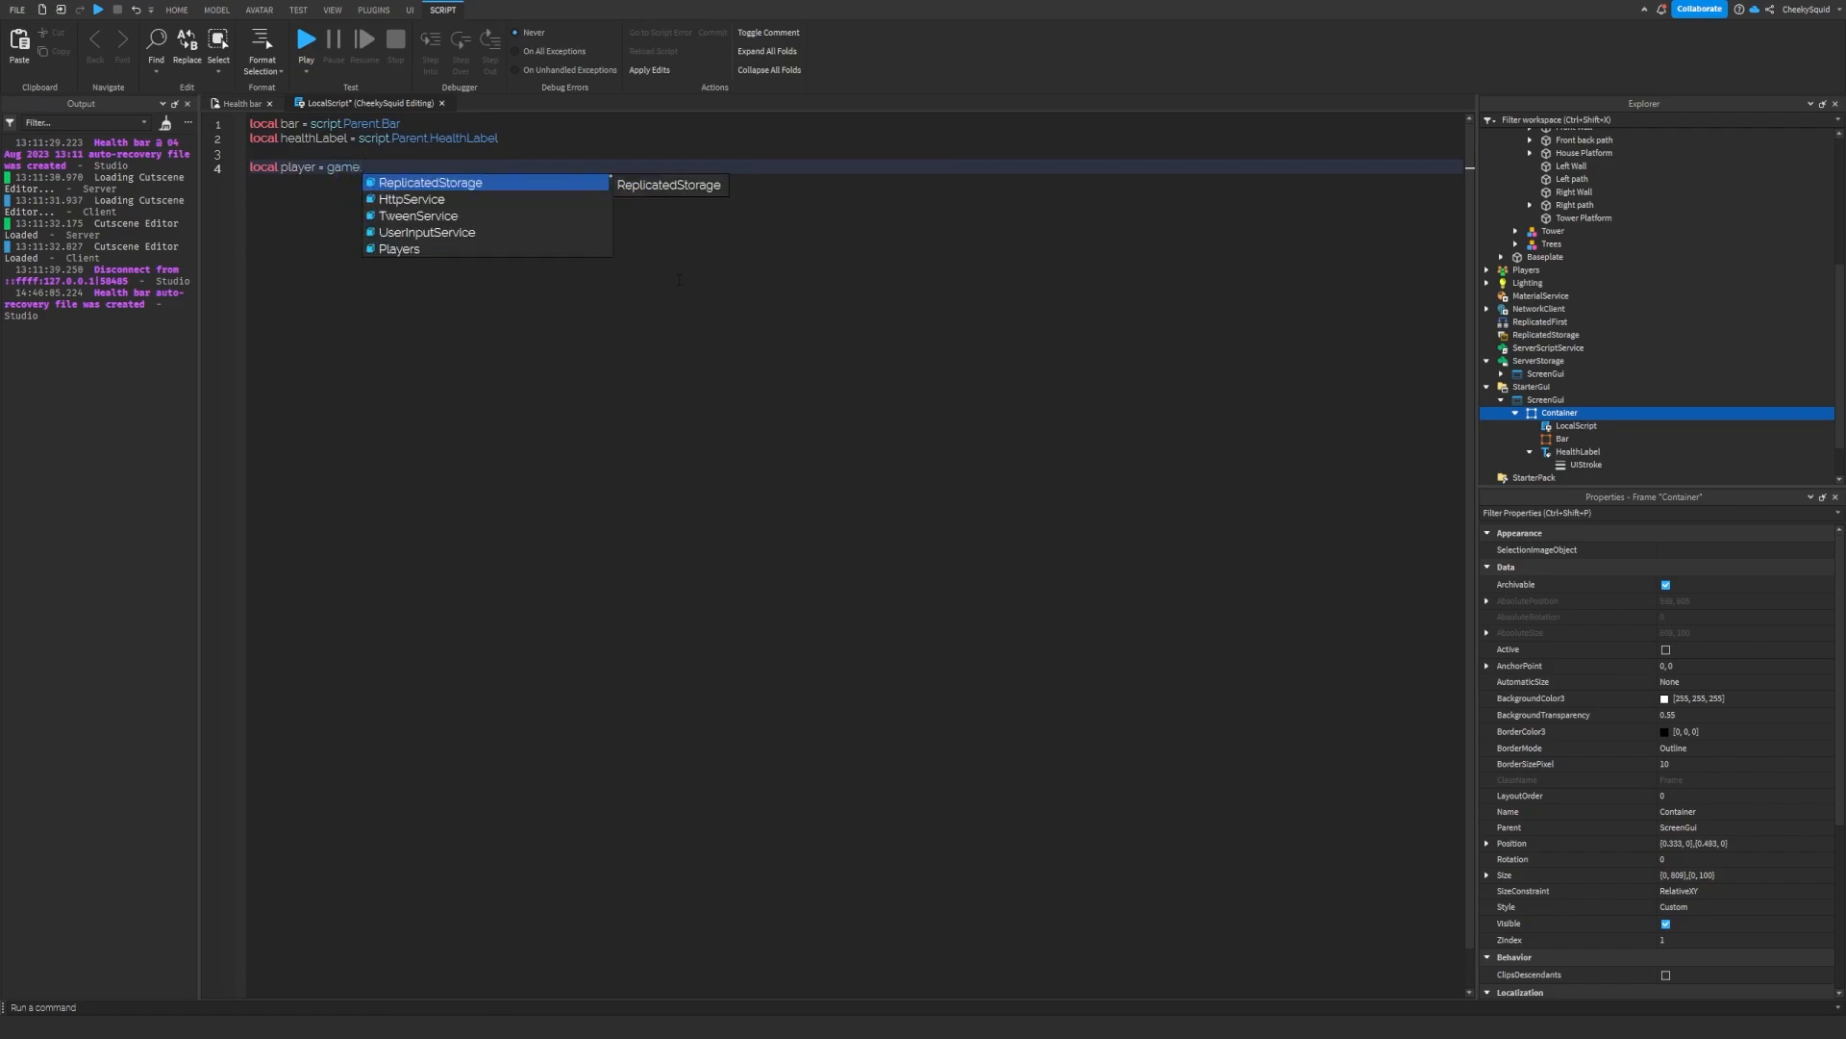
type("Players.LocalPLayer")
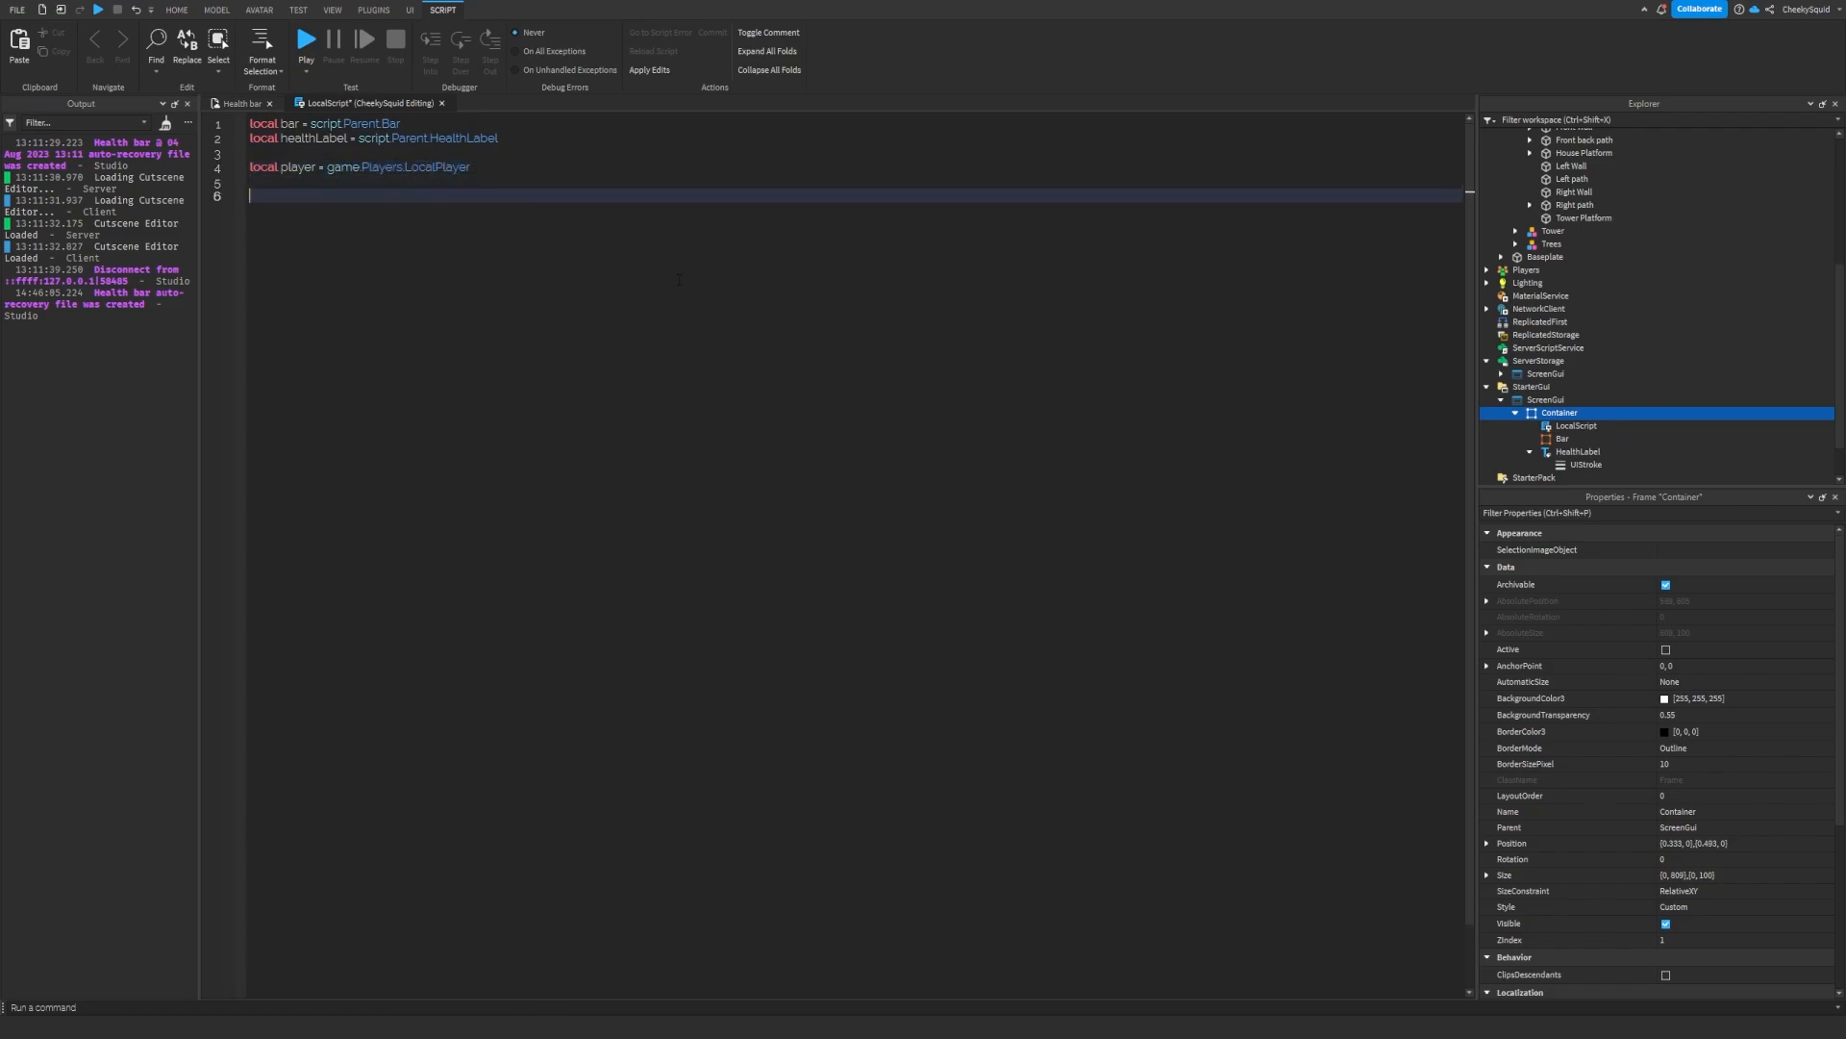
type("function enableHealthBar(character")
type("local humanoid =")
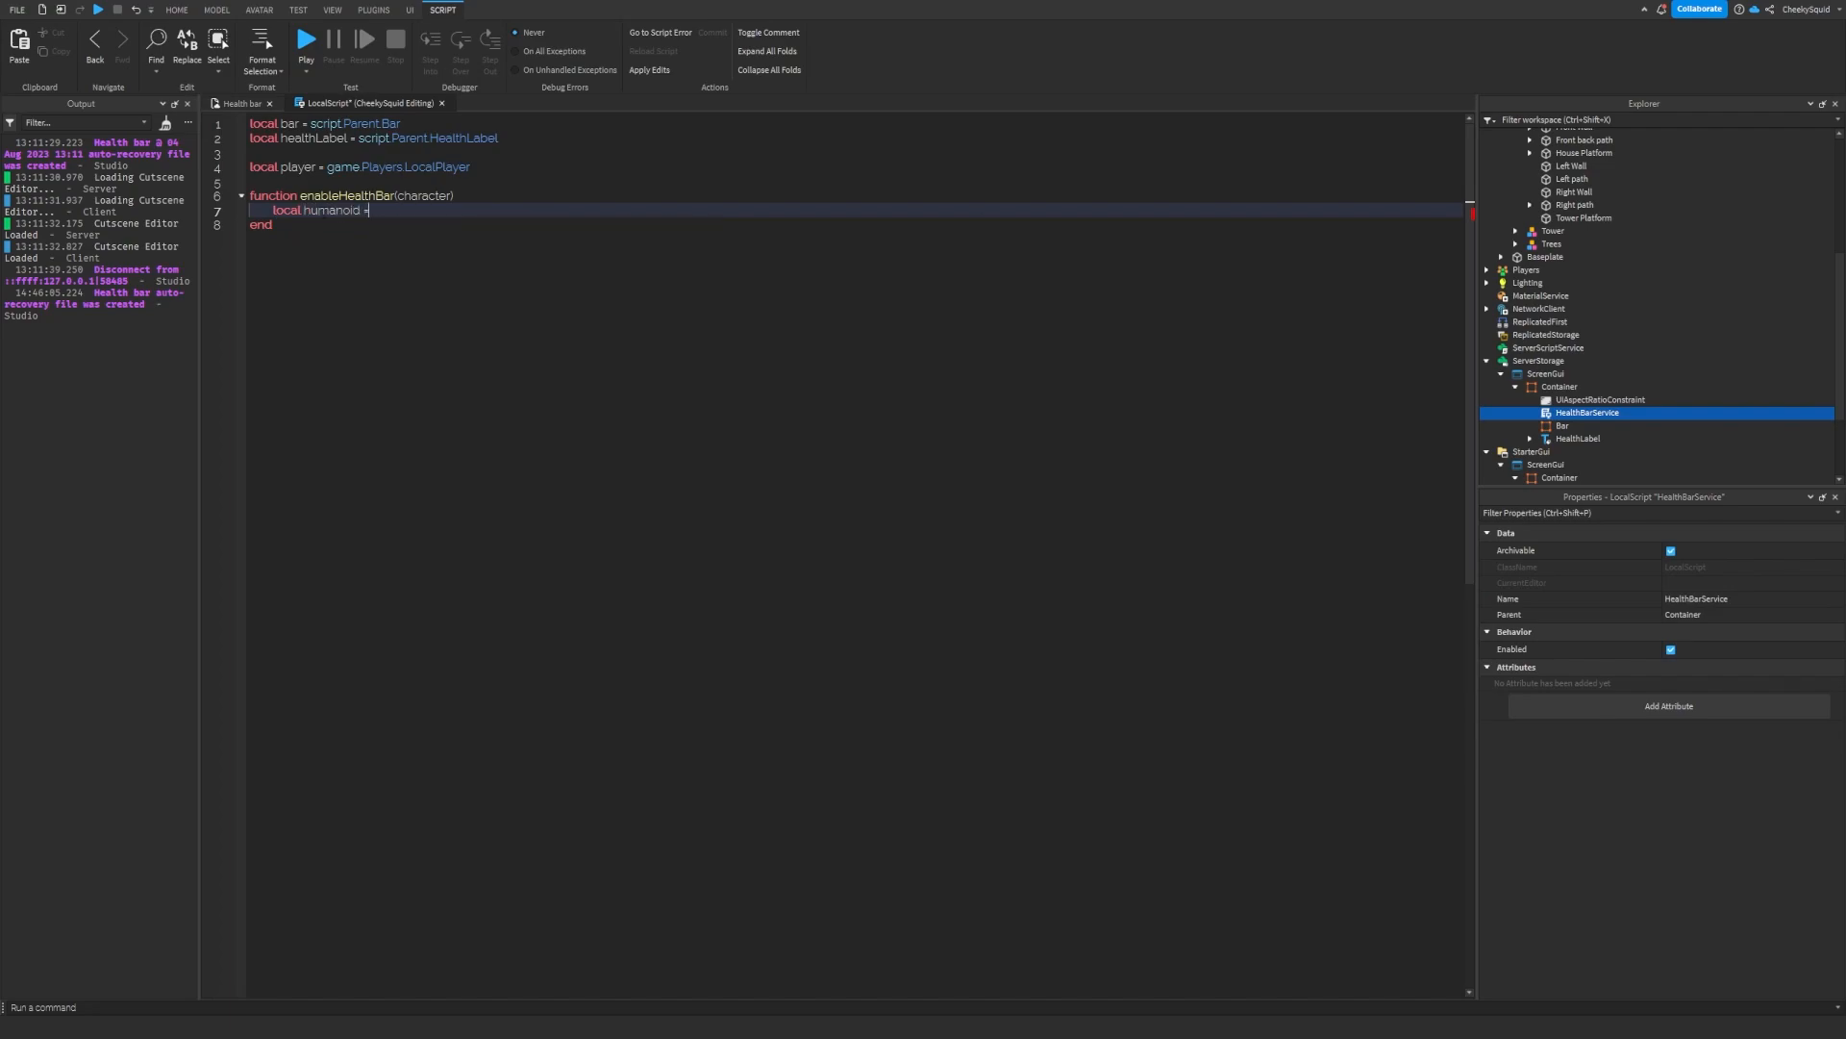
- Wait for the character's Humanoid and connect its HealthChanged event
type("character")
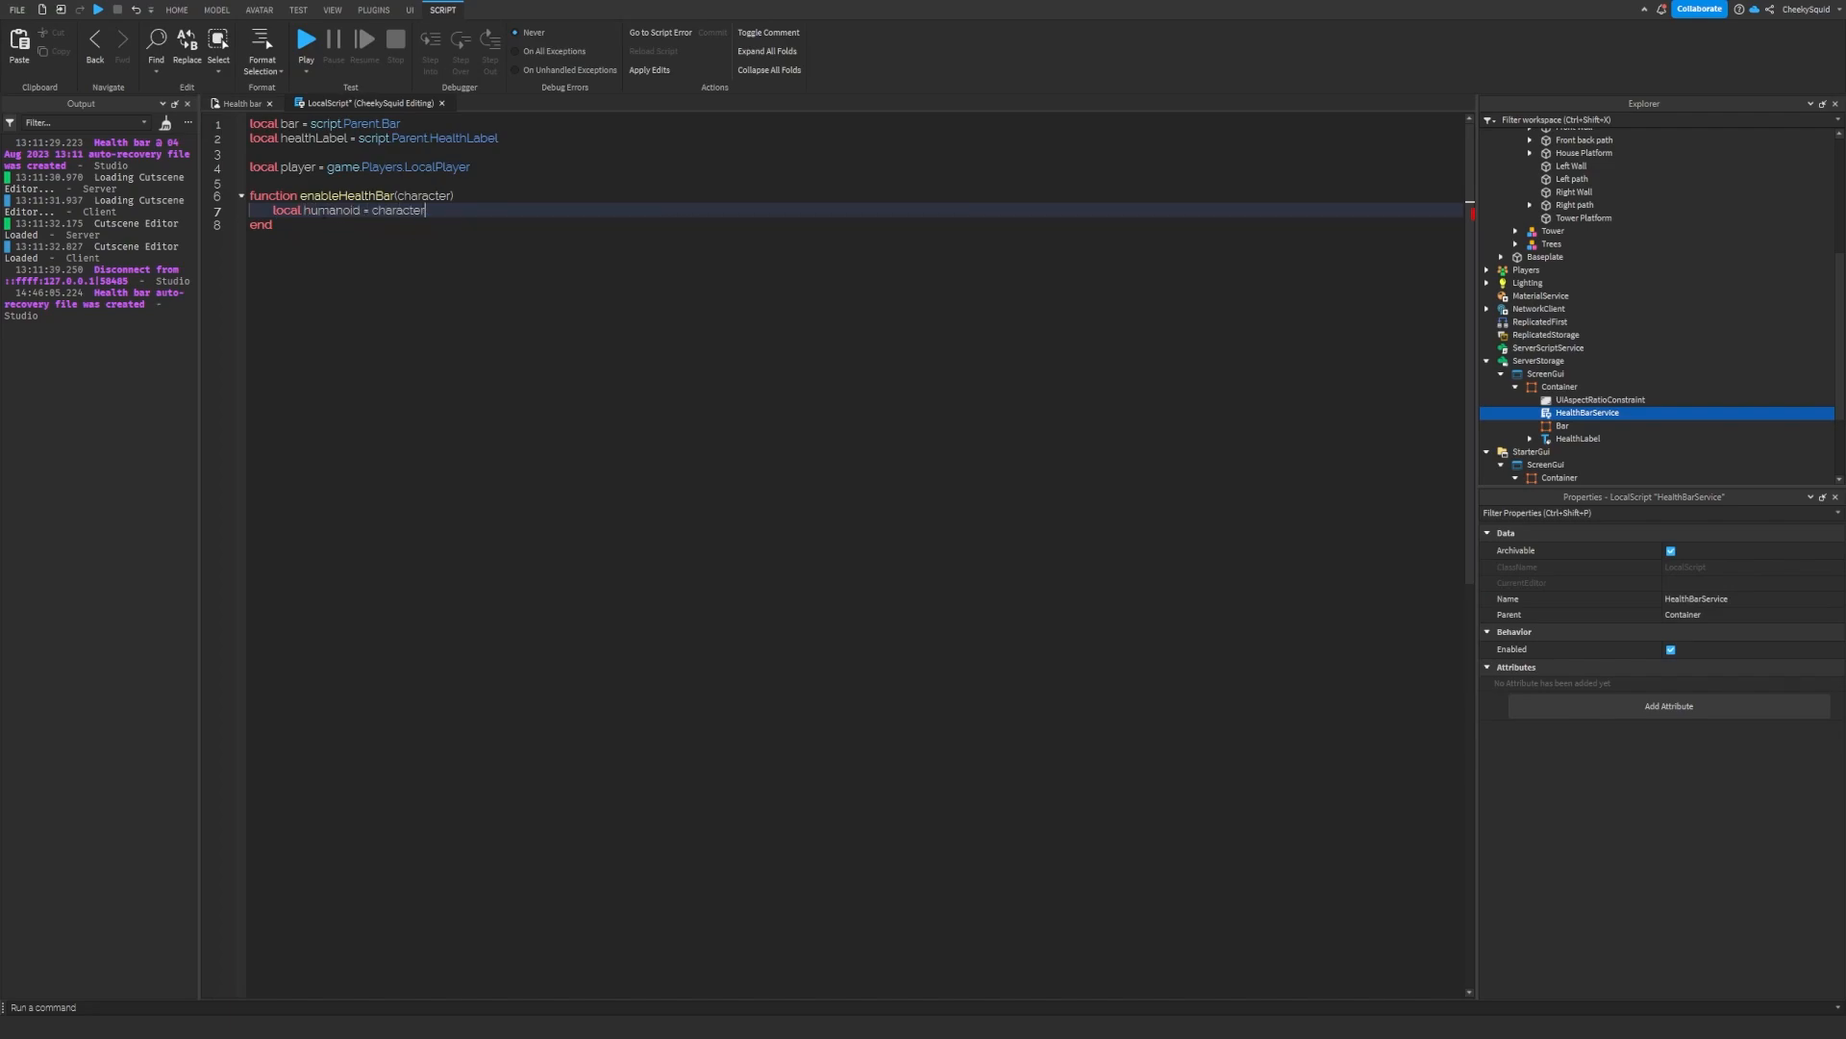
type(":WaitForChild(\"Humanoid")
type("local health =")
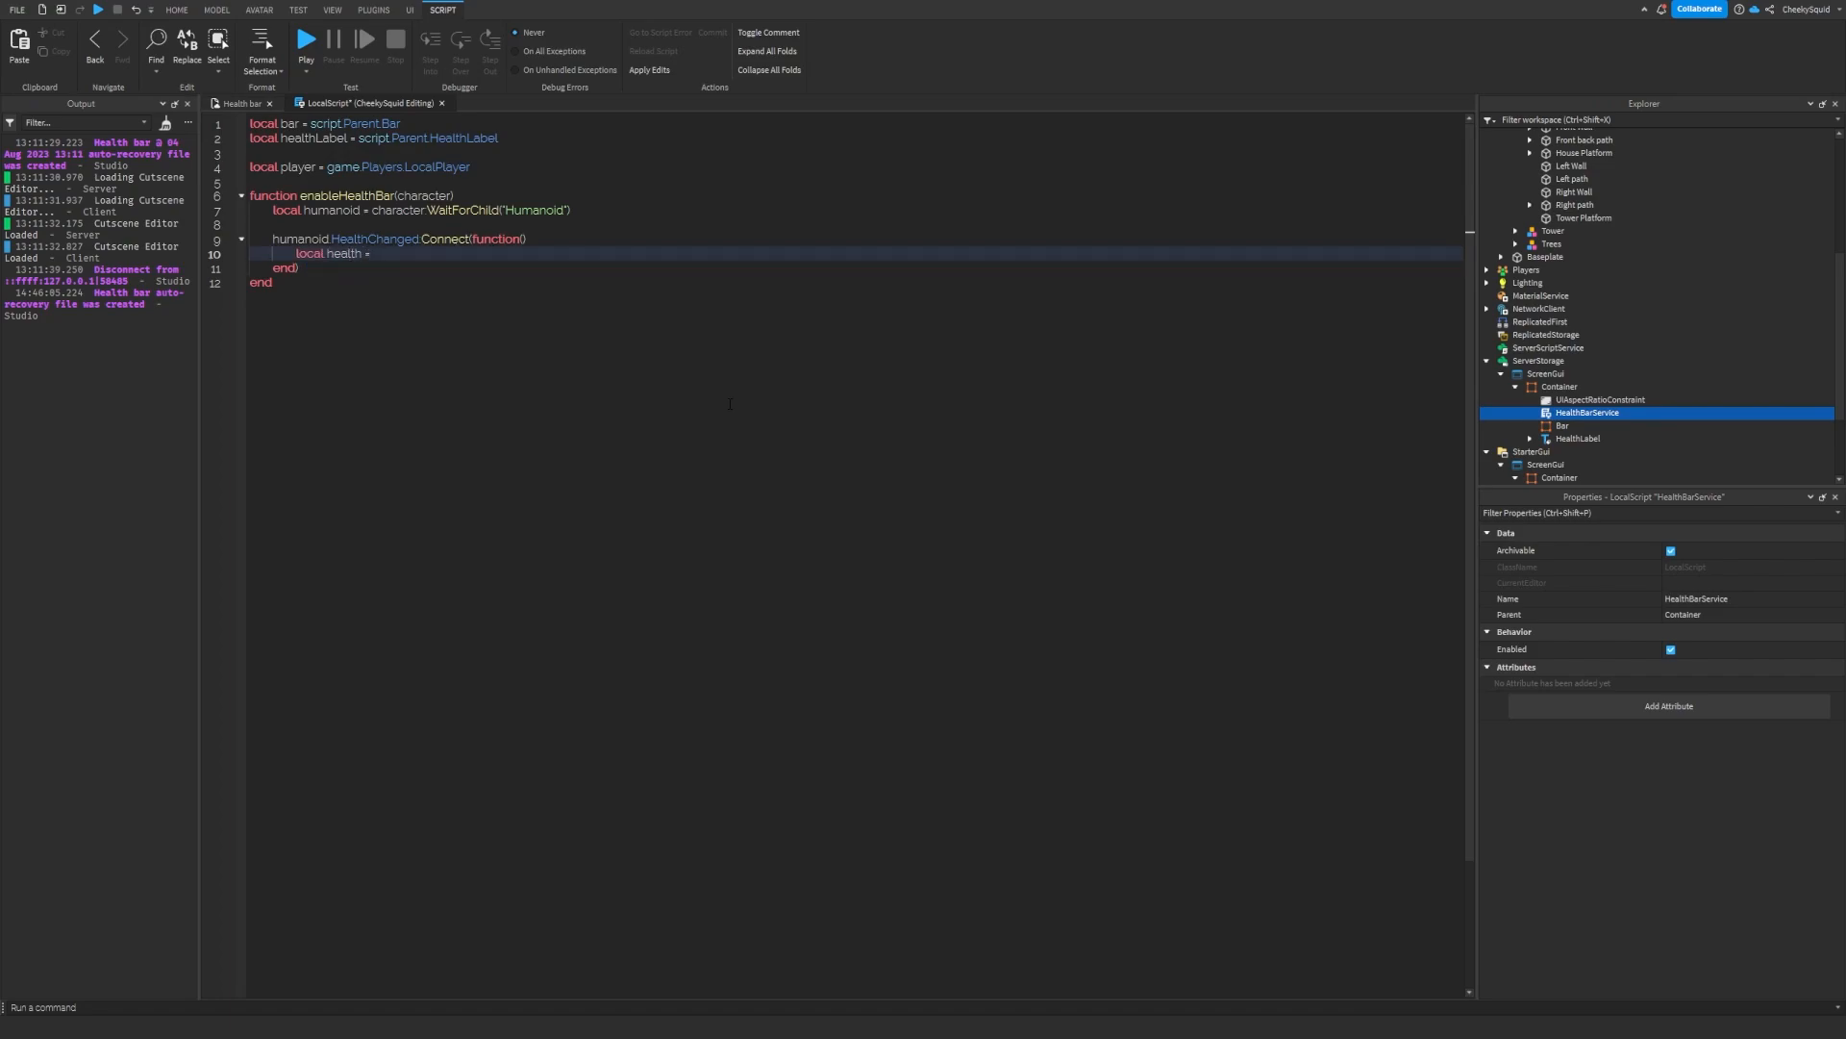
type("humanoid.Health")
type("local maxH")
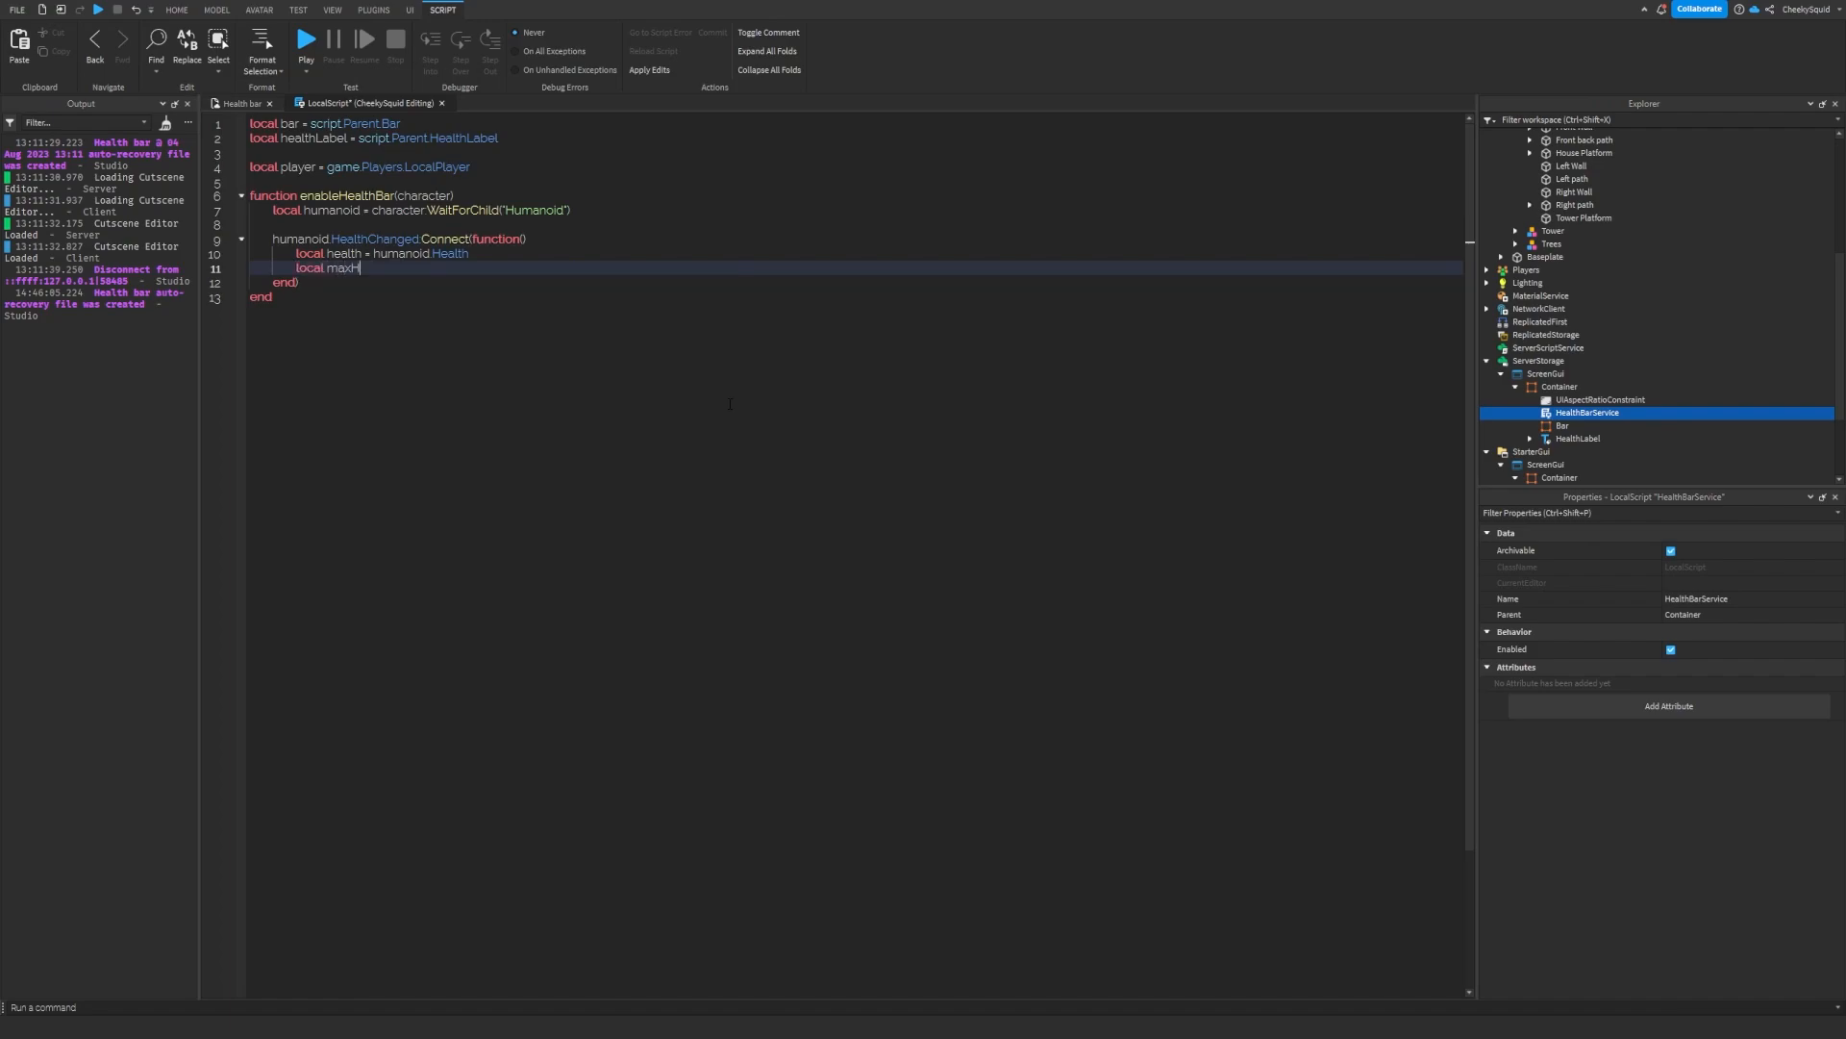
- Declare health, maxHealth and value = health / maxHealth
type("ealth =")
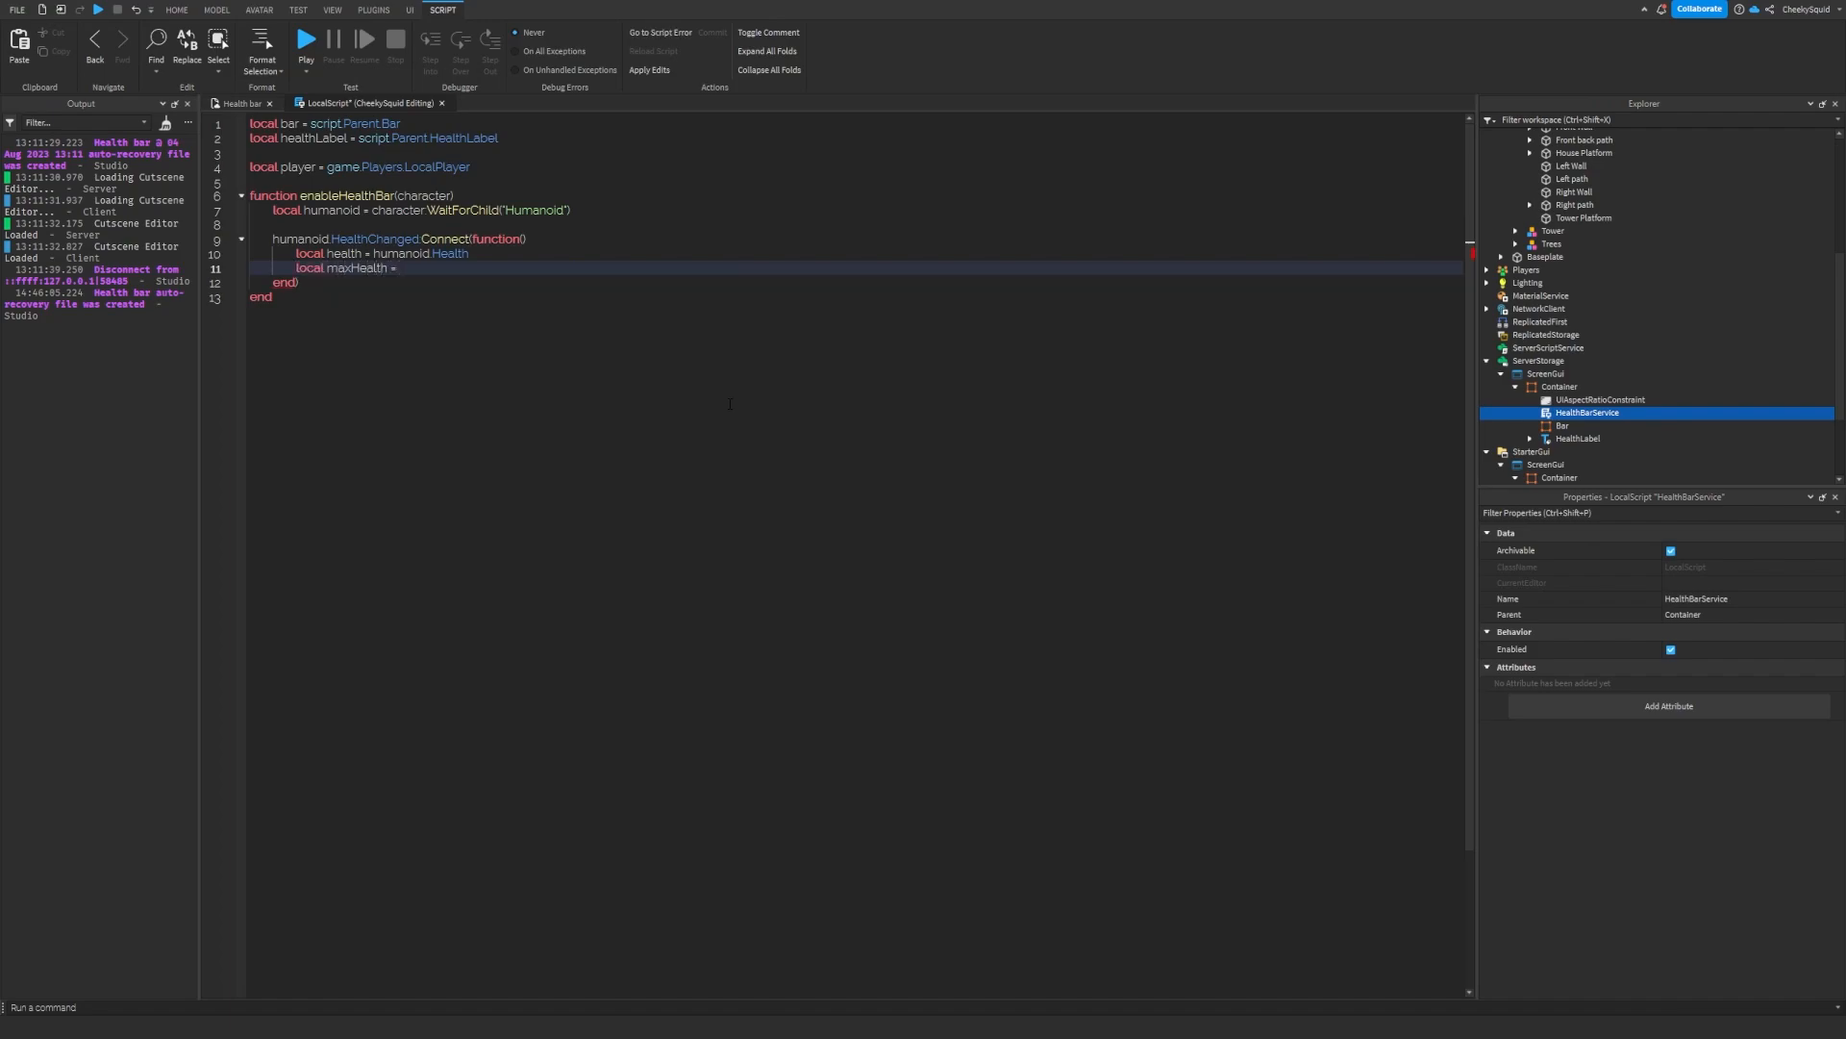
type("humanoid.MaxHealth")
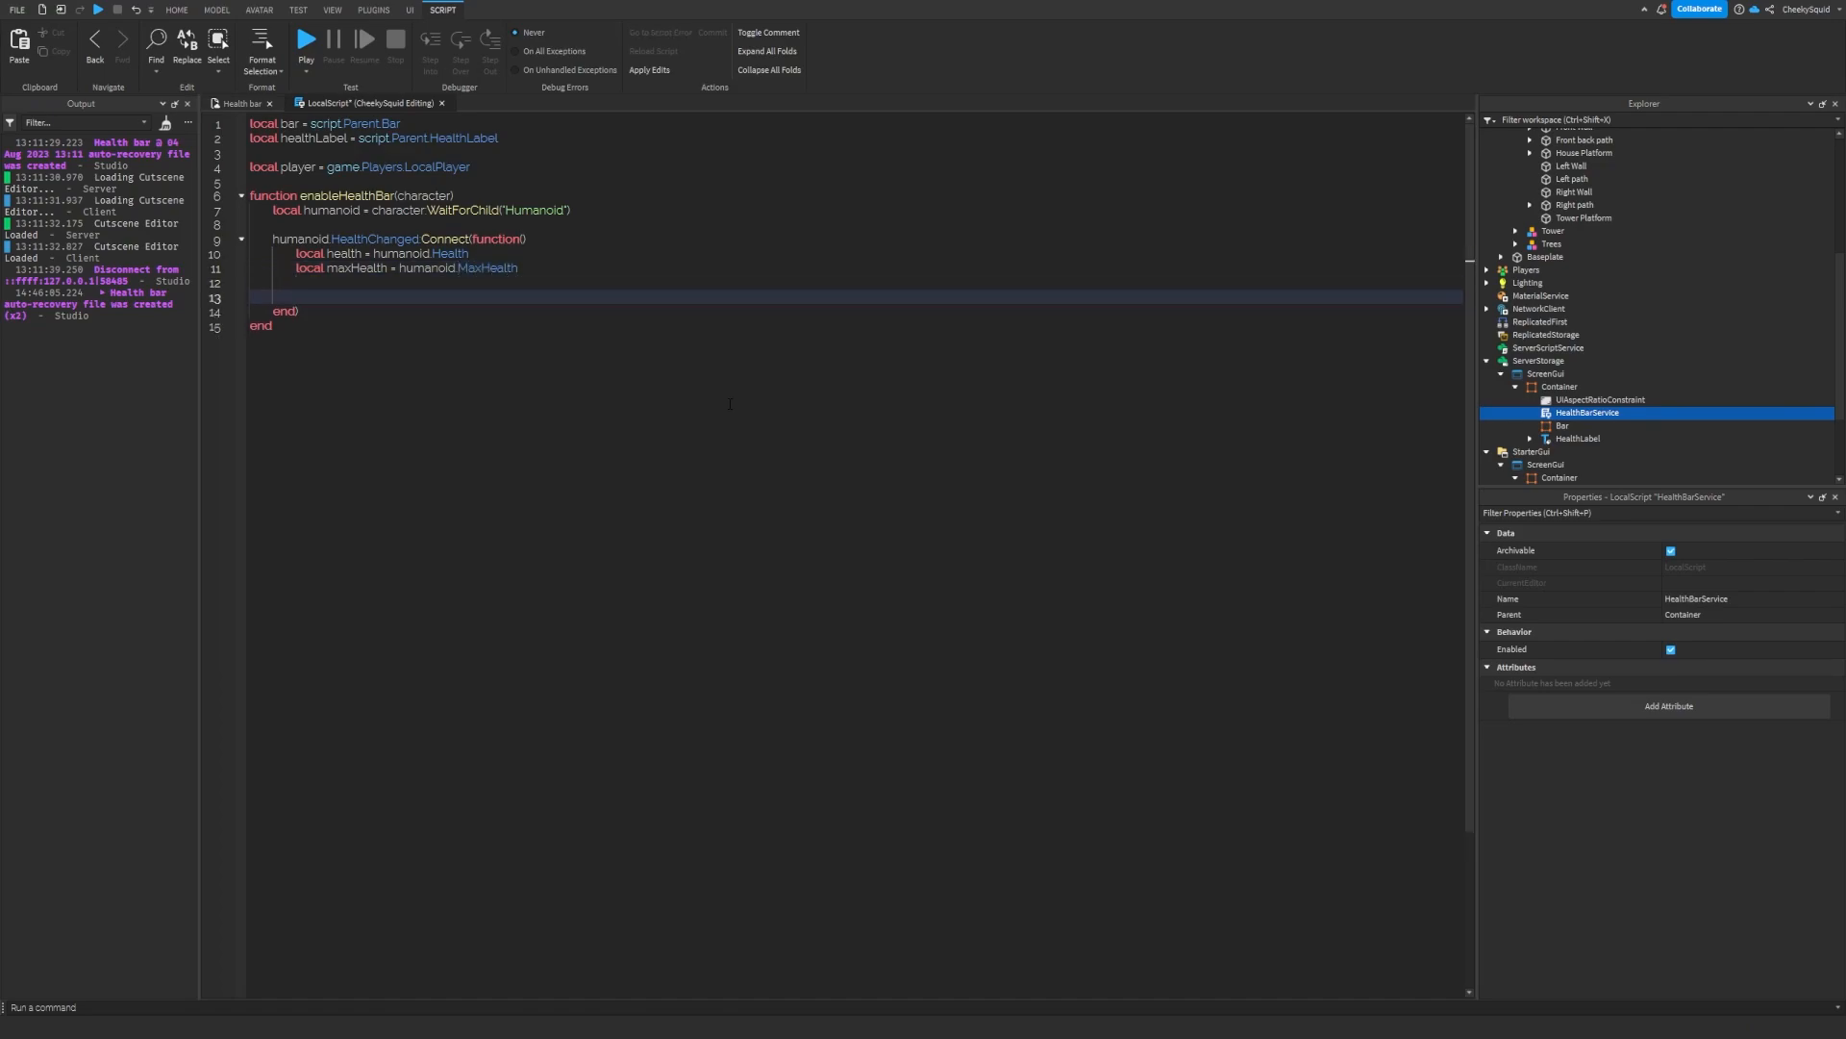
type("local value = health / maxHealth")
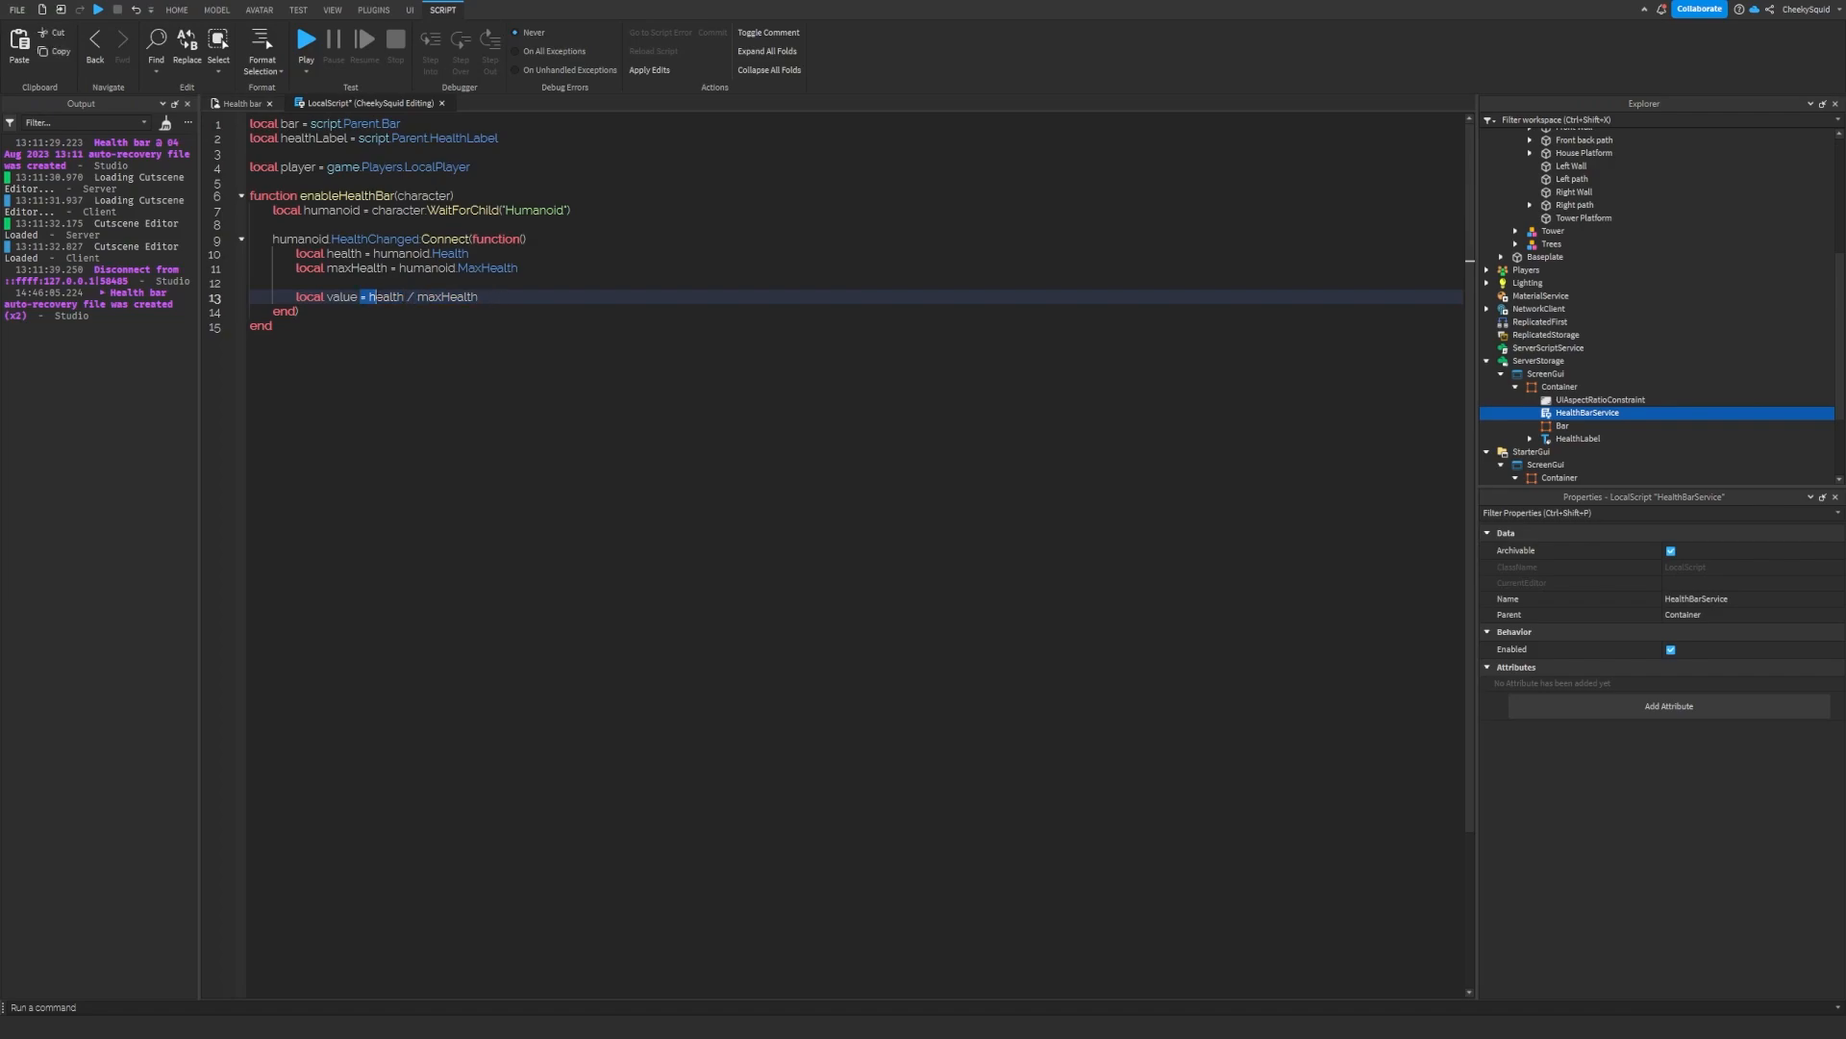
left_click(177, 10)
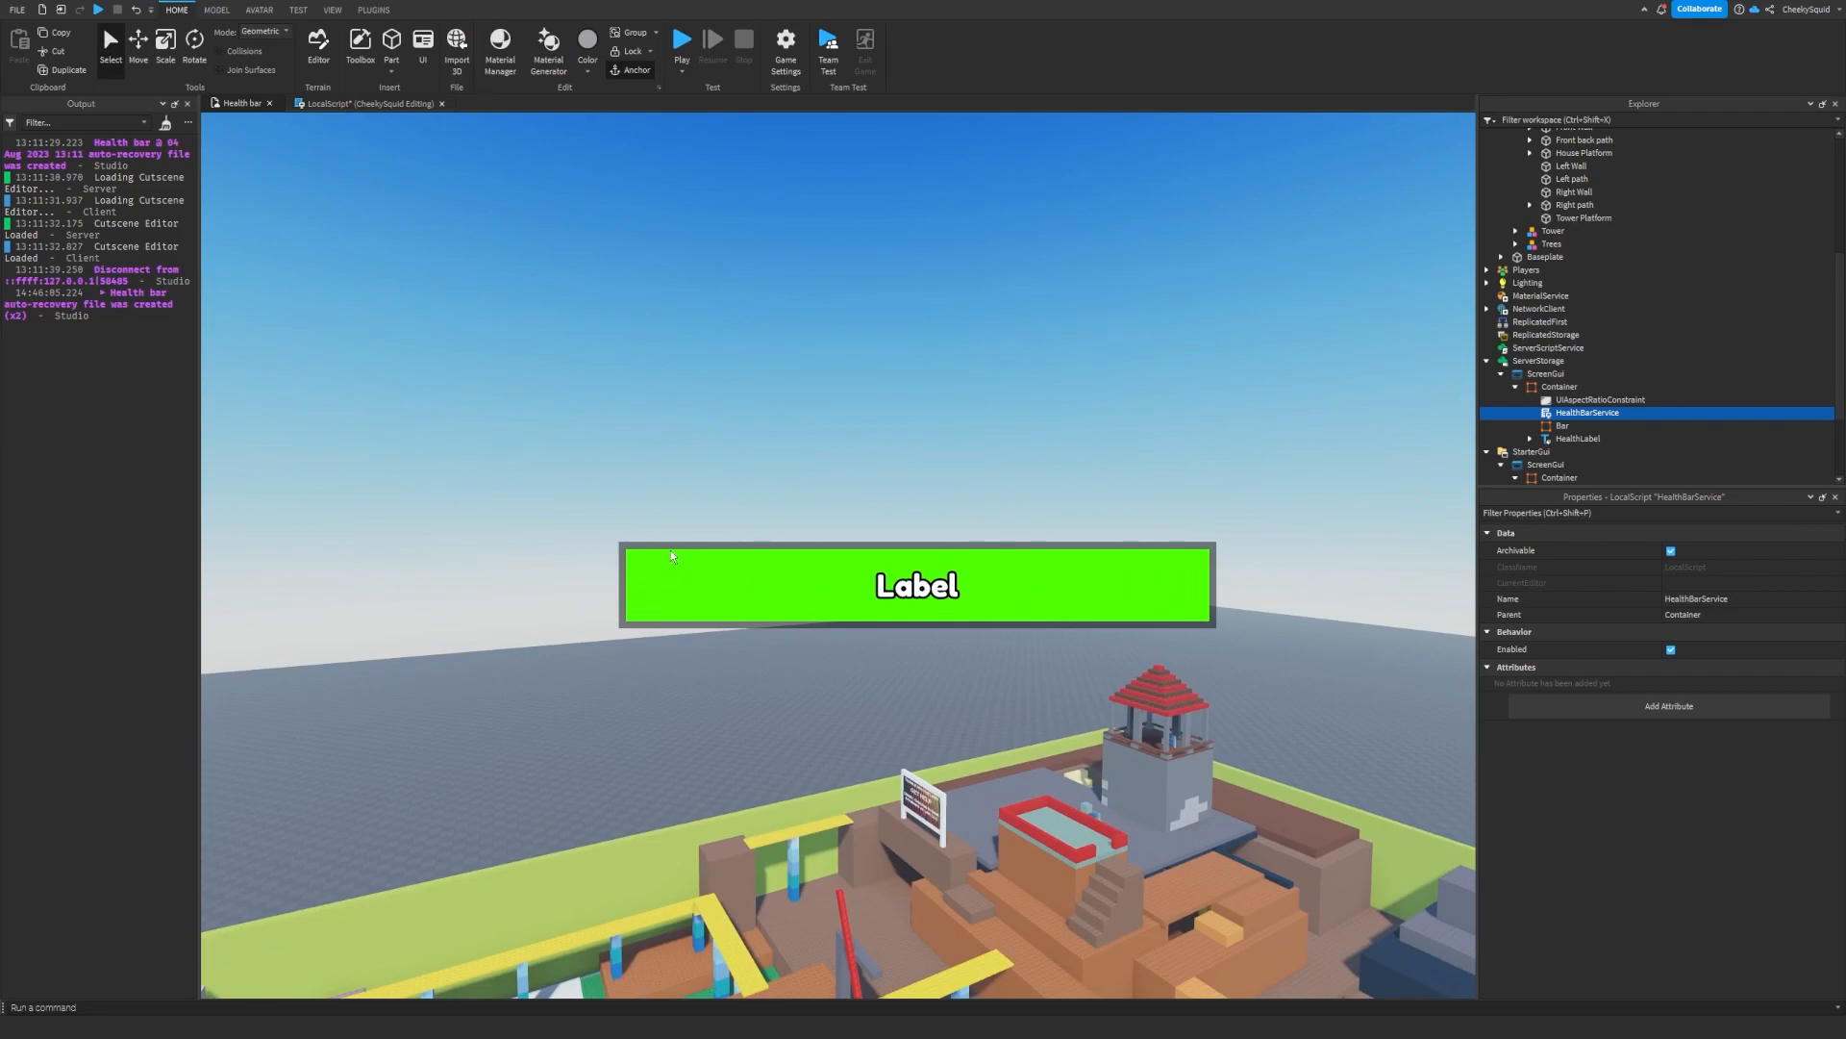
mouse_move(621, 552)
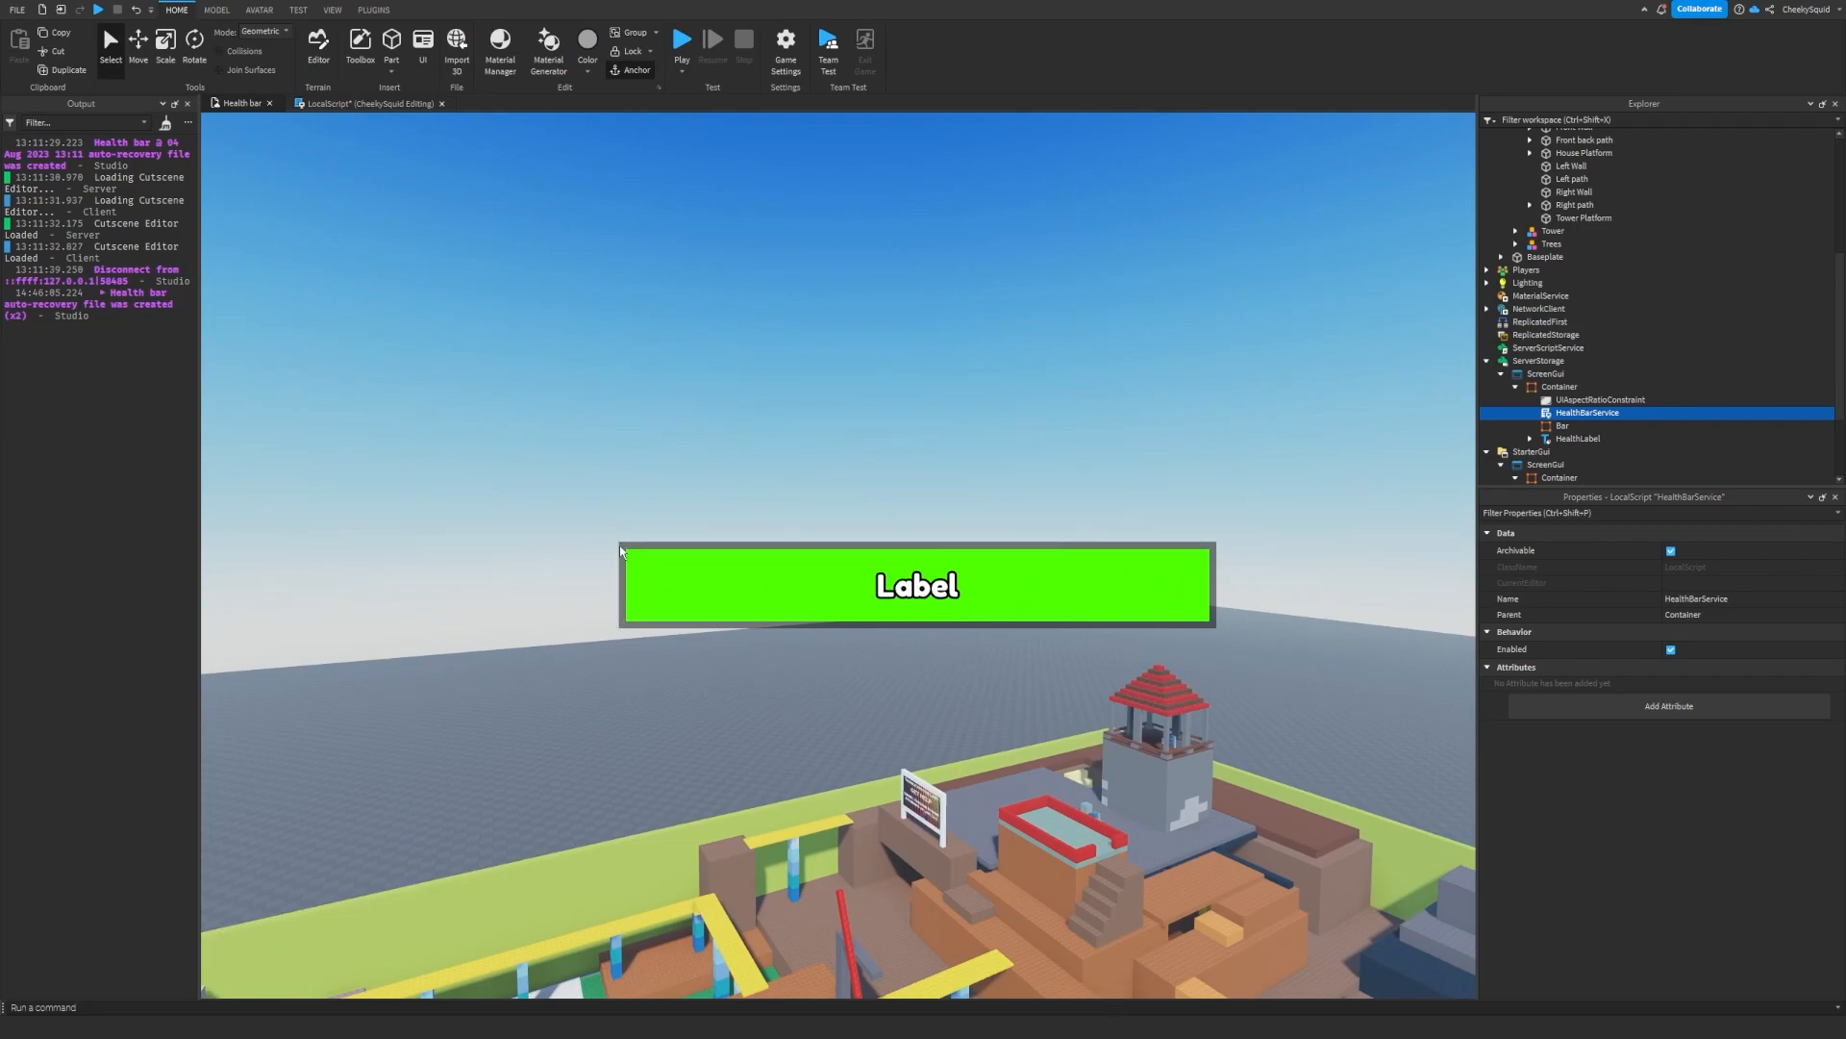
mouse_move(720, 644)
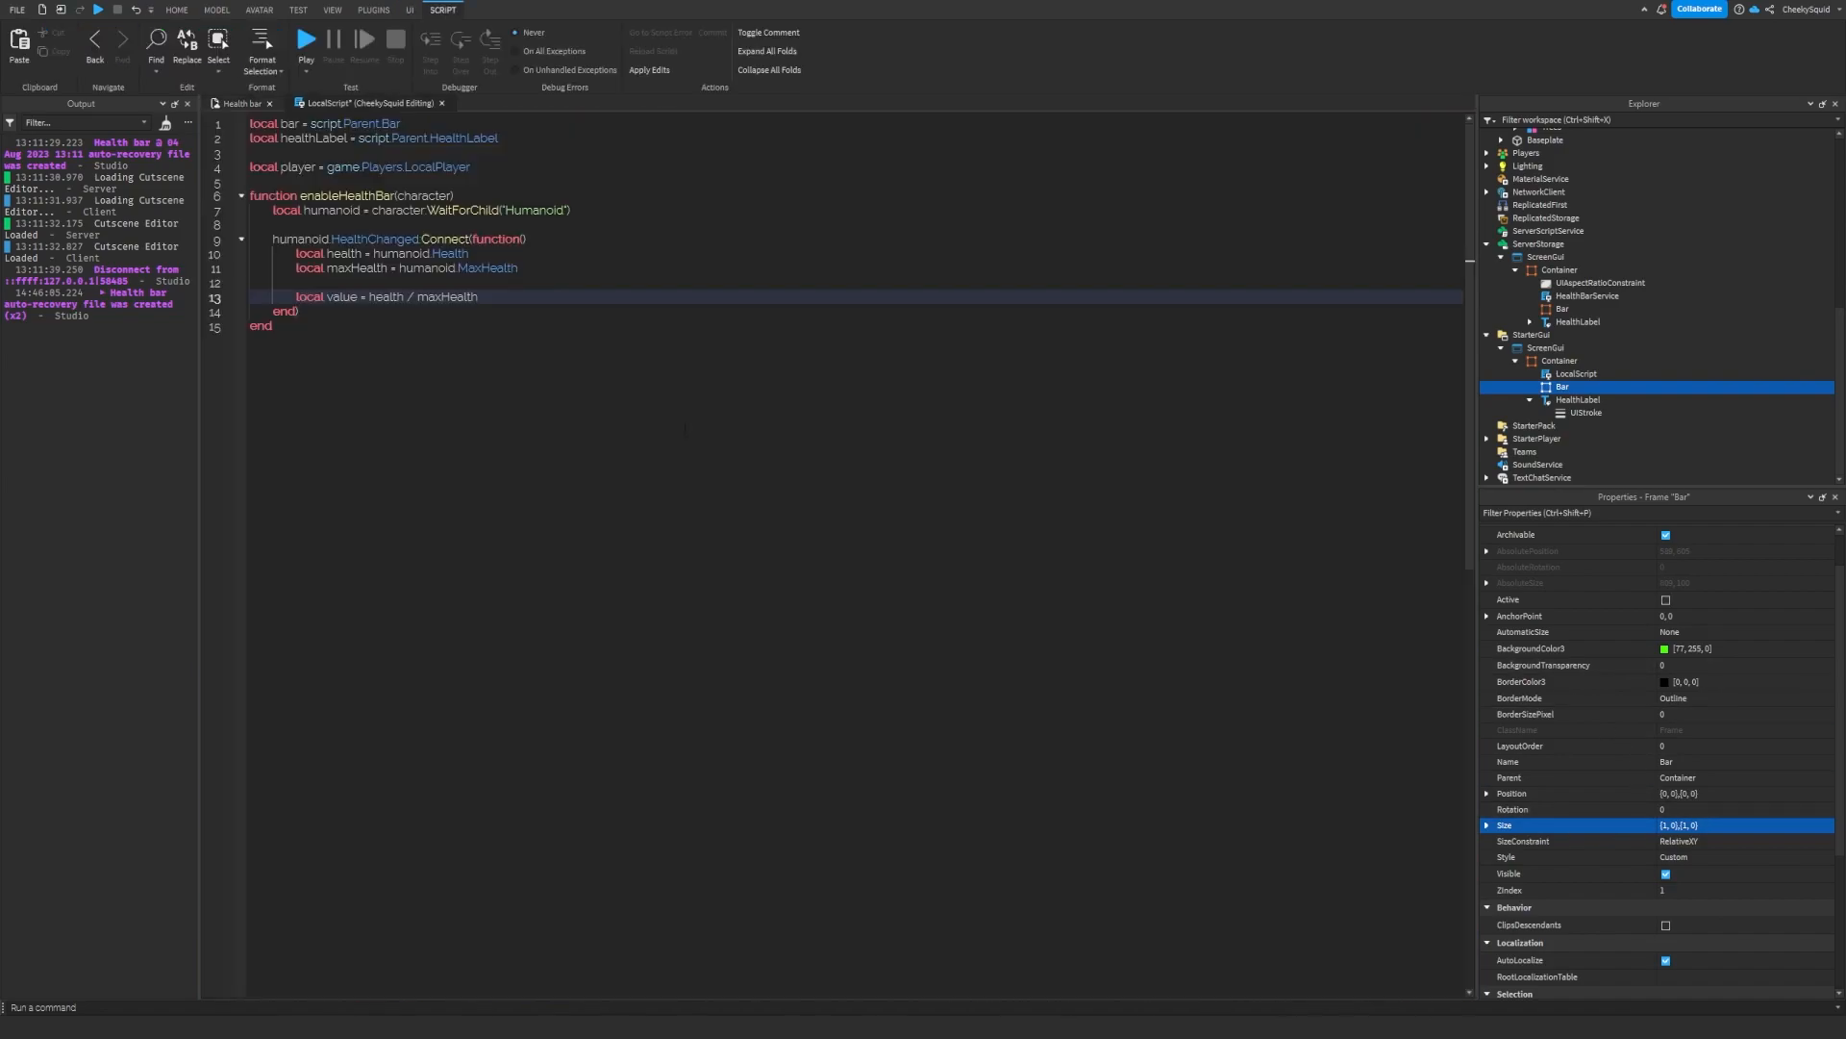
- Build a UDim2 size from the health ratio and tween the bar to it
type("local size = UDim2.fromScale(value, 1")
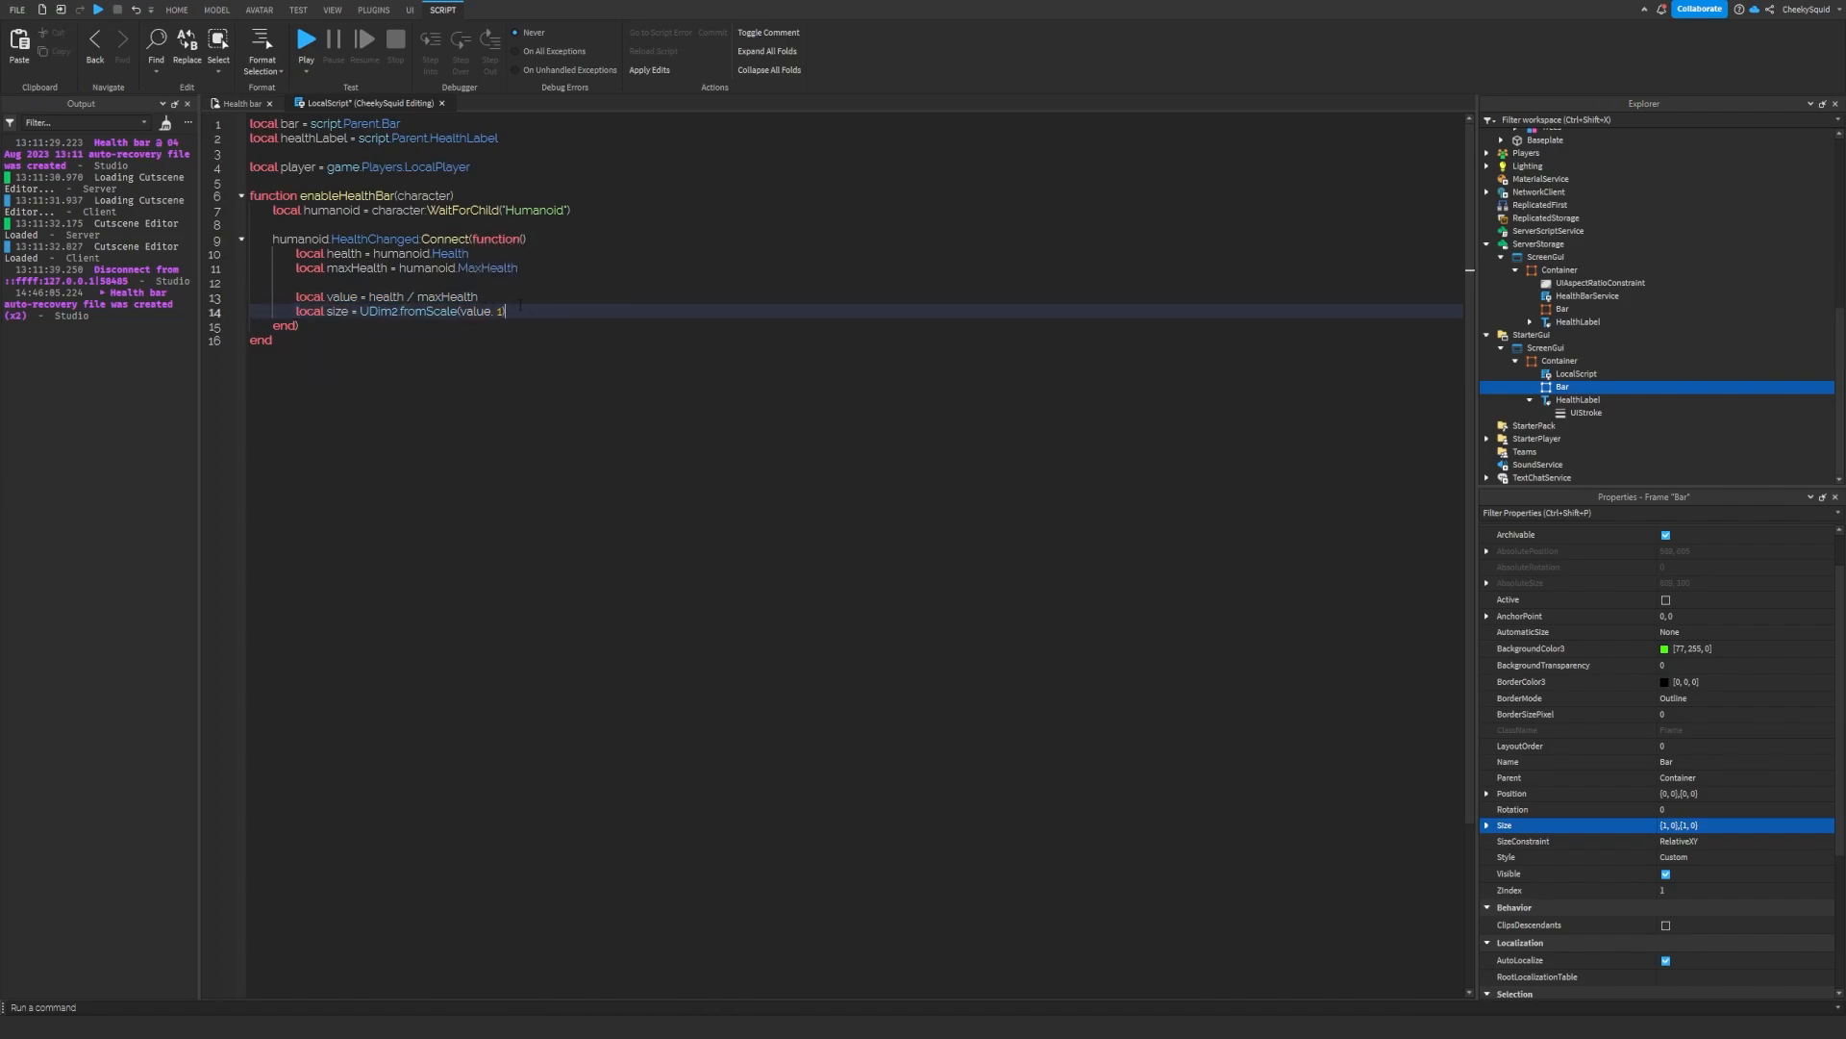
key("enter")
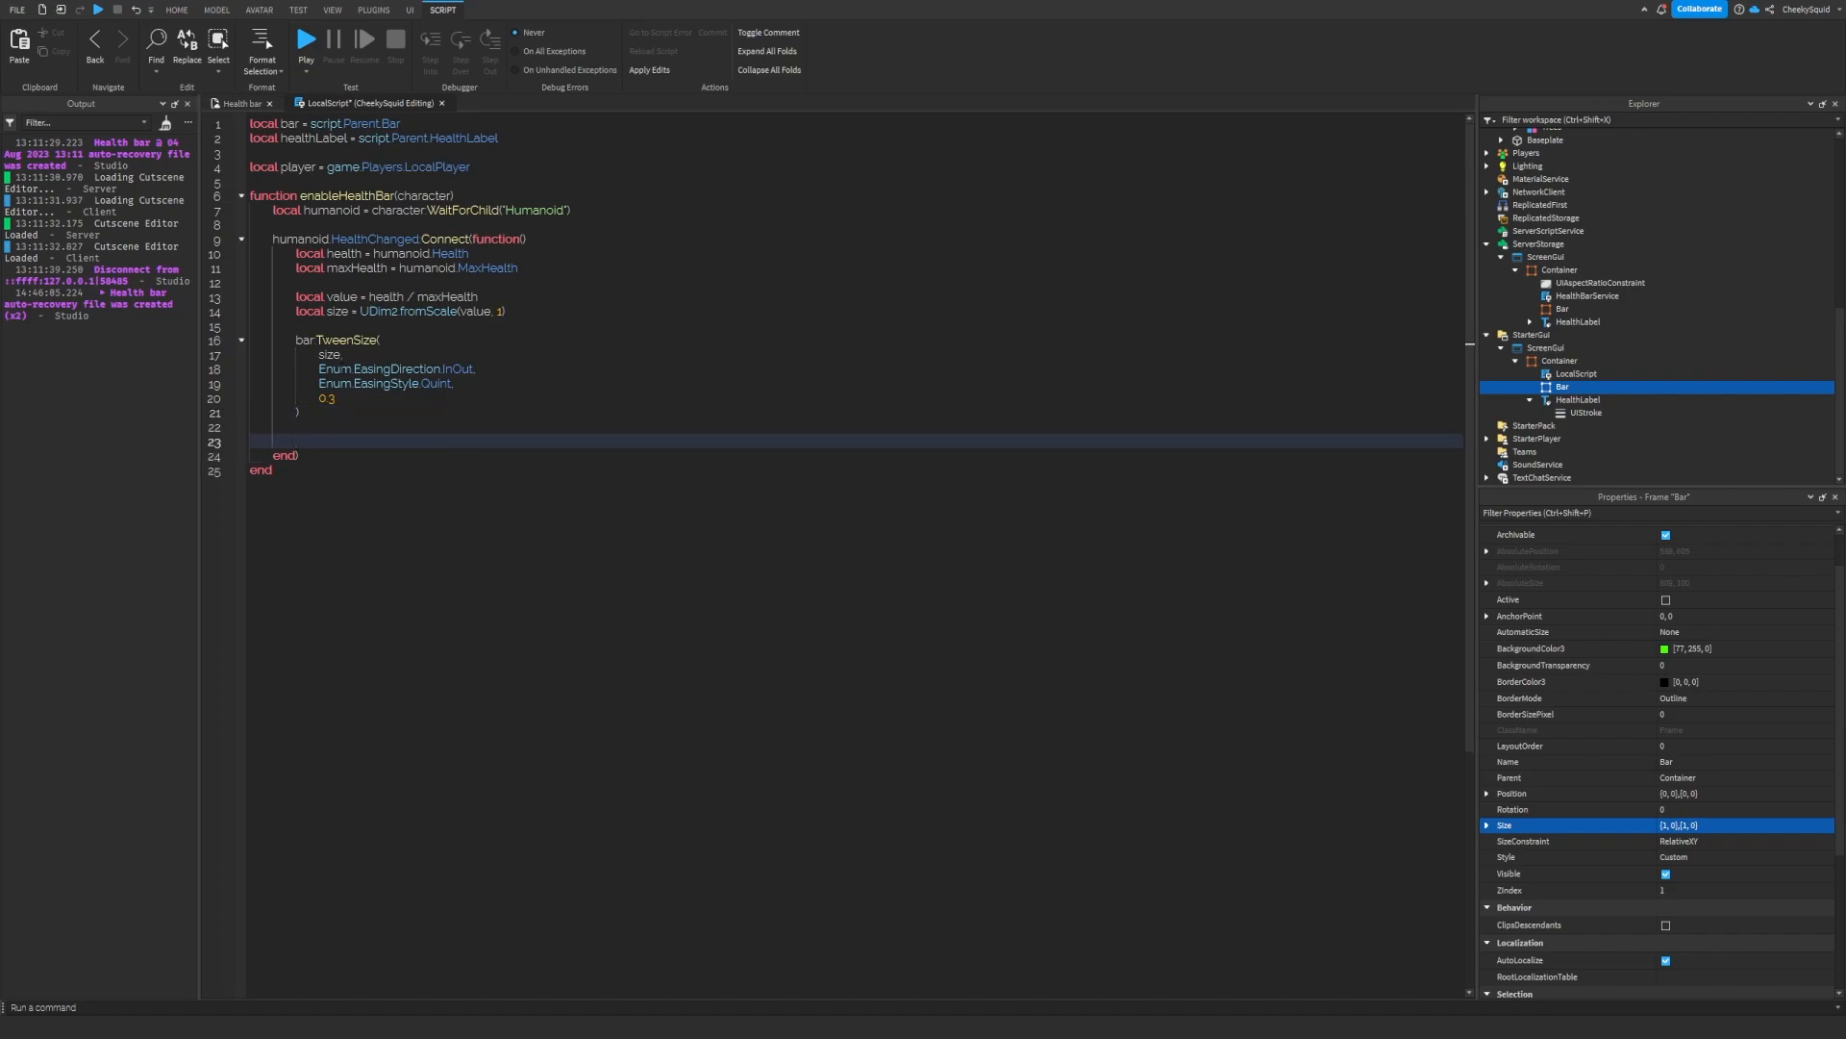
- Set healthLabel.Text to health .. "/" .. maxHealth
type("healthLabel.Text")
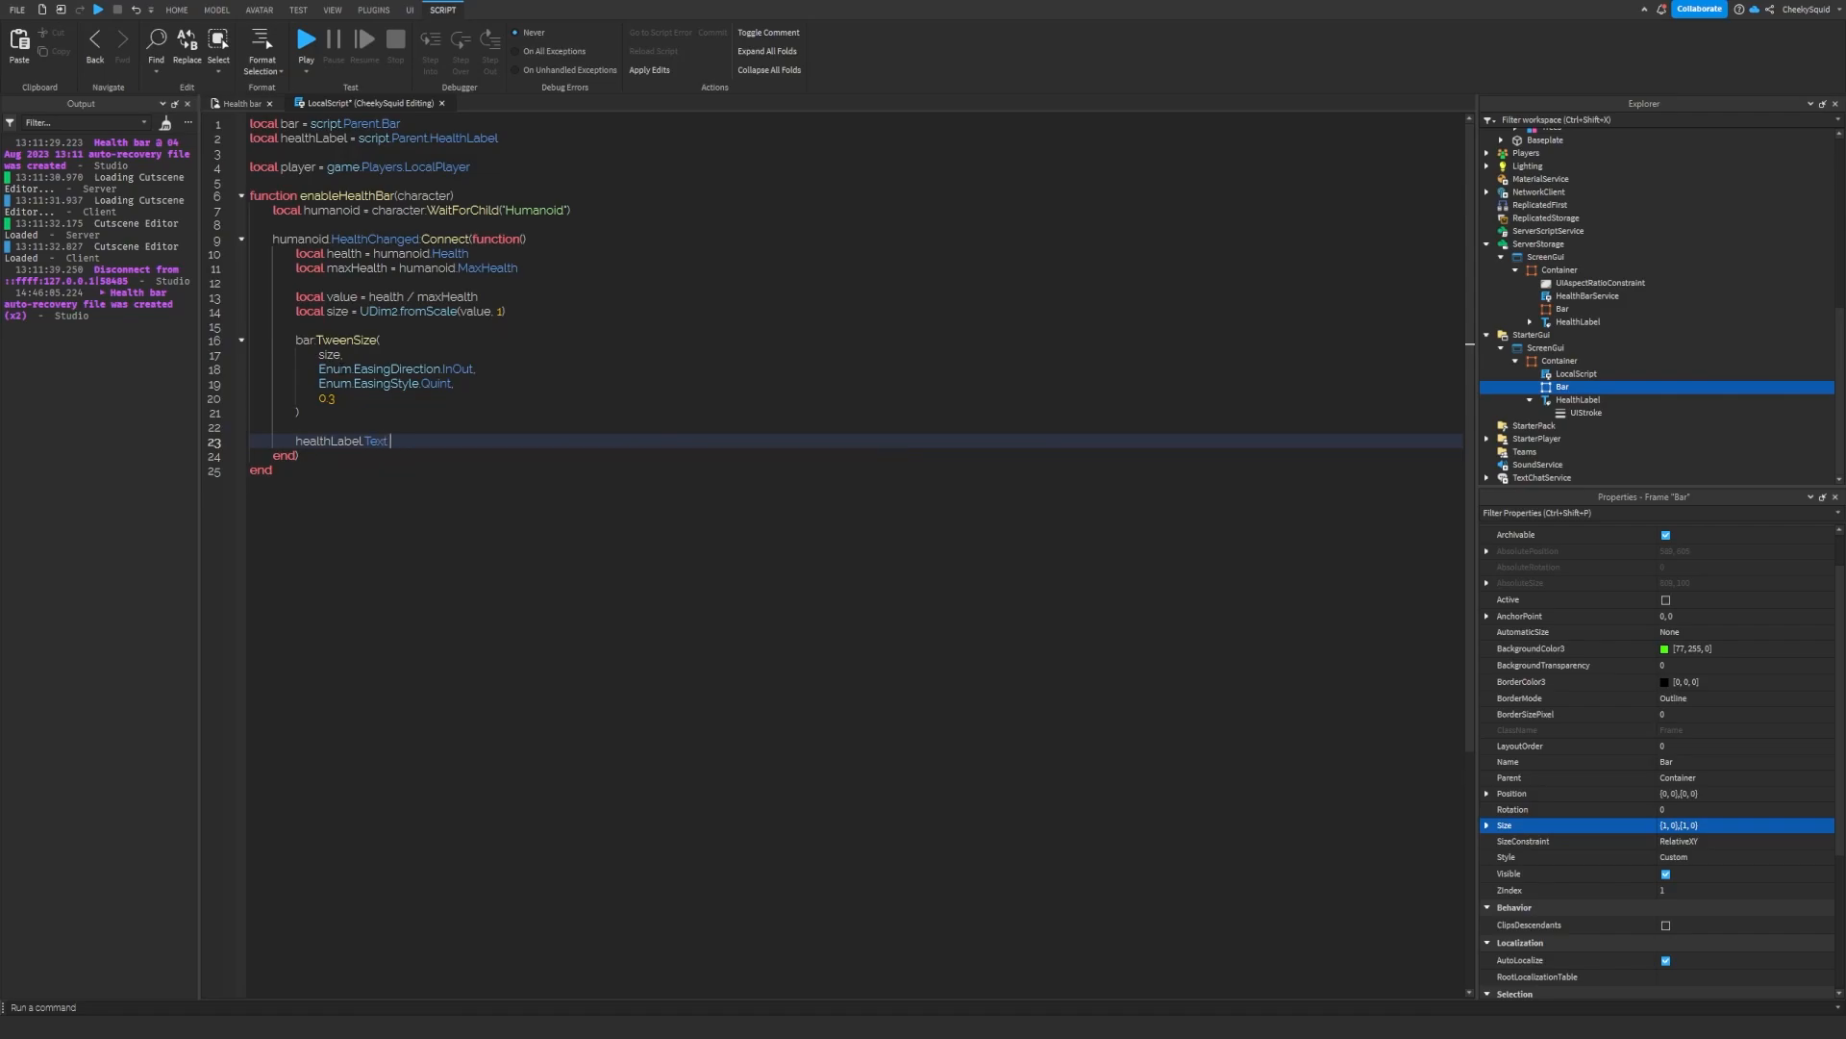
type("= health .. \"/\" .. maxHealth")
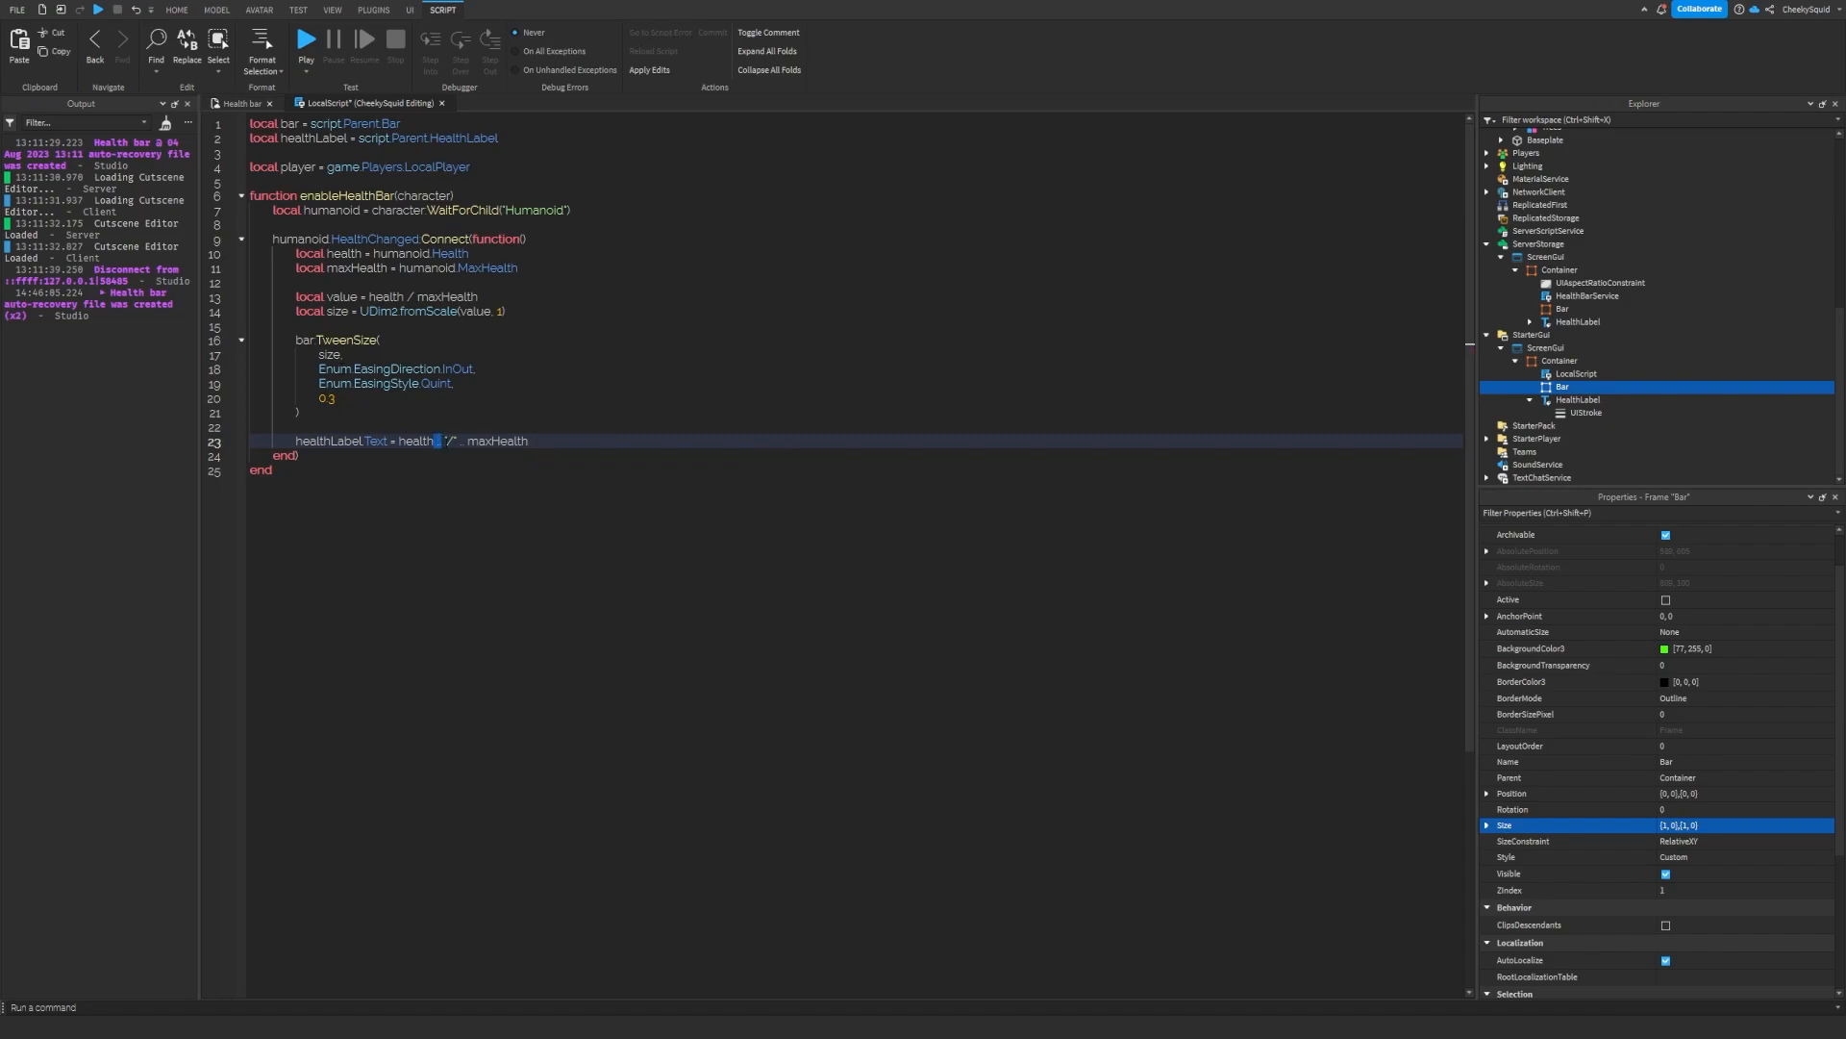
double_click(416, 440)
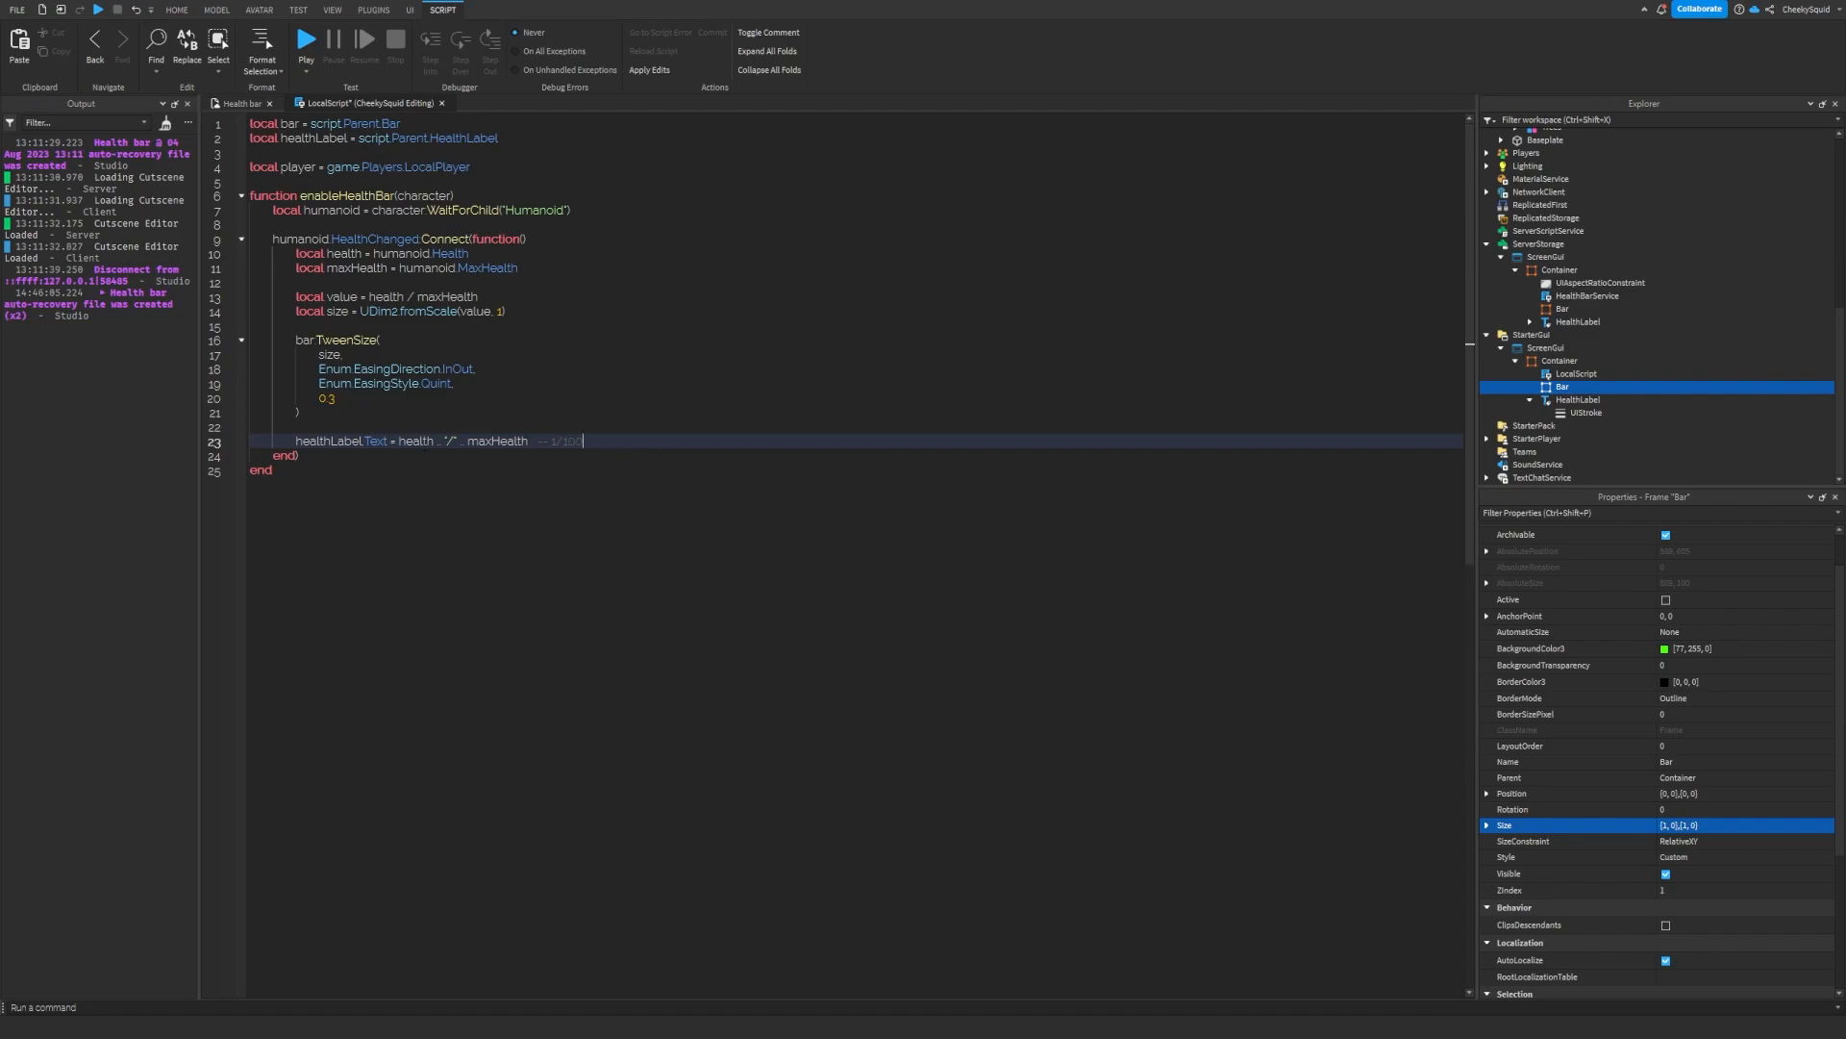
double_click(446, 441)
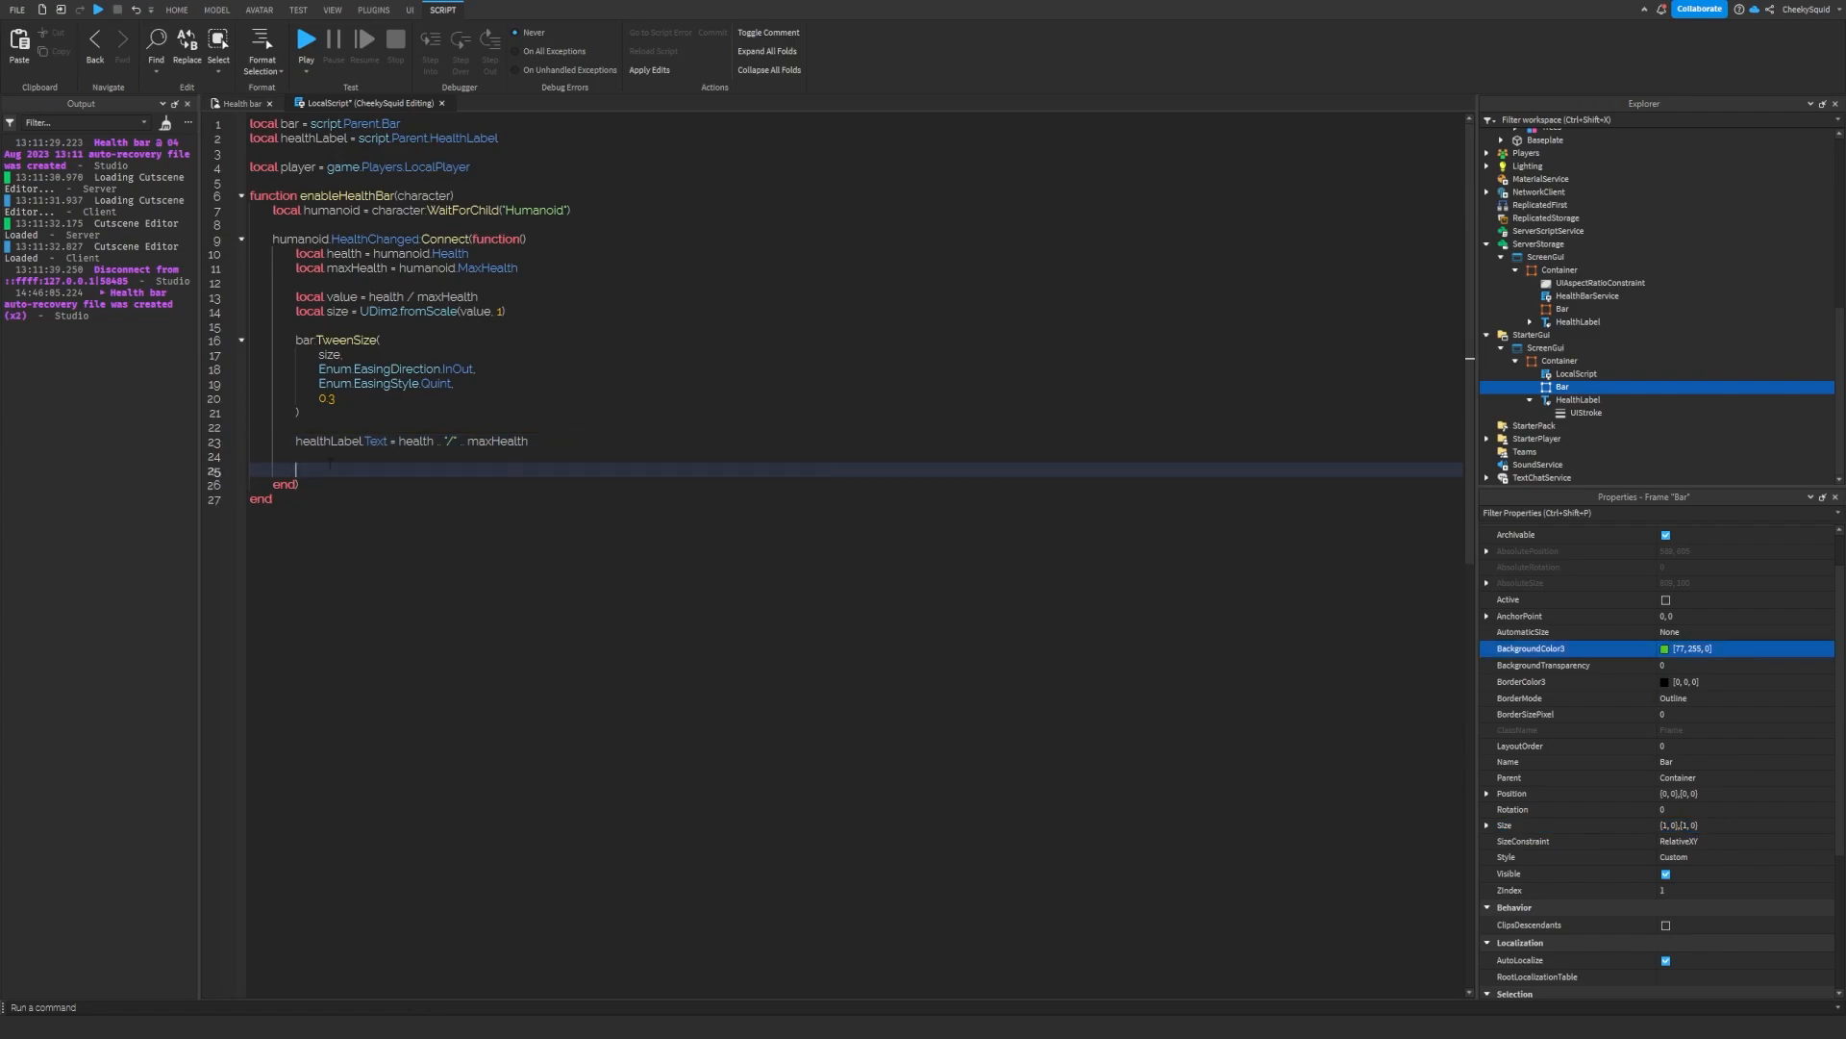
- Colour the bar Color3.fromRGB(77,255,0) when value is at least 0.5
type("if value >= 0.5 then")
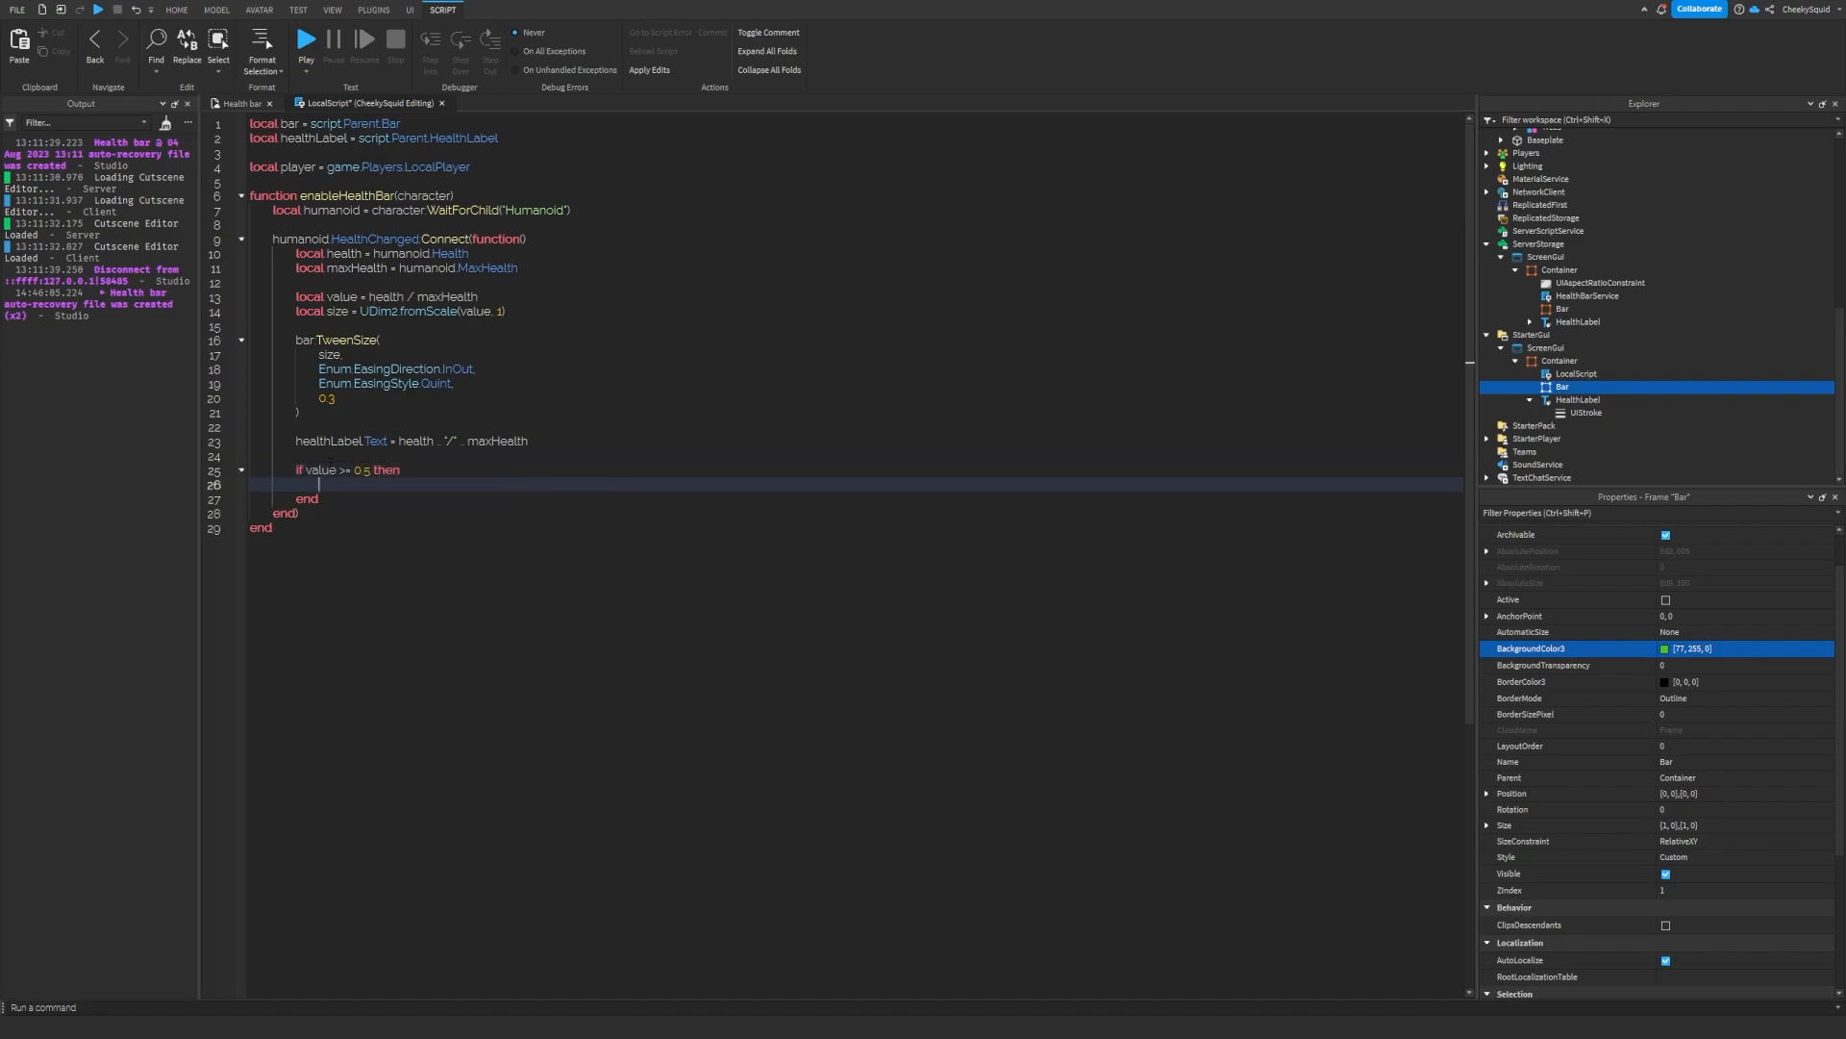
type("bar.BackgroundColor3 = Color3.fromRGB(")
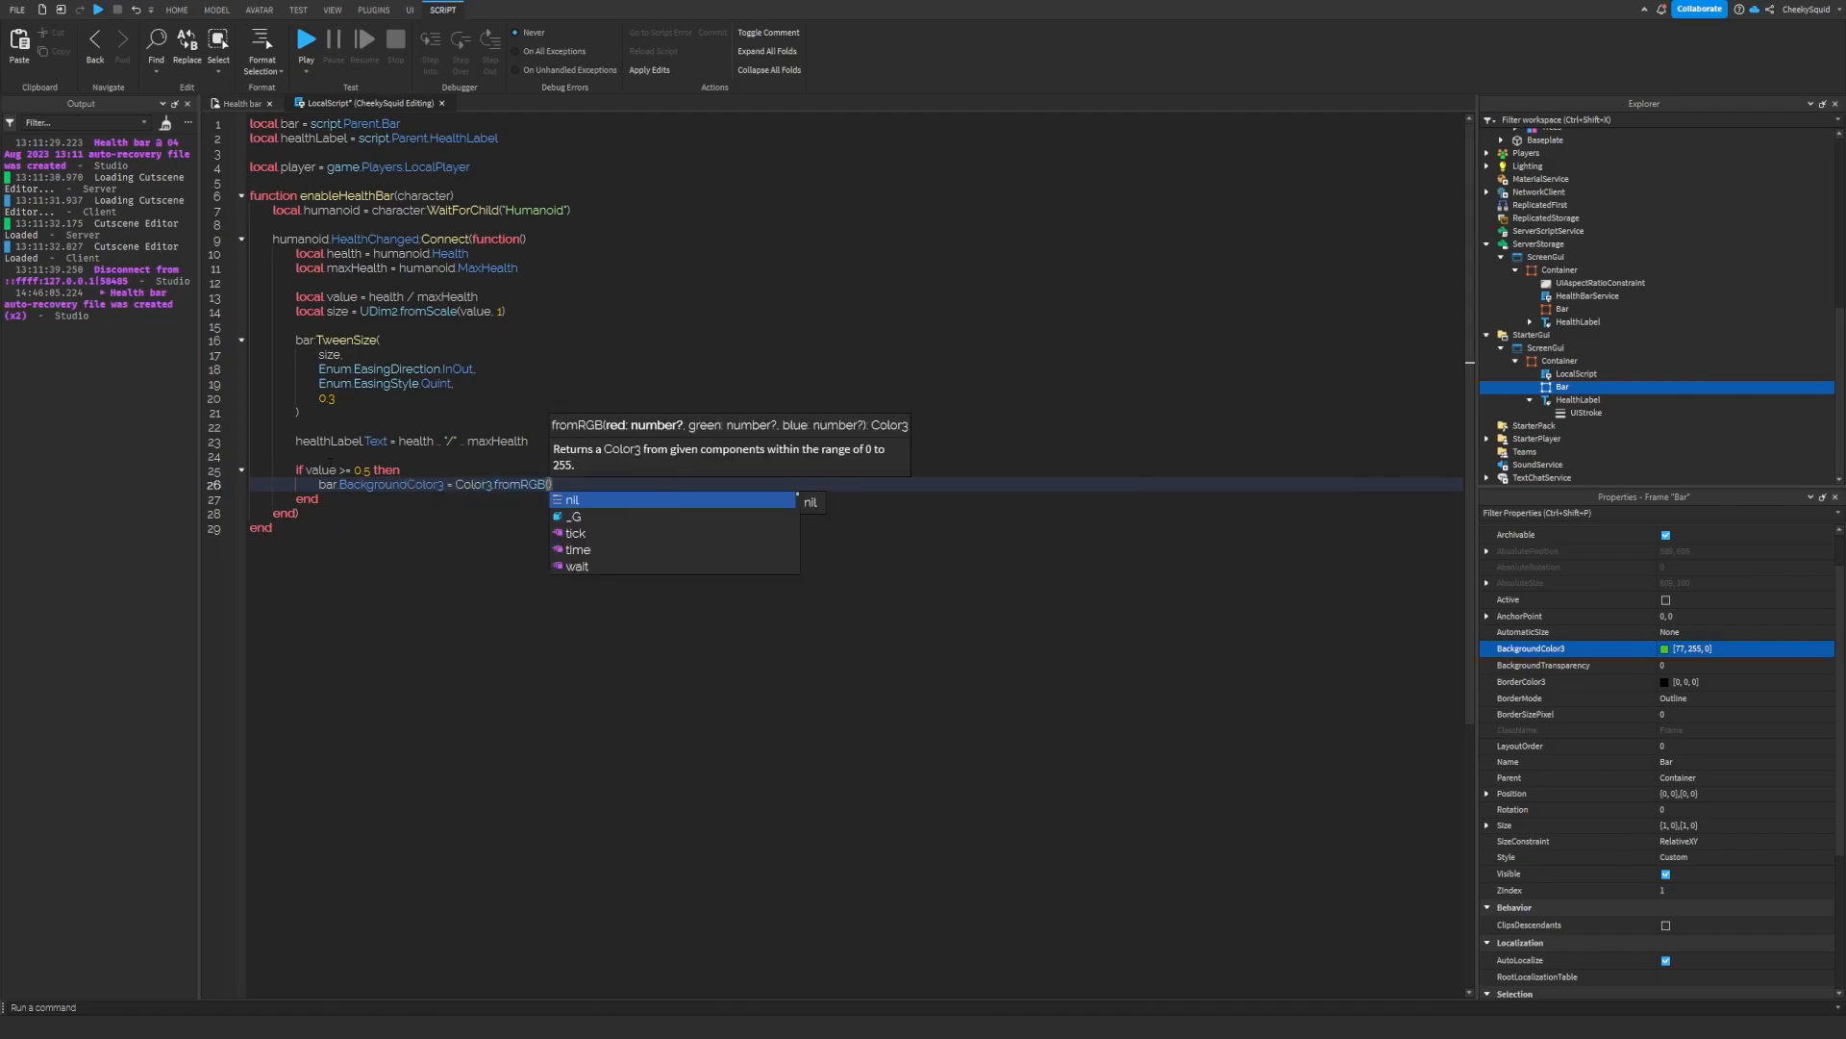
type("77, 255, 0")
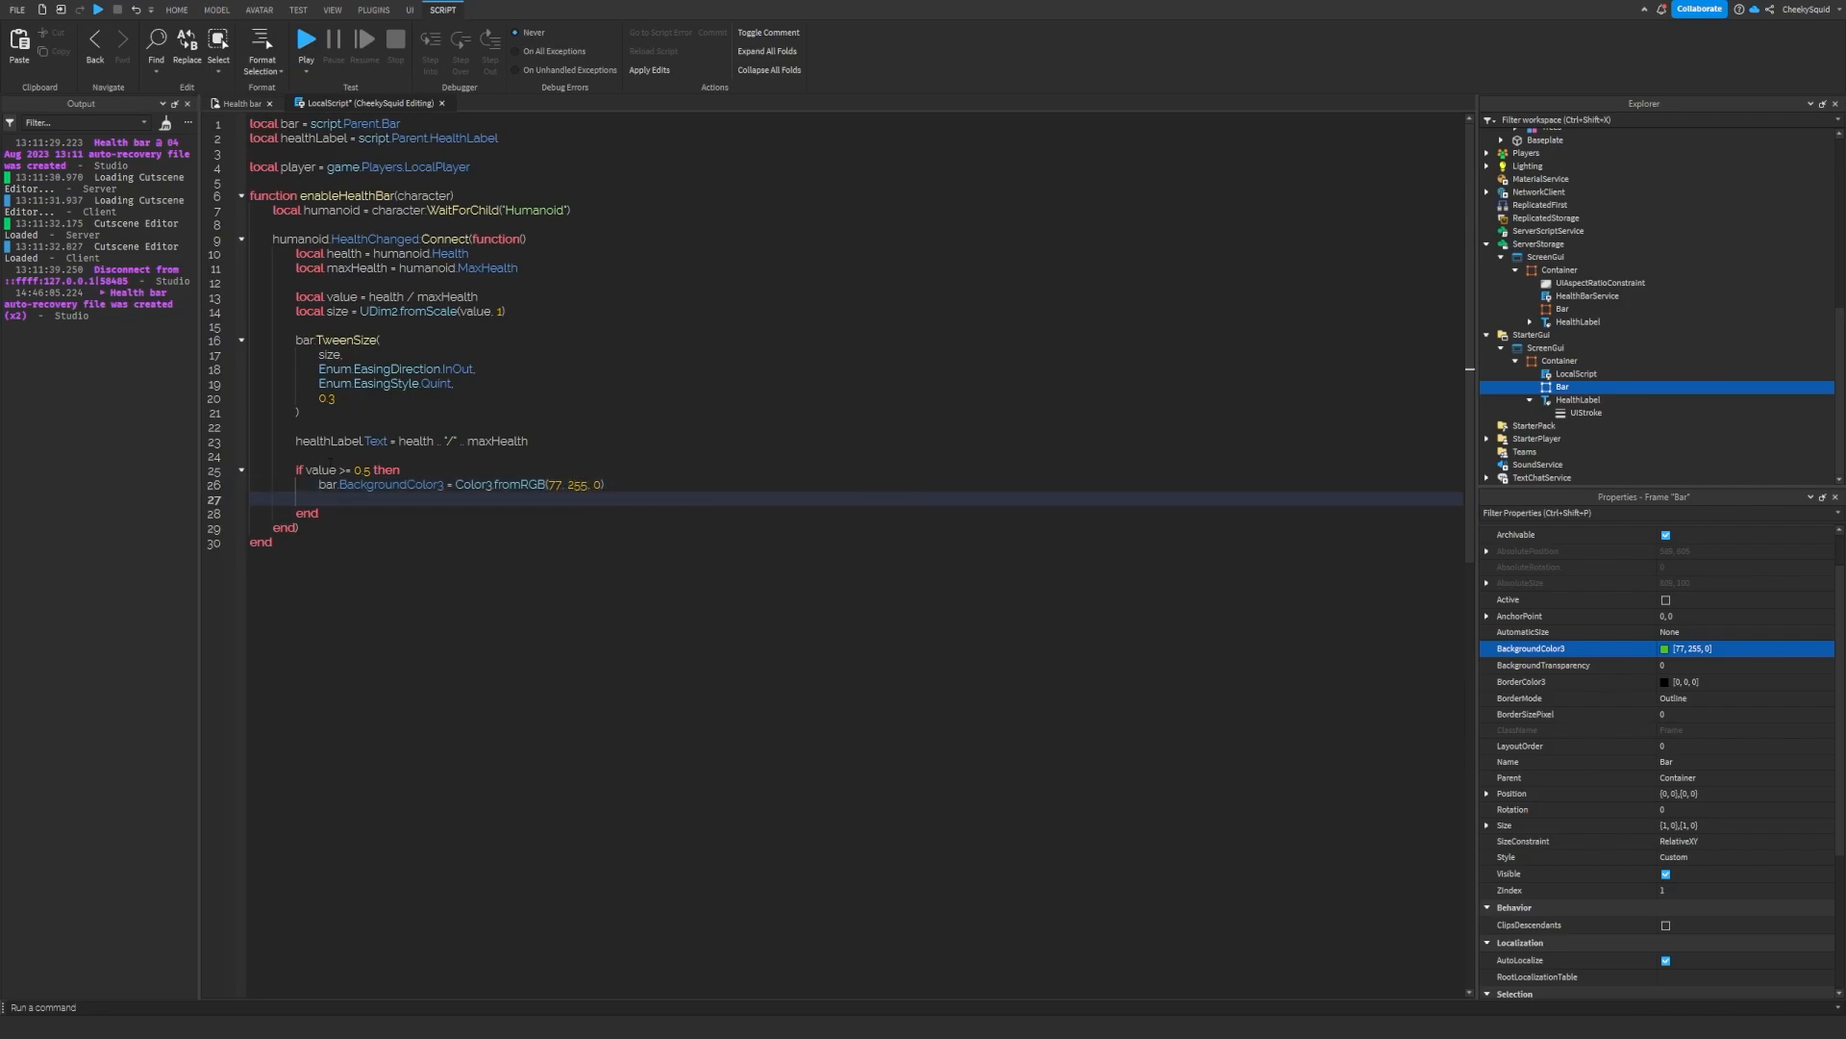
- Colour the bar yellow (255,255,25) when value is between 0.1 and 0.5
type("elseif <")
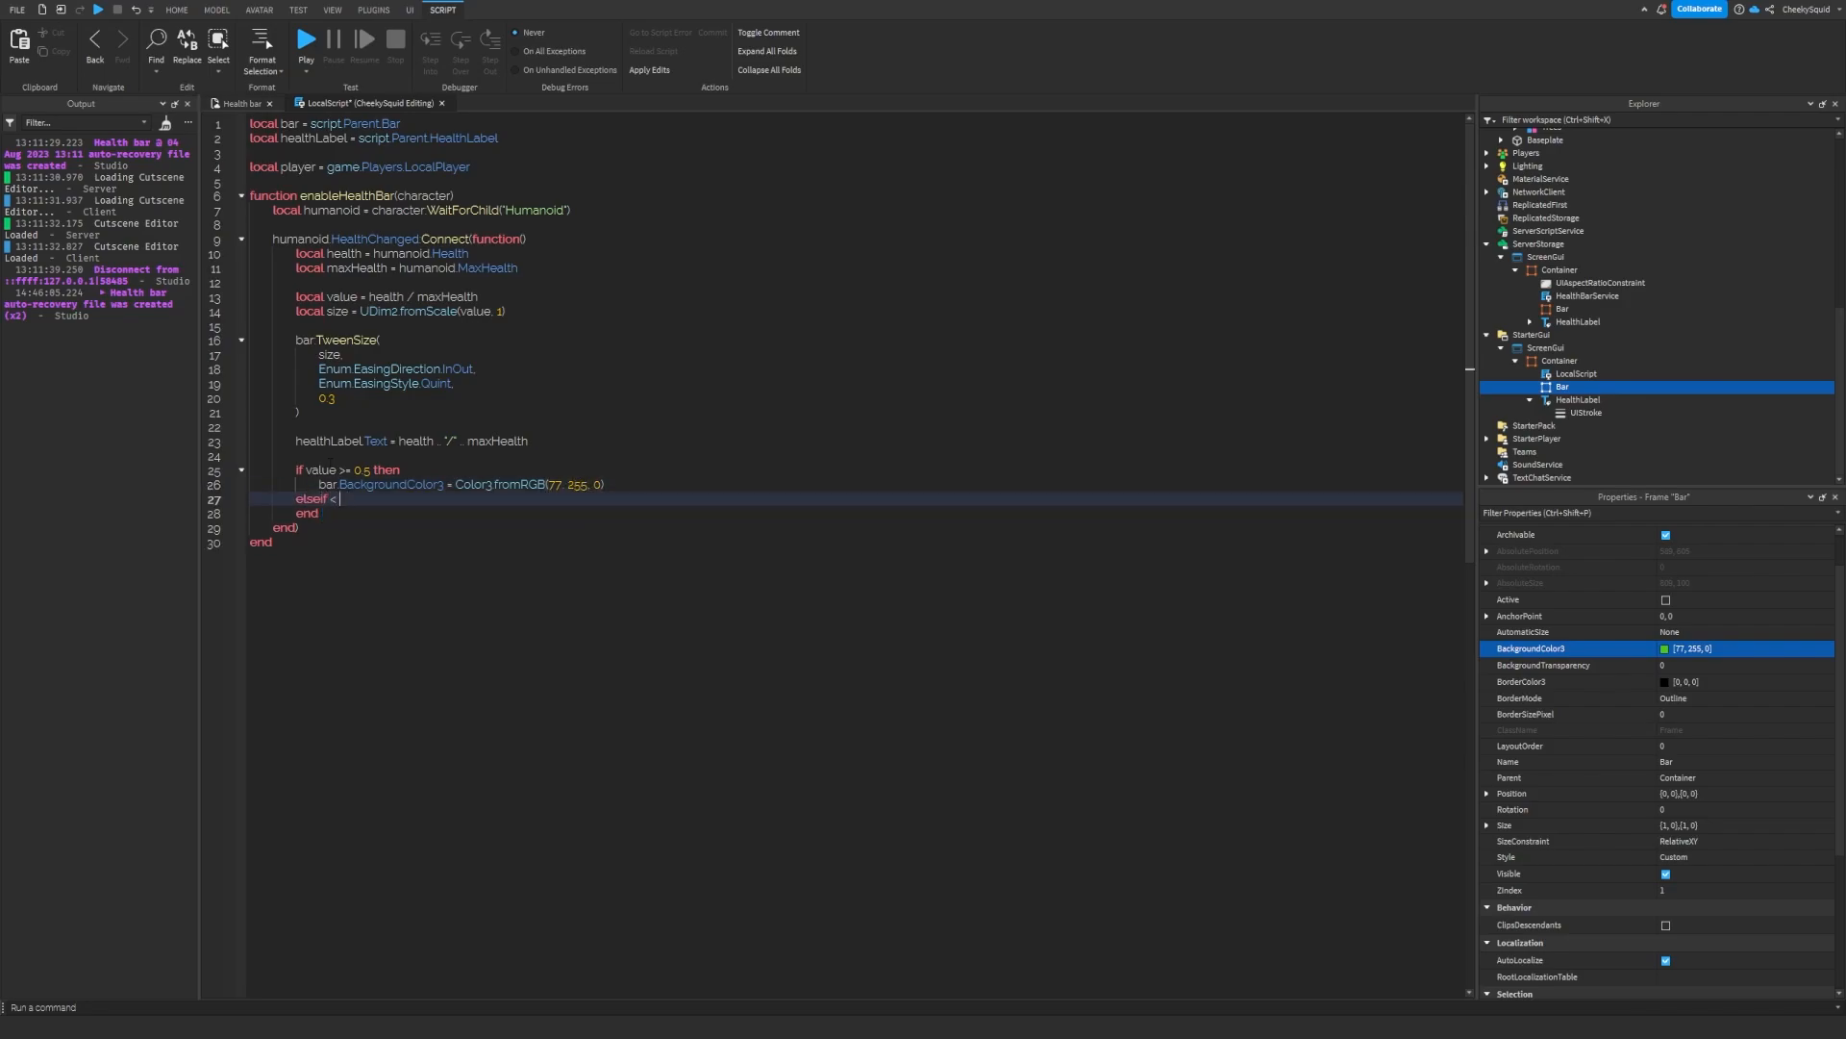
type("value < 0.5 and value >= 0.1 t")
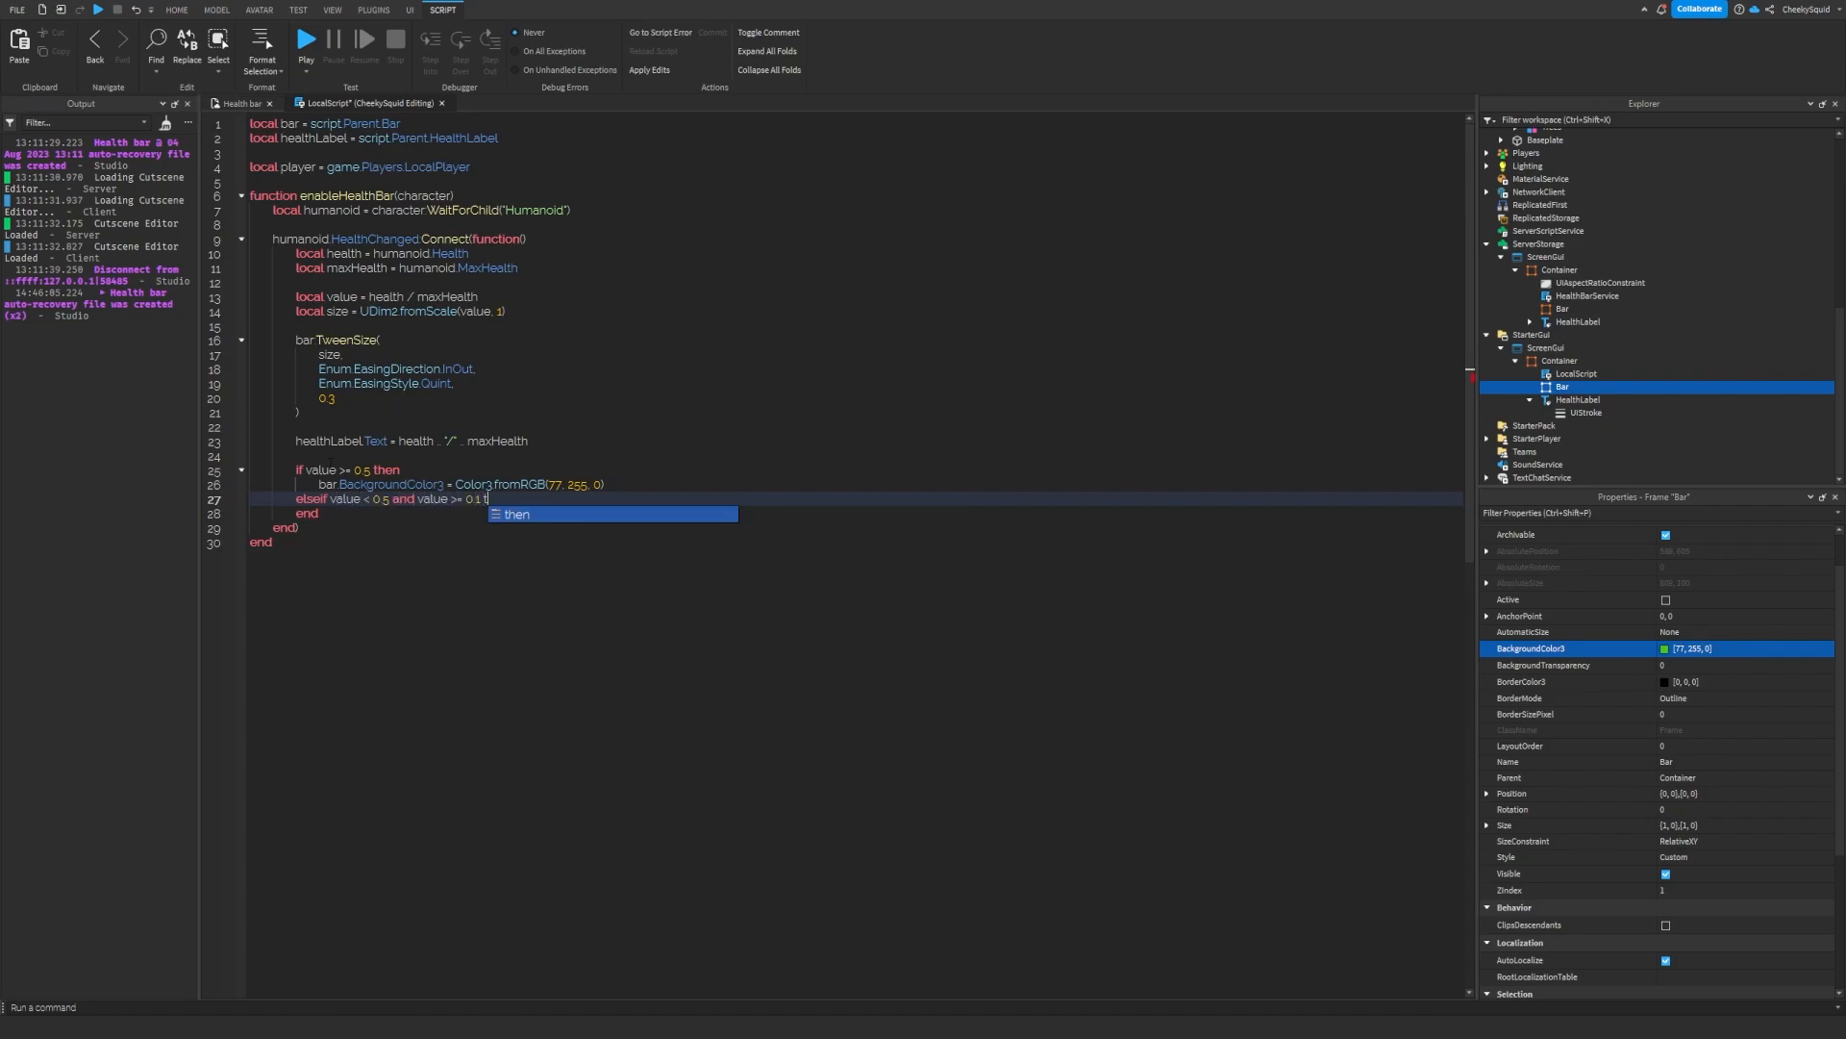
key("Return")
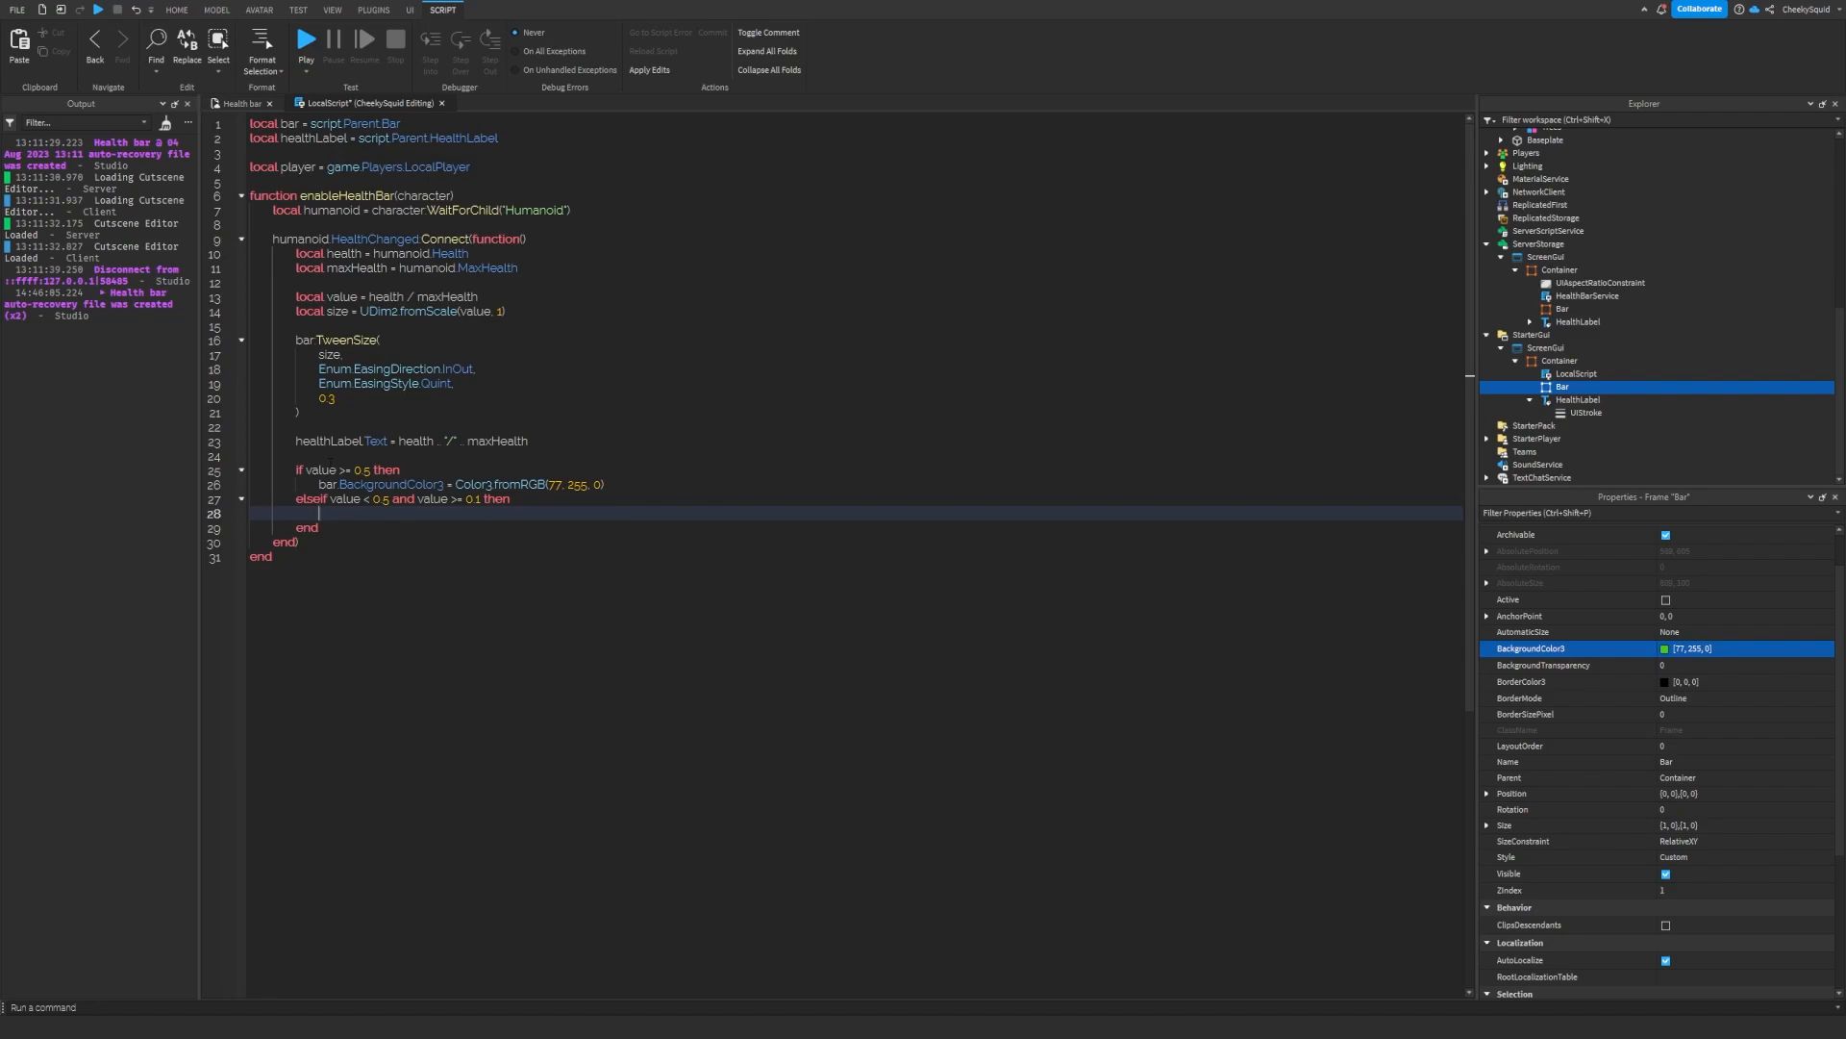
type("bar.BackgroundColor3 = Color3.fromRGB(255,255,25")
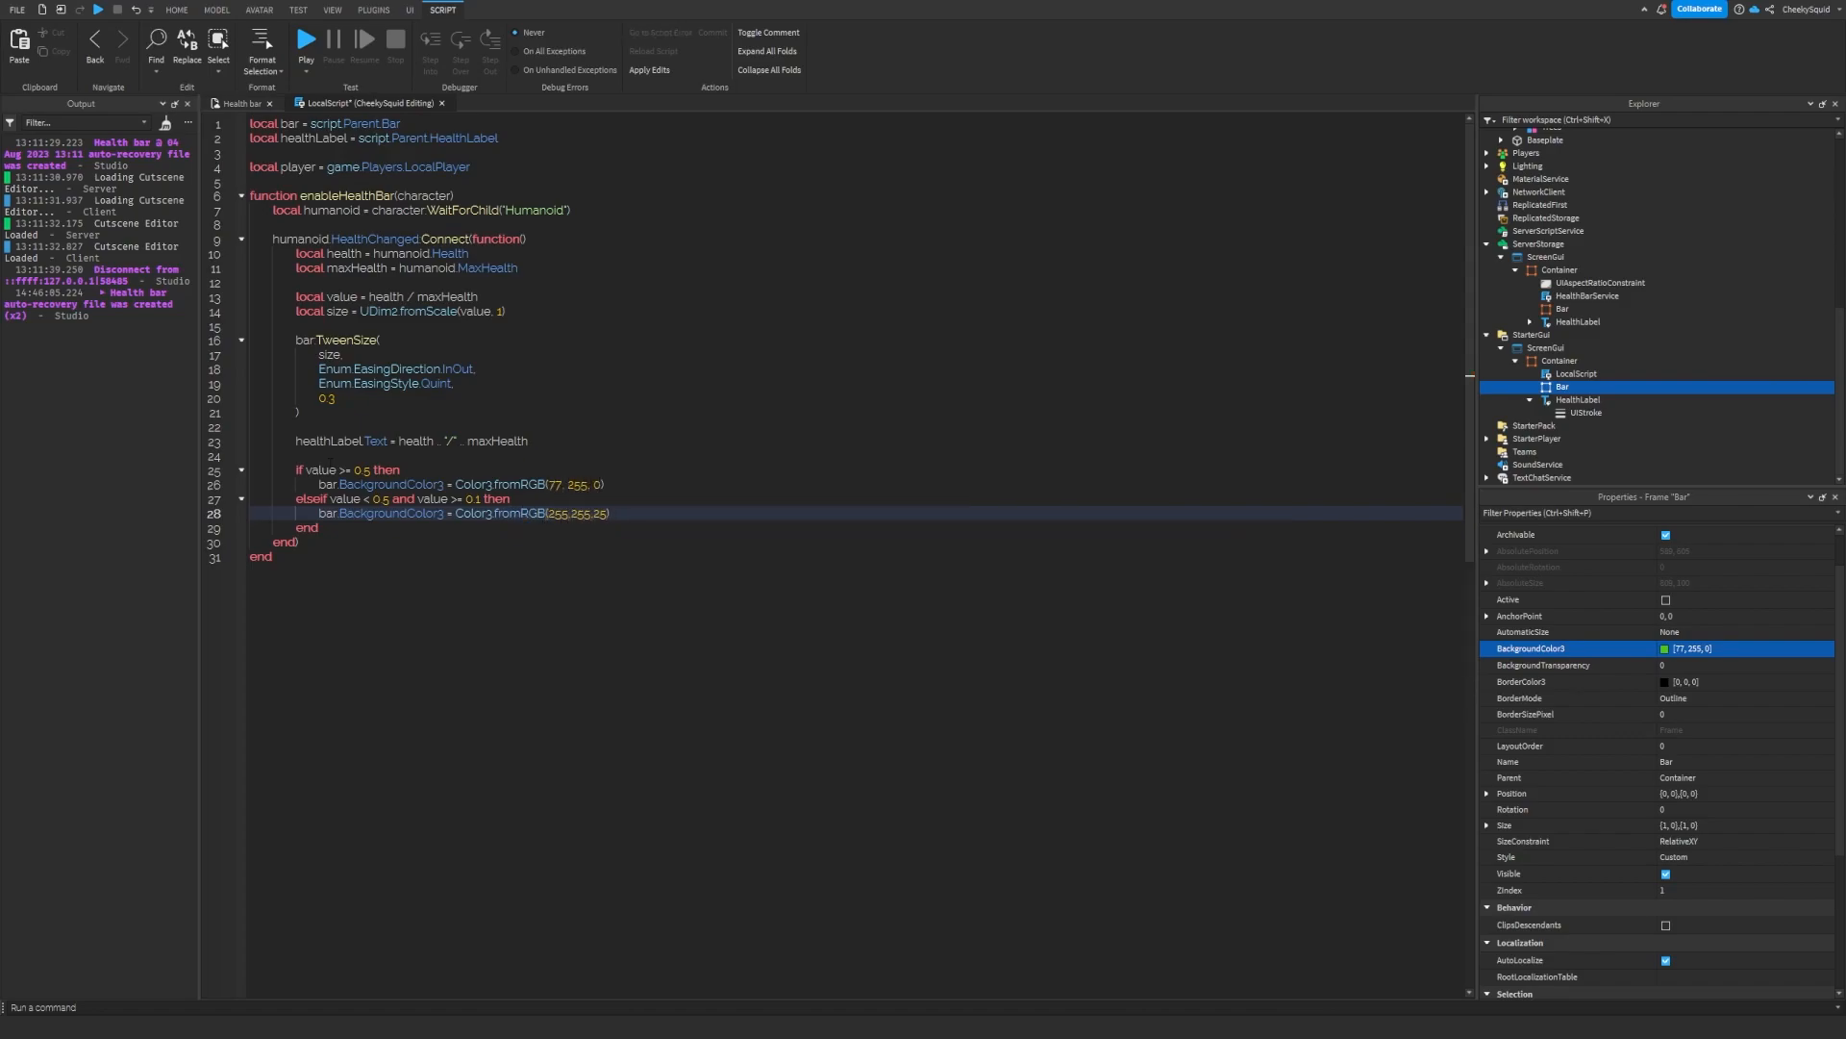
- Otherwise colour the bar red with Color3.fromRGB(255,0,0)
type("else")
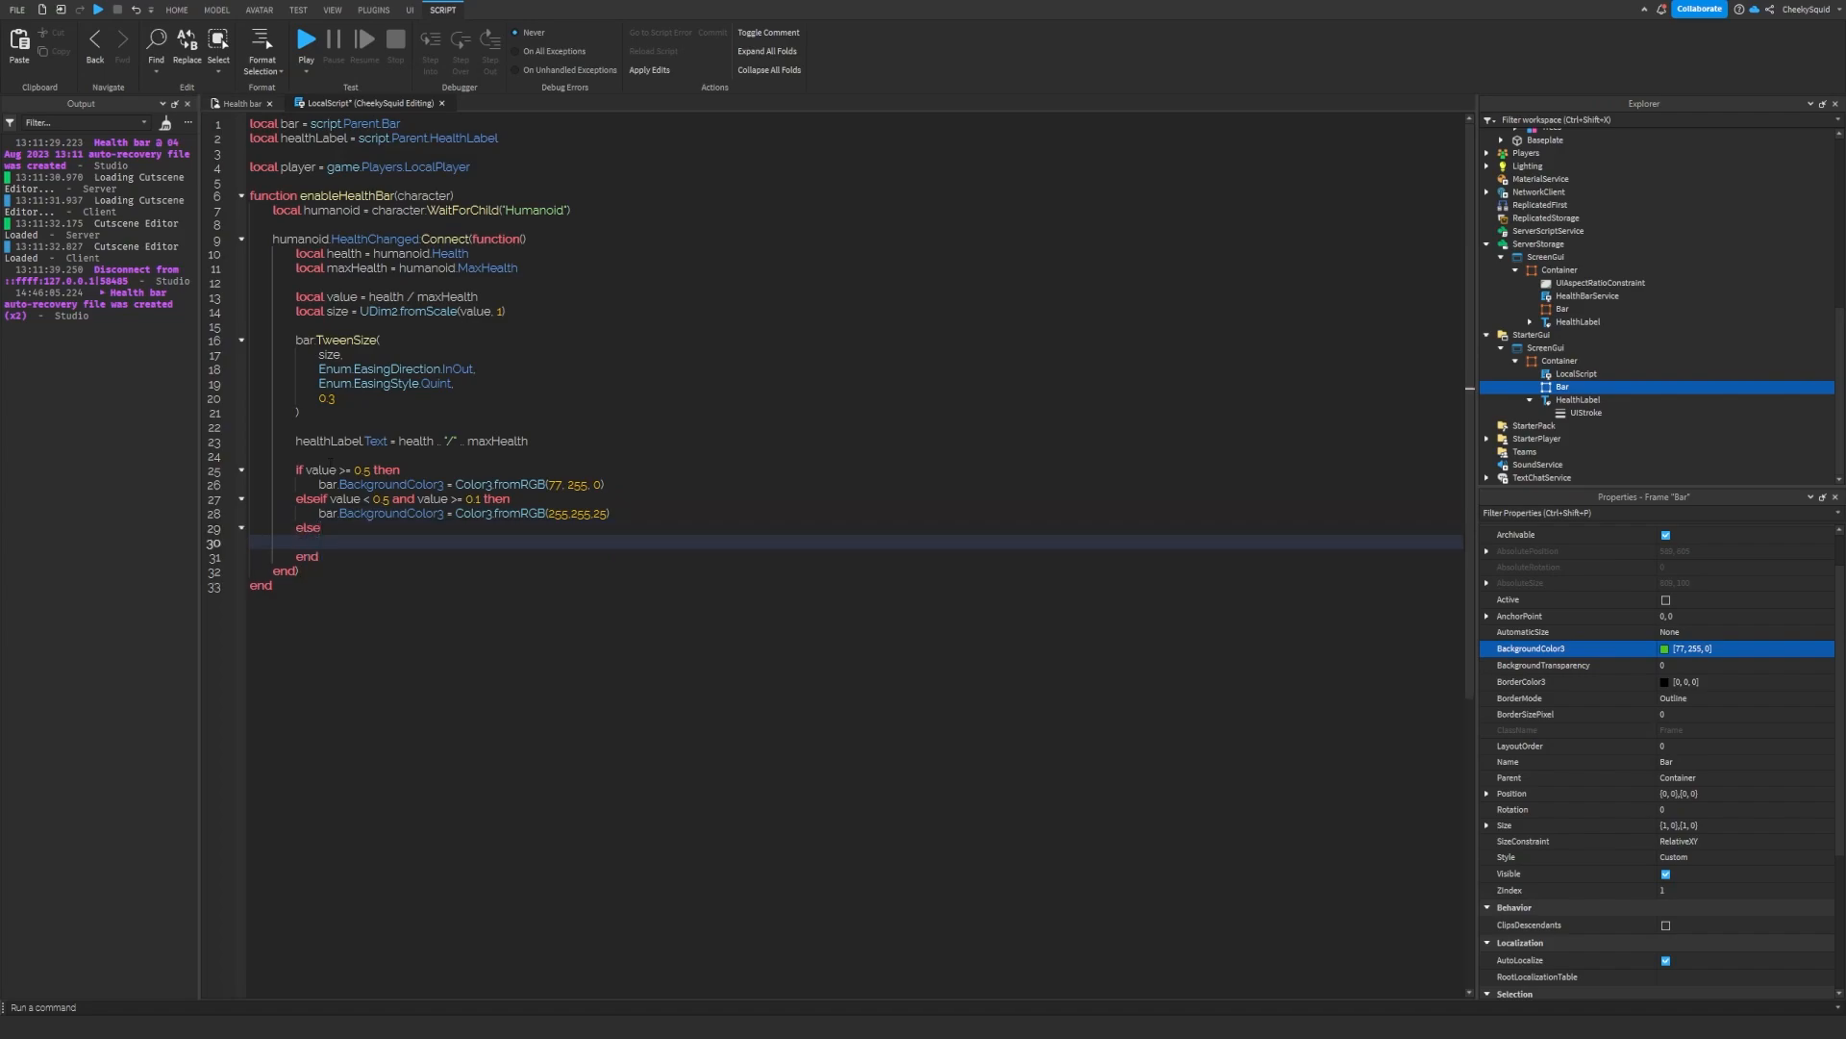
type("bar.BackgroundColor3 = Color3.fromRGB(")
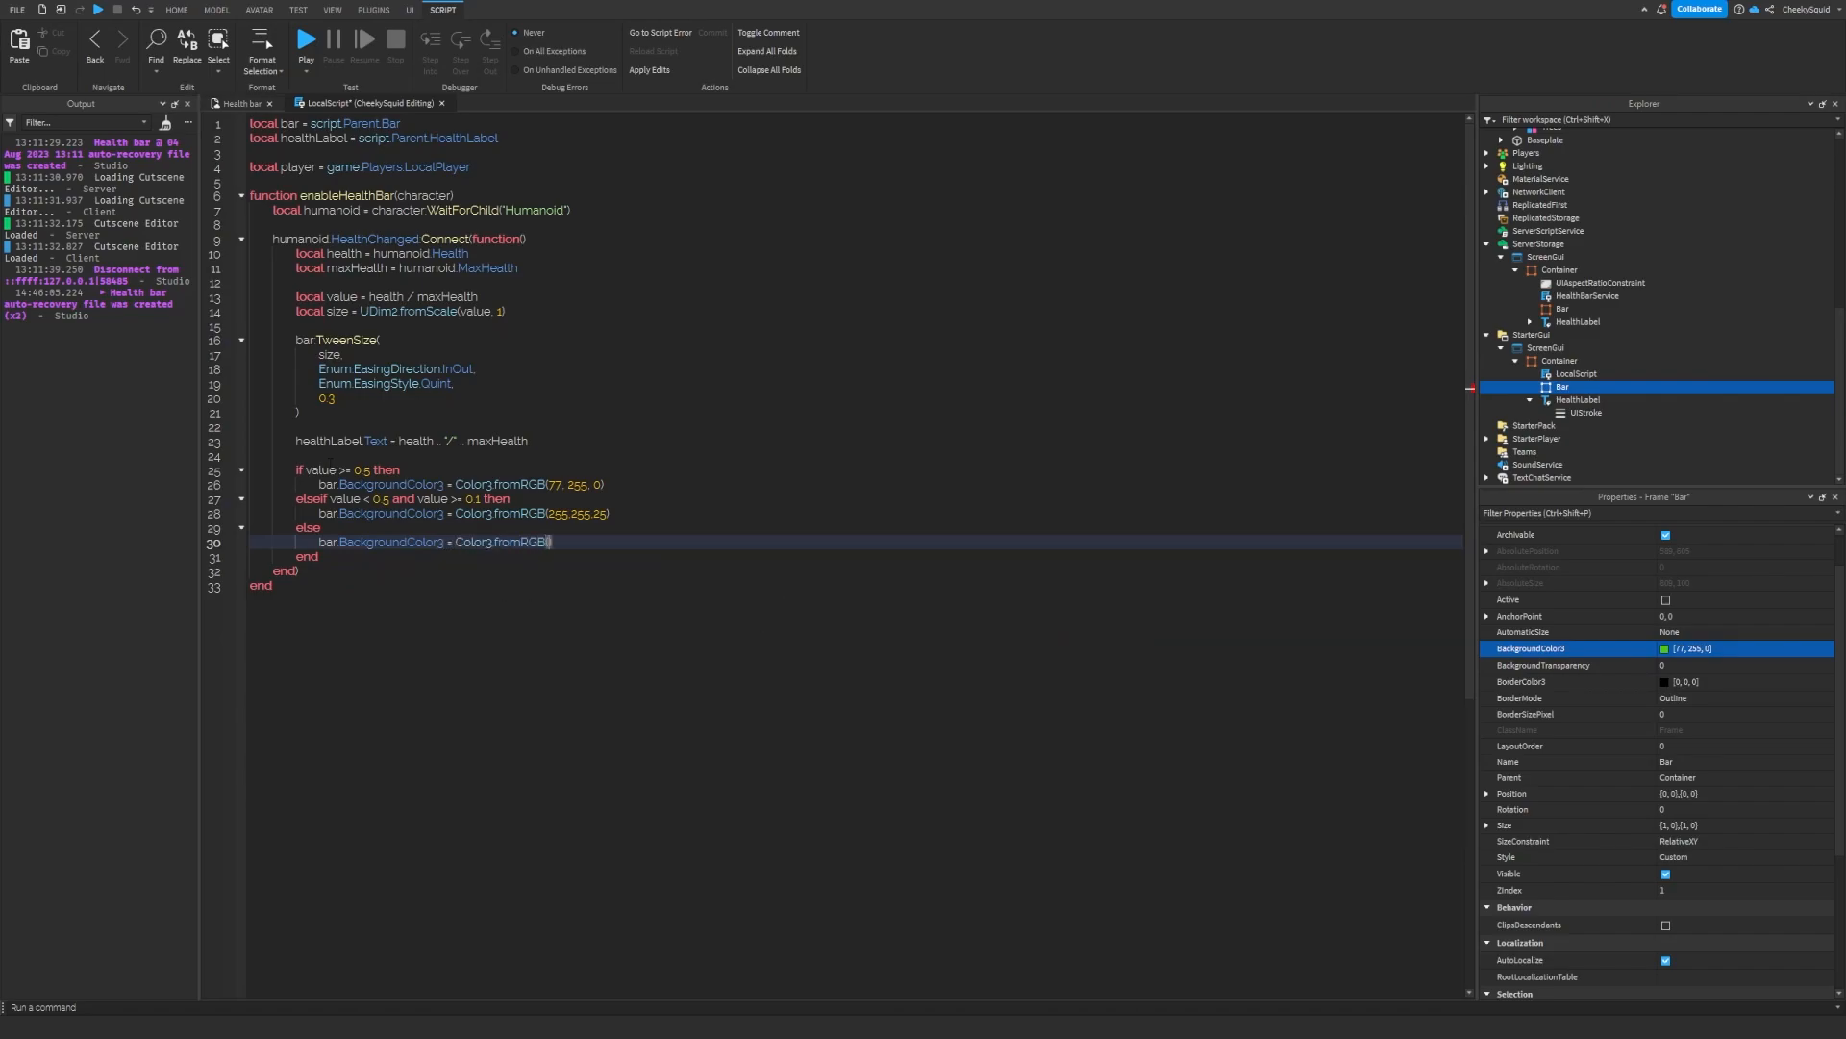
type("255,0,0")
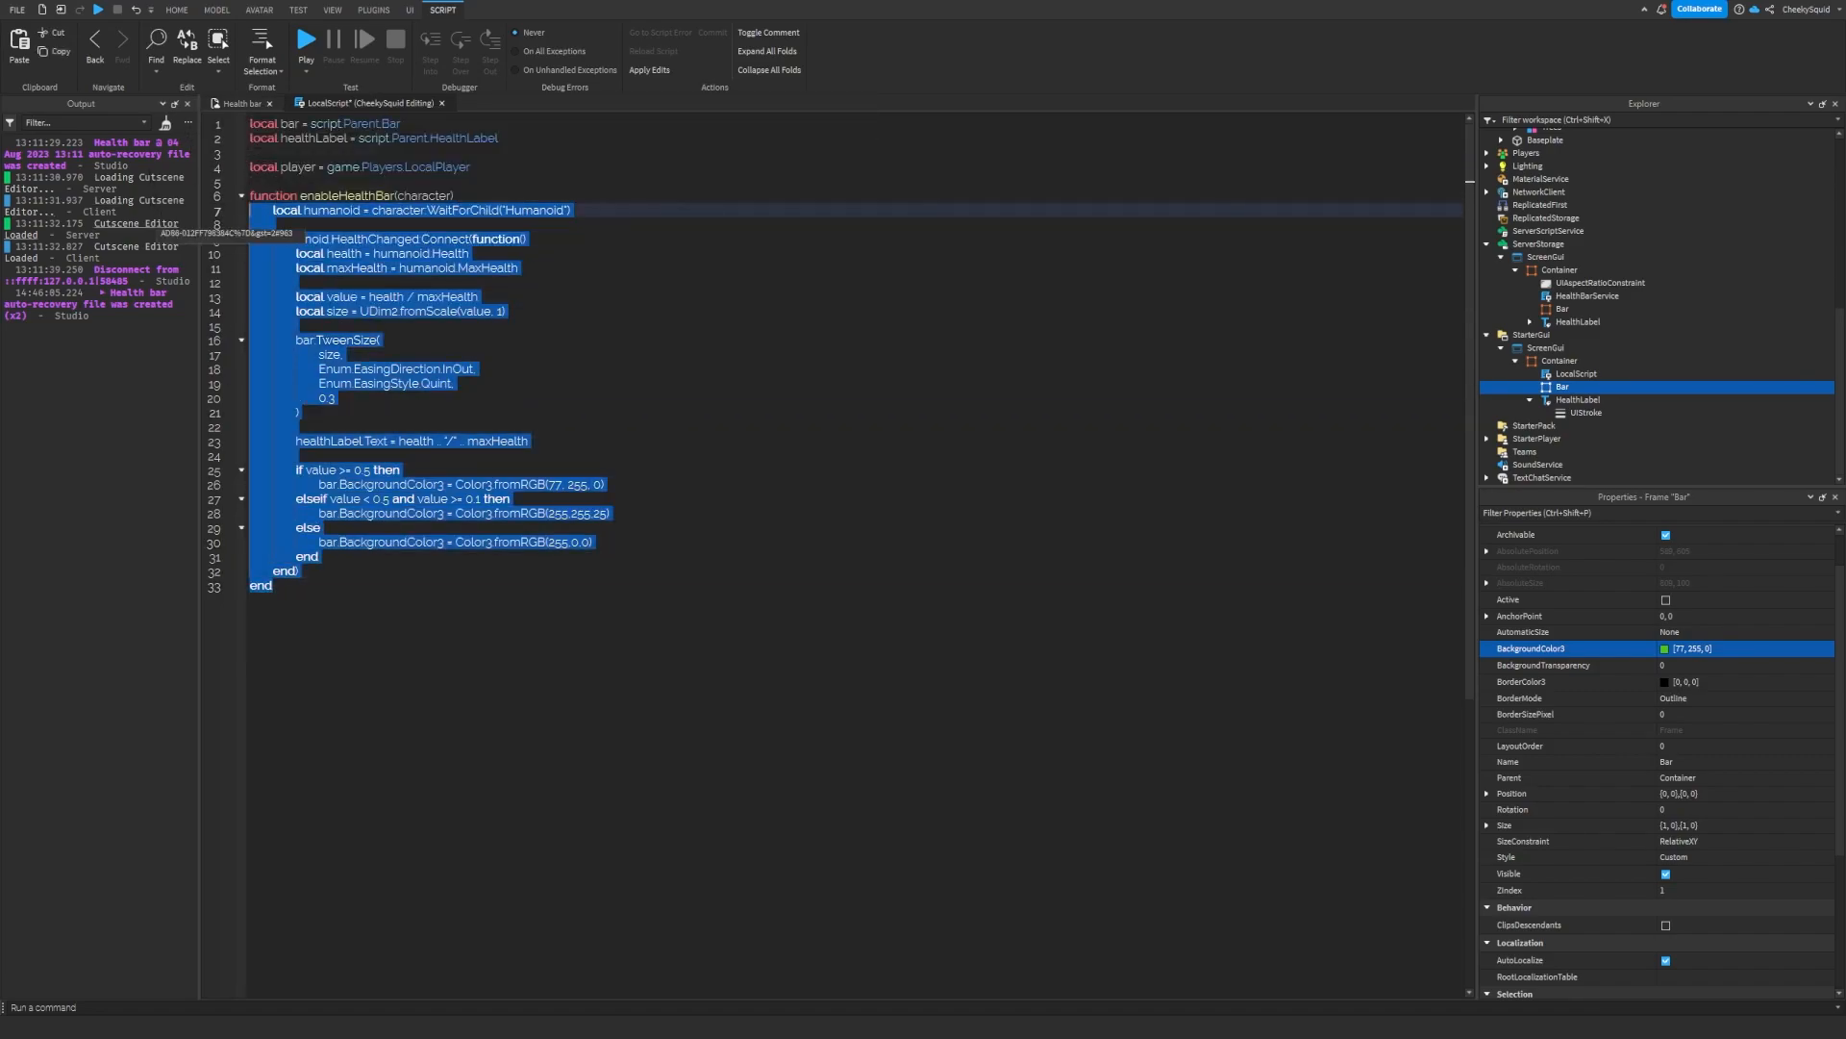
- Get player.Character or CharacterAdded:Wait(), call enableHealthBar(character) and start a while wait loop
type("local charact")
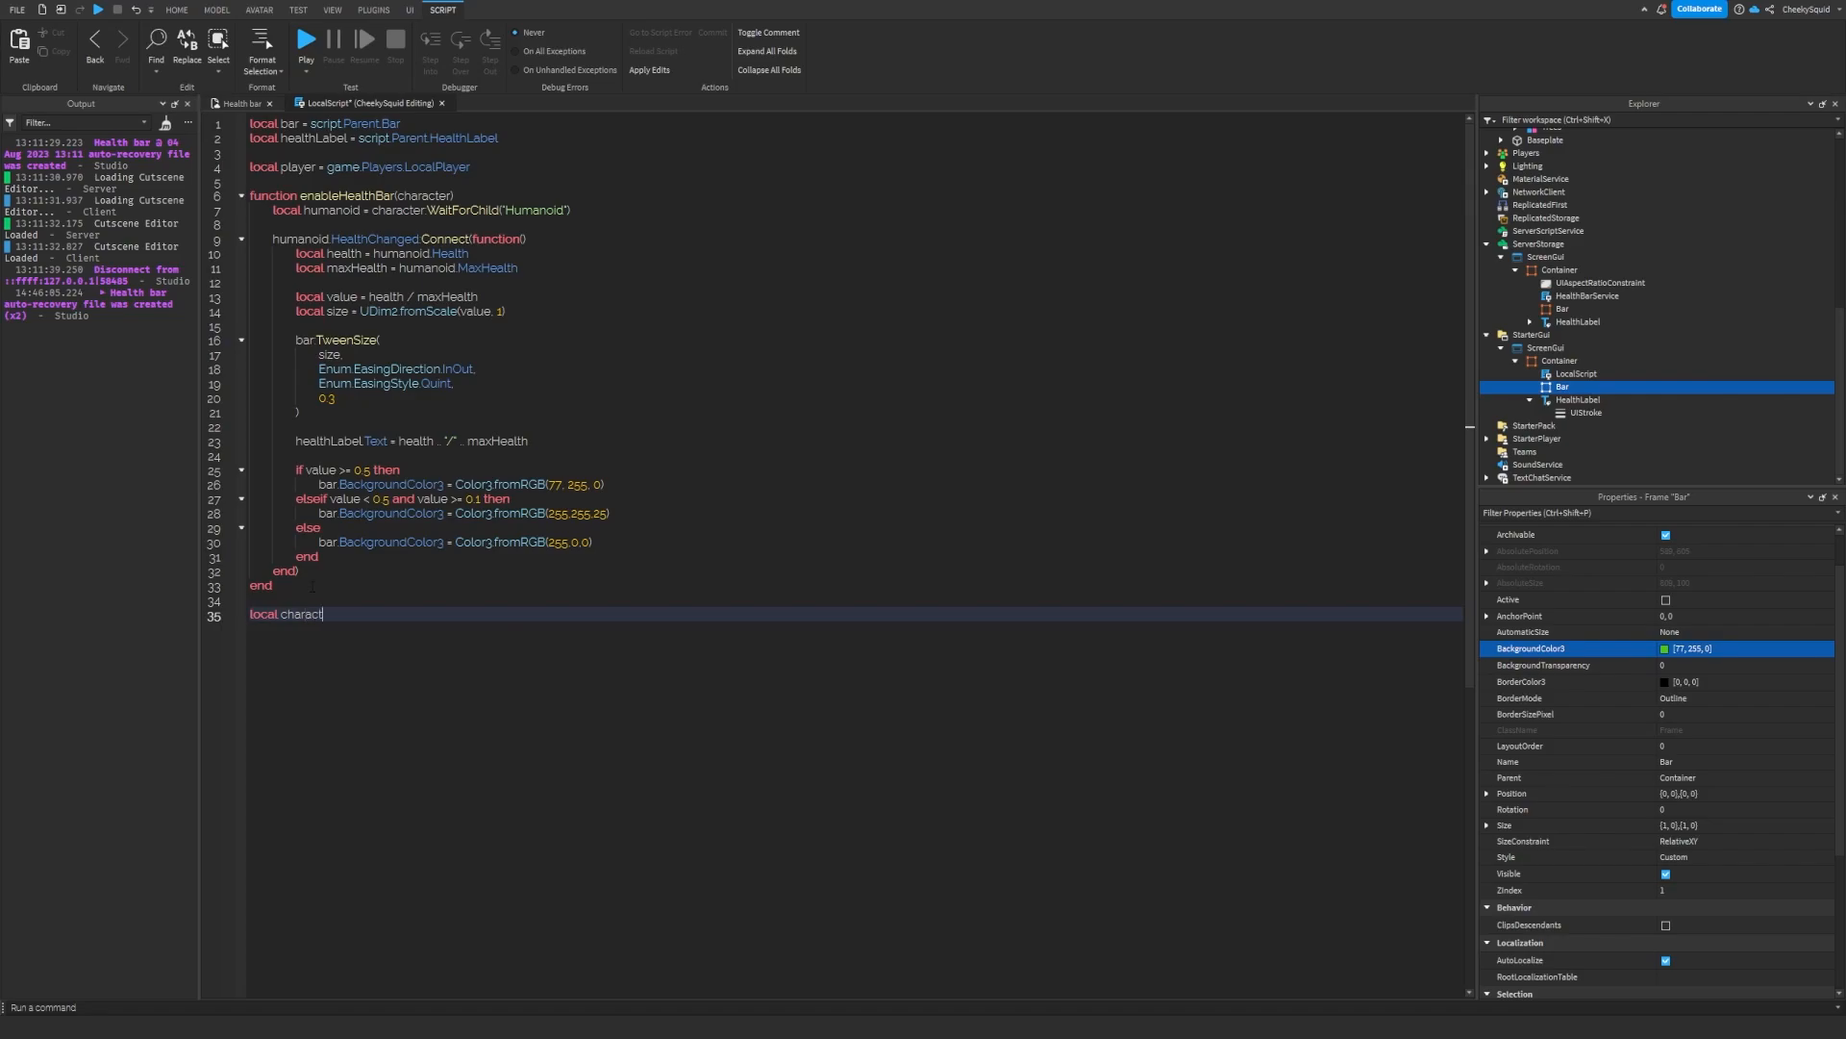
type("= player.Charac")
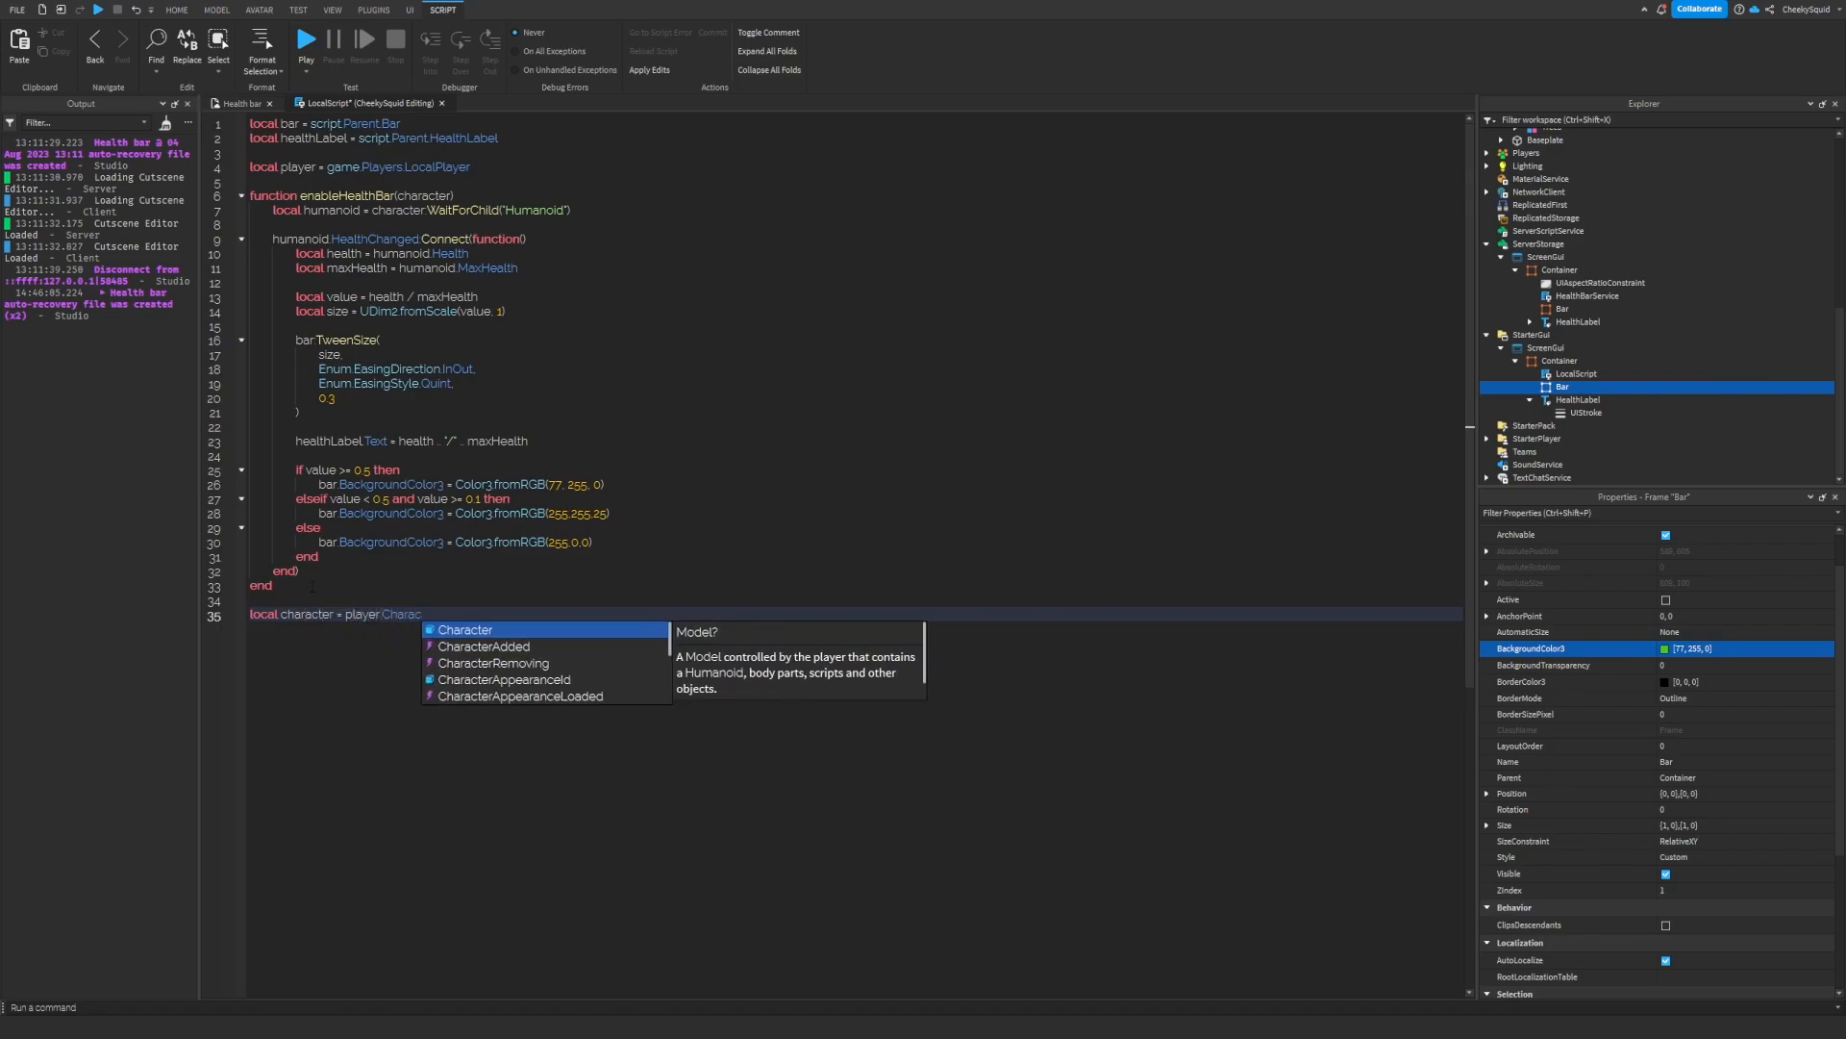
type("or player.CharacterAdded:Wait(")
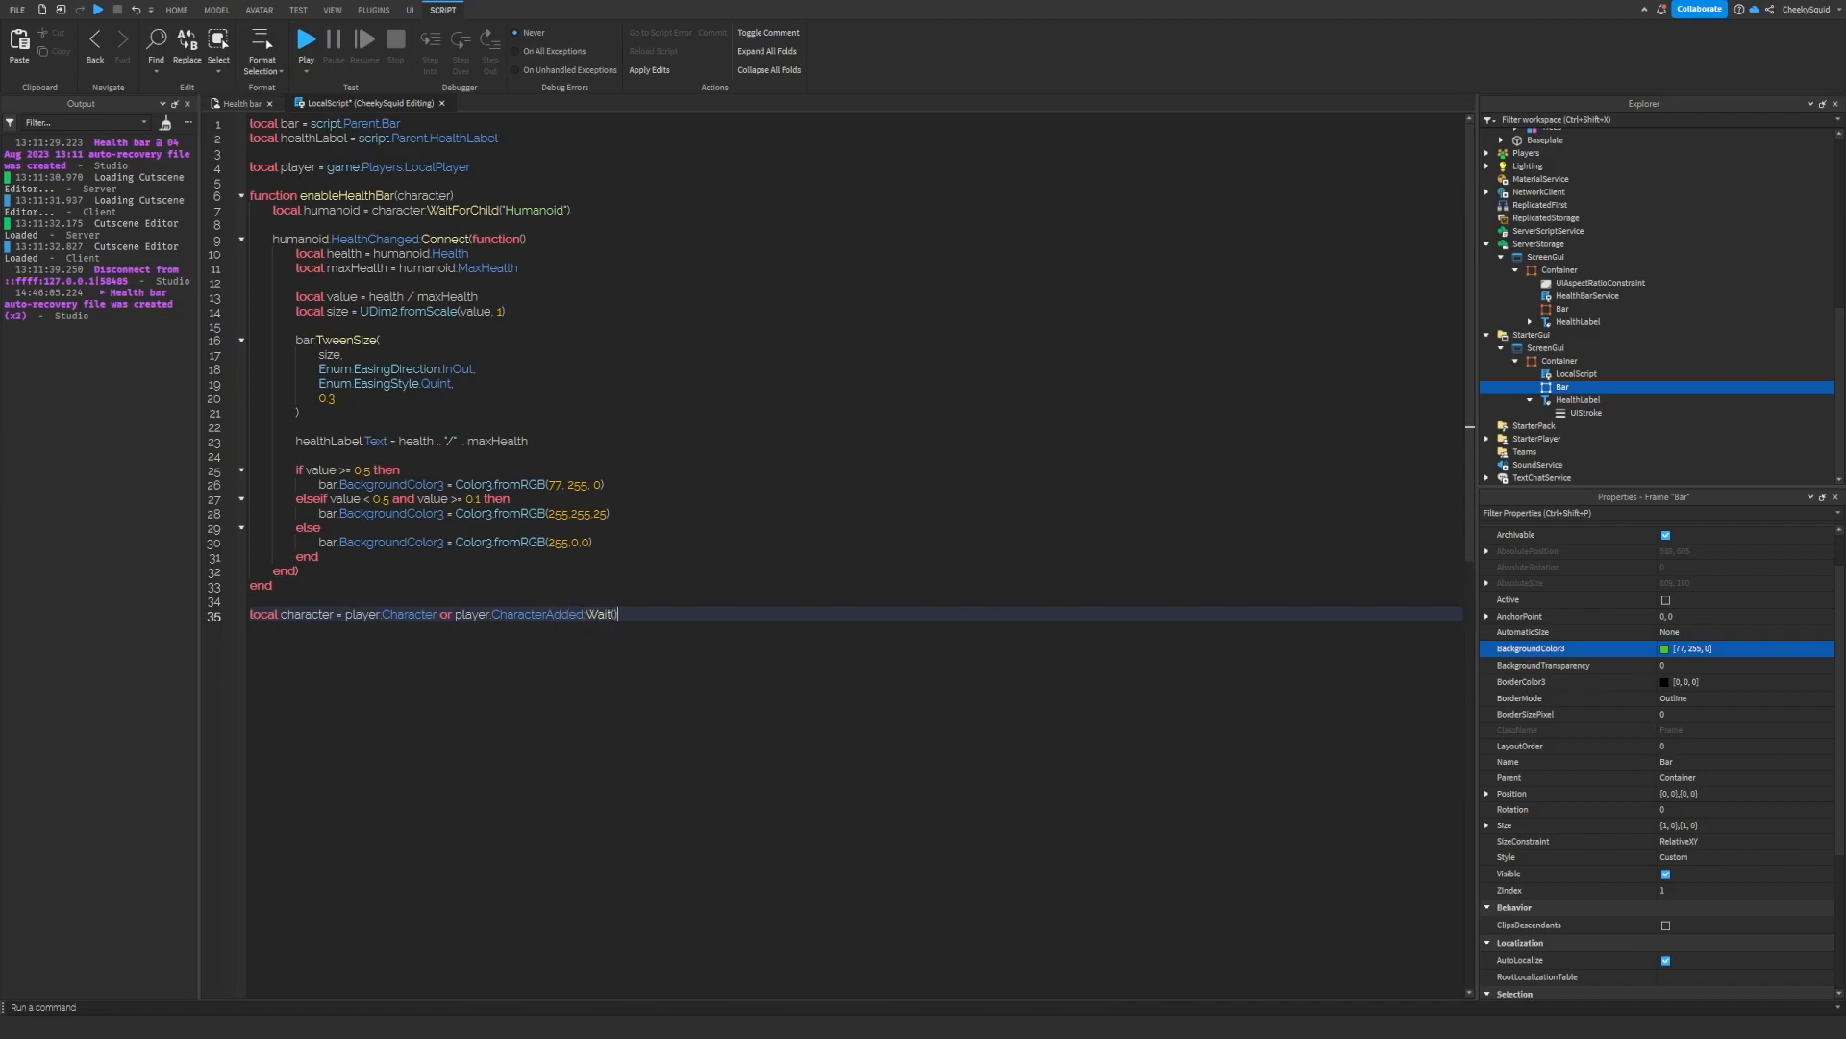
double_click(386, 613)
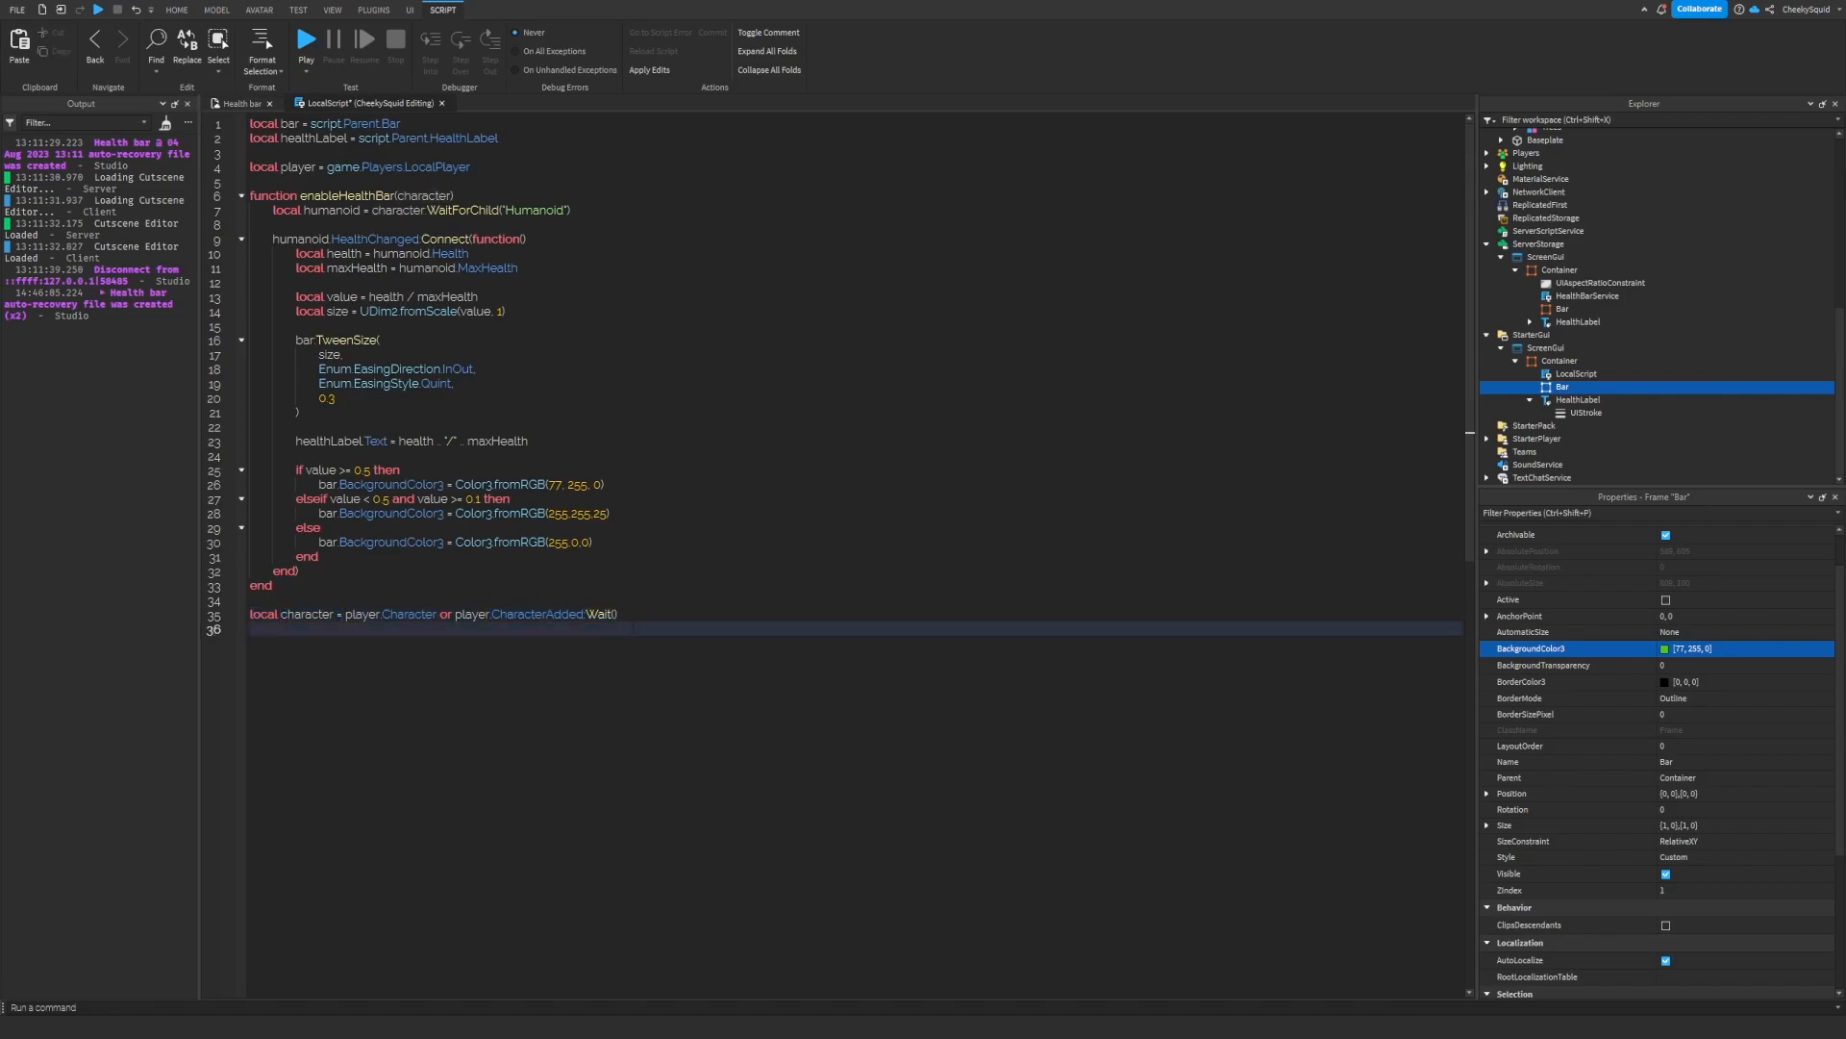
type("enableHealthBar)")
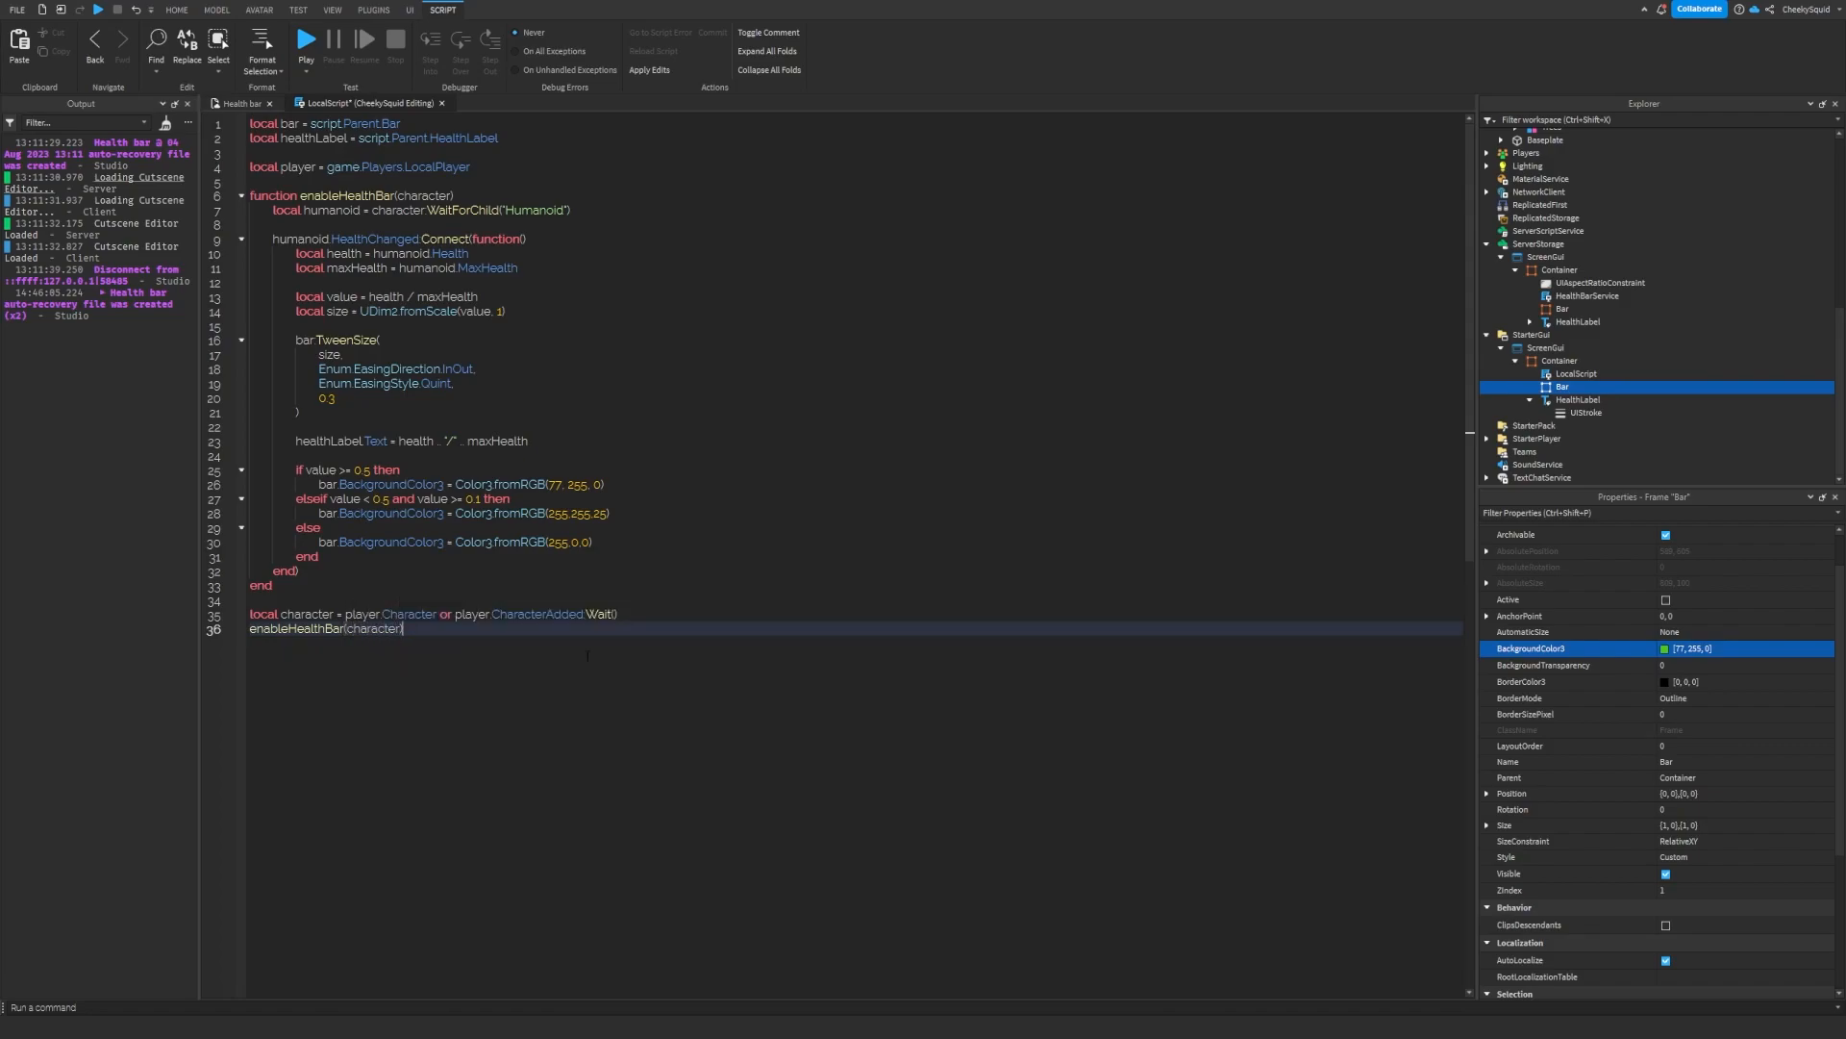
type("while wait(1) do")
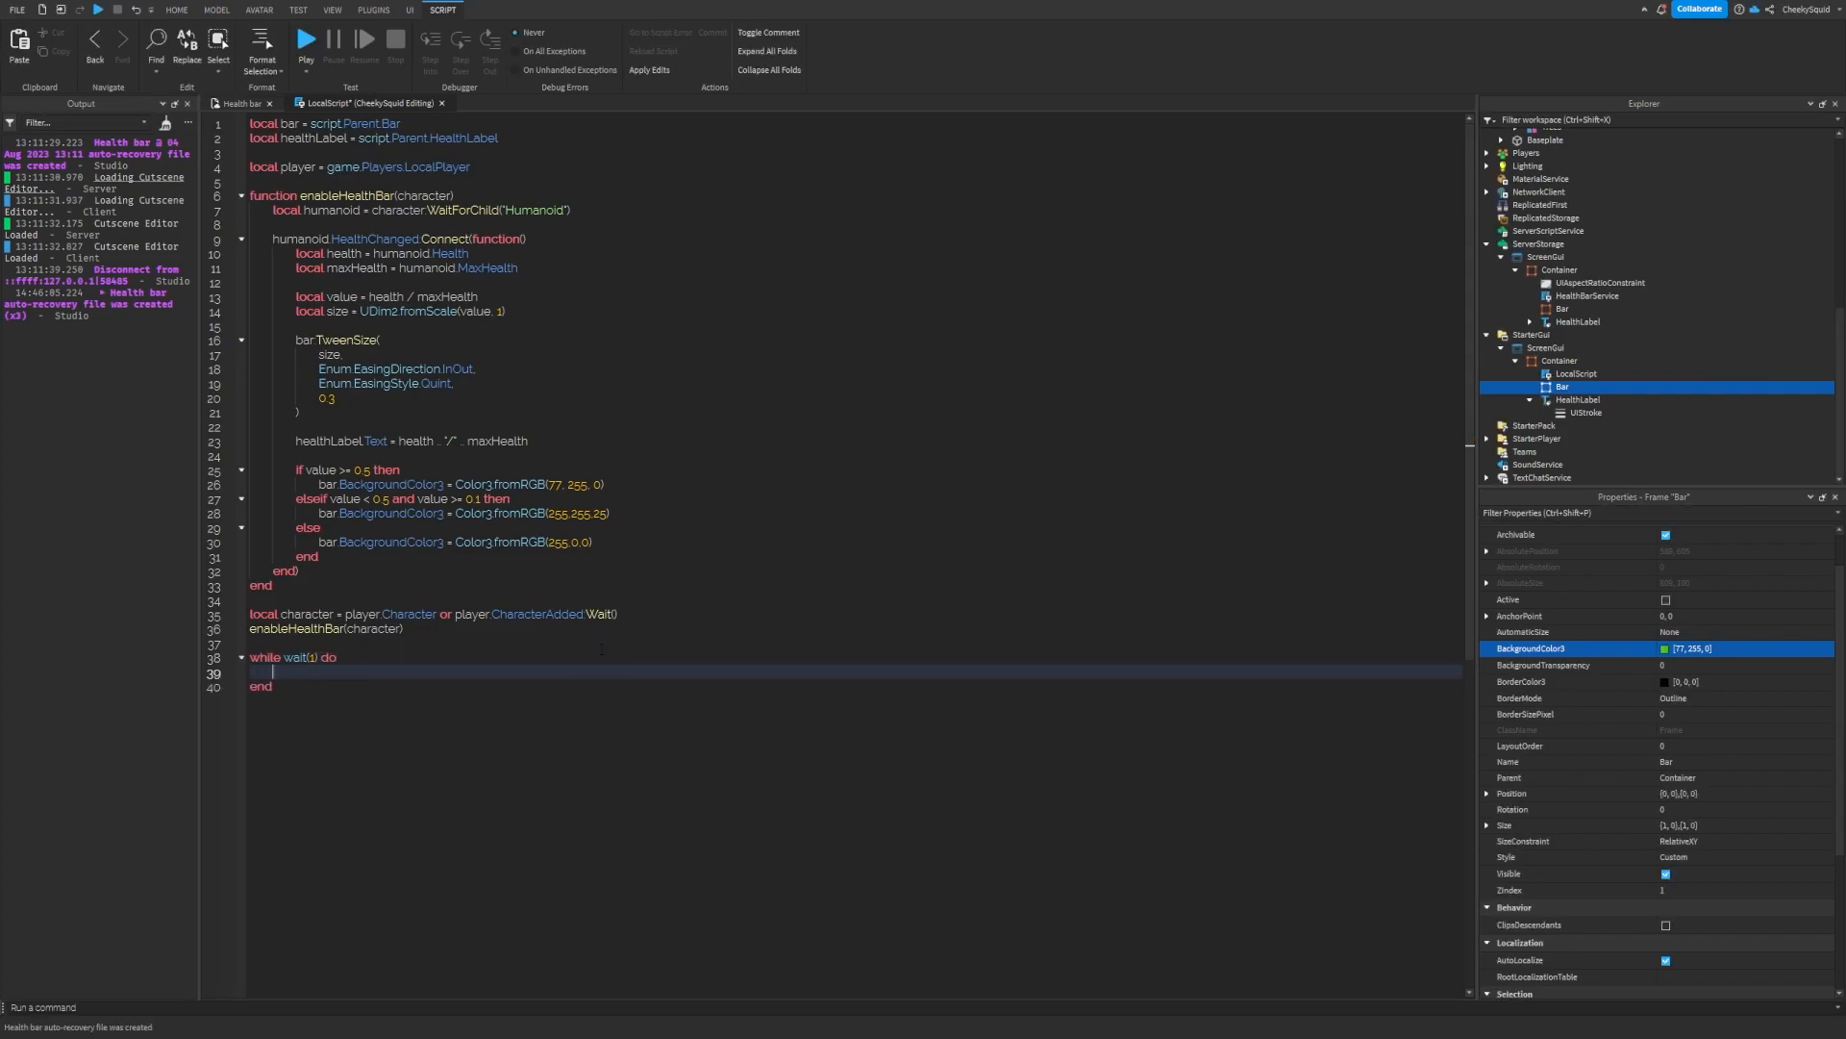
- Set character.Humanoid.Health to Random.new():NextInteger(1, 100) each second and launch a play test
type("character")
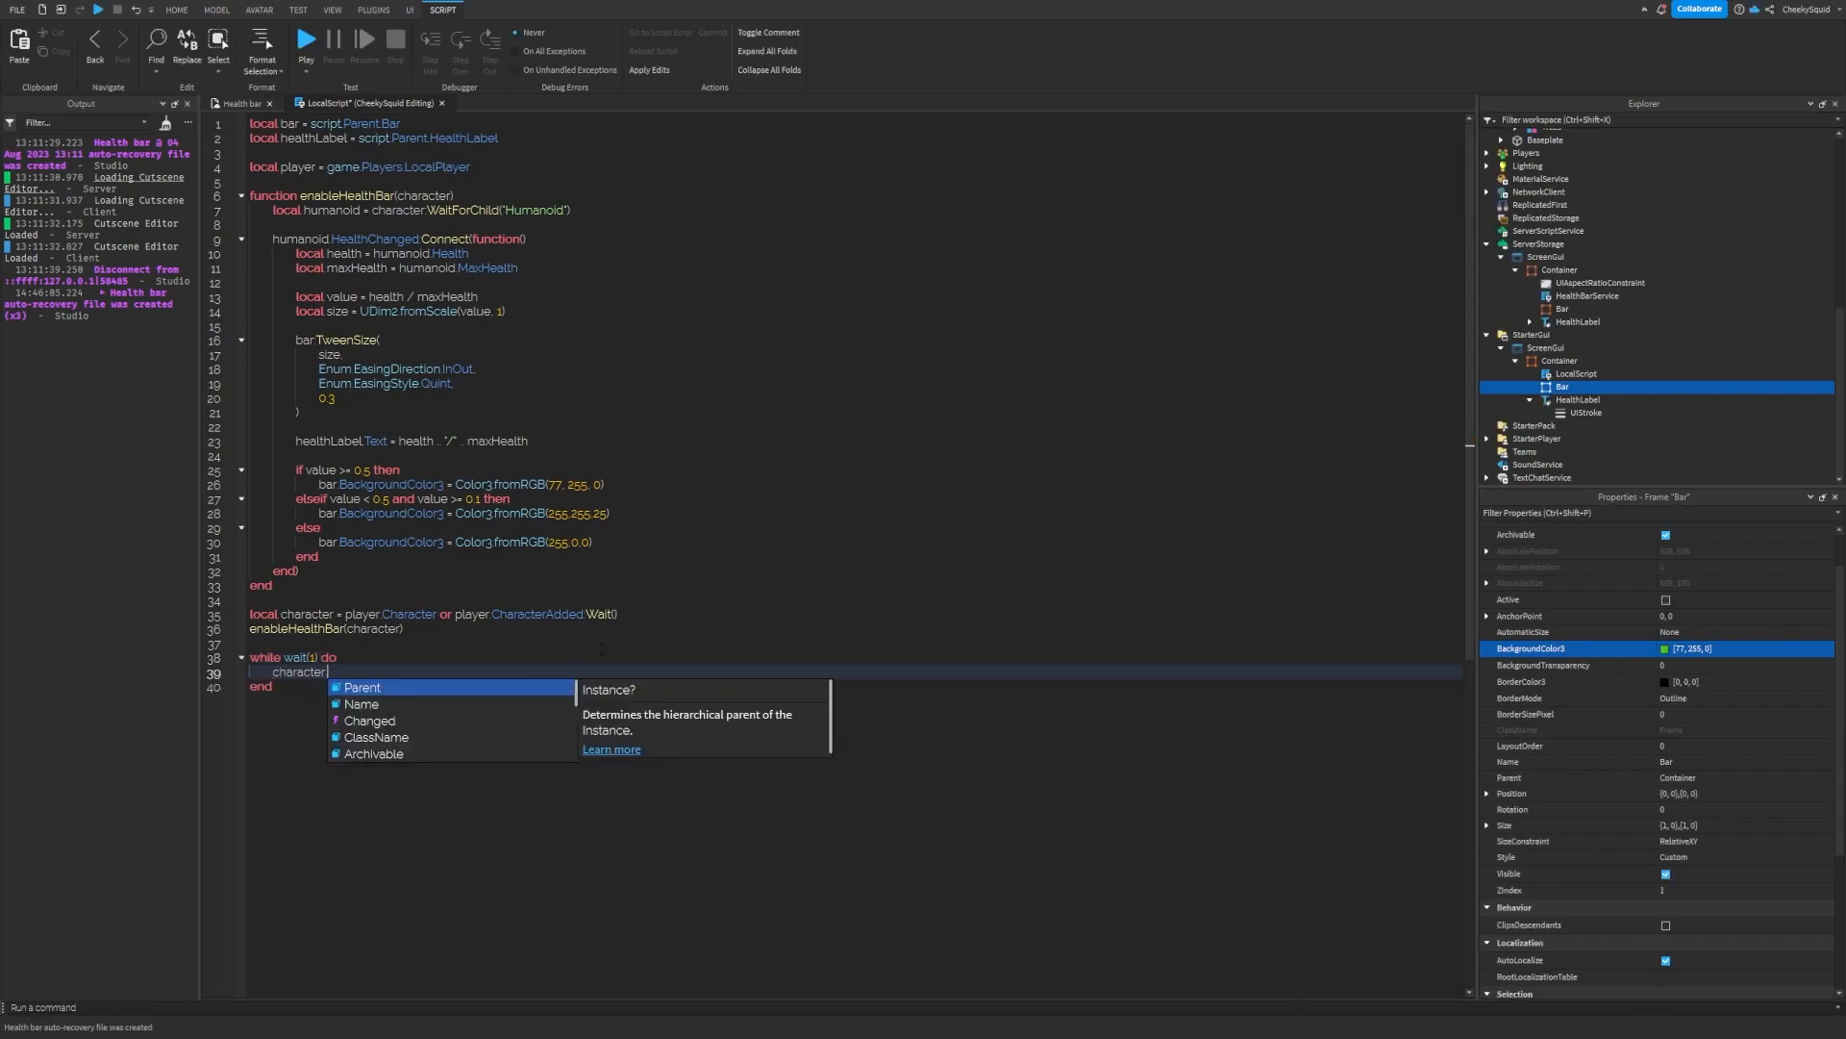
type(".Humanoid.Health =")
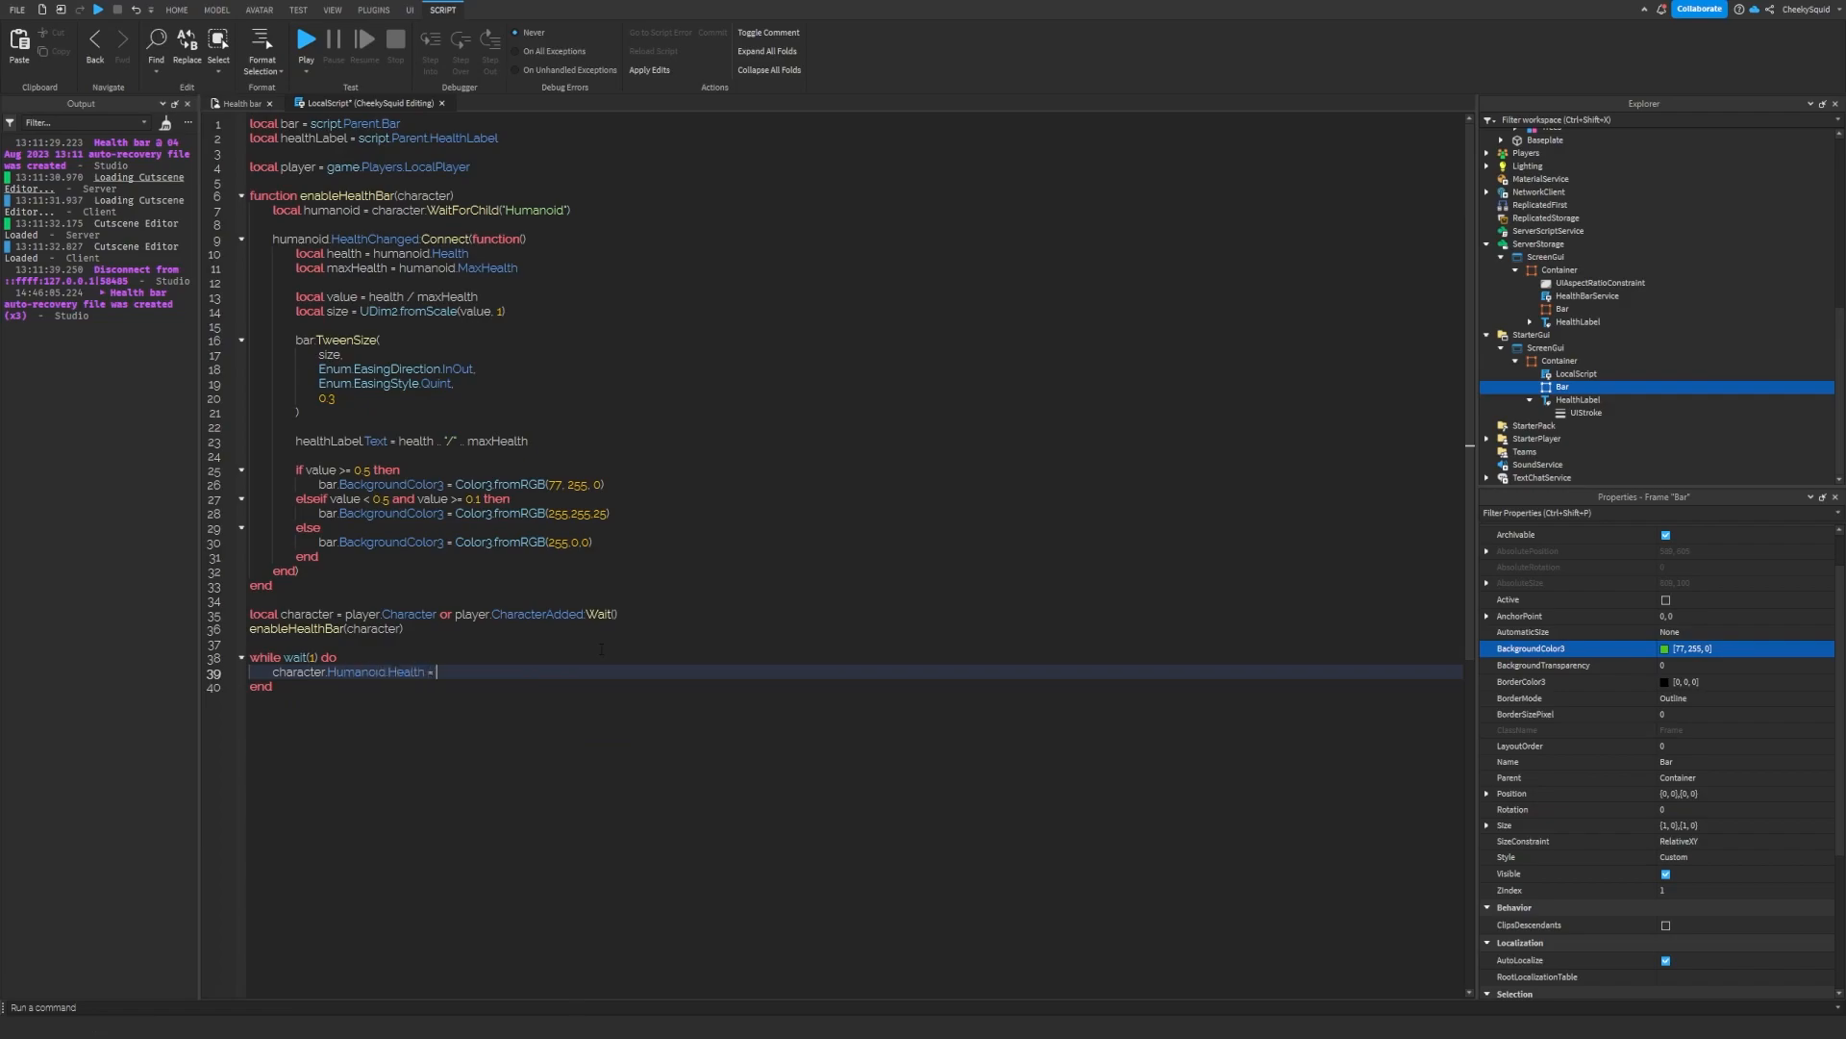
type("Random.new().NextInteger(1, 100)")
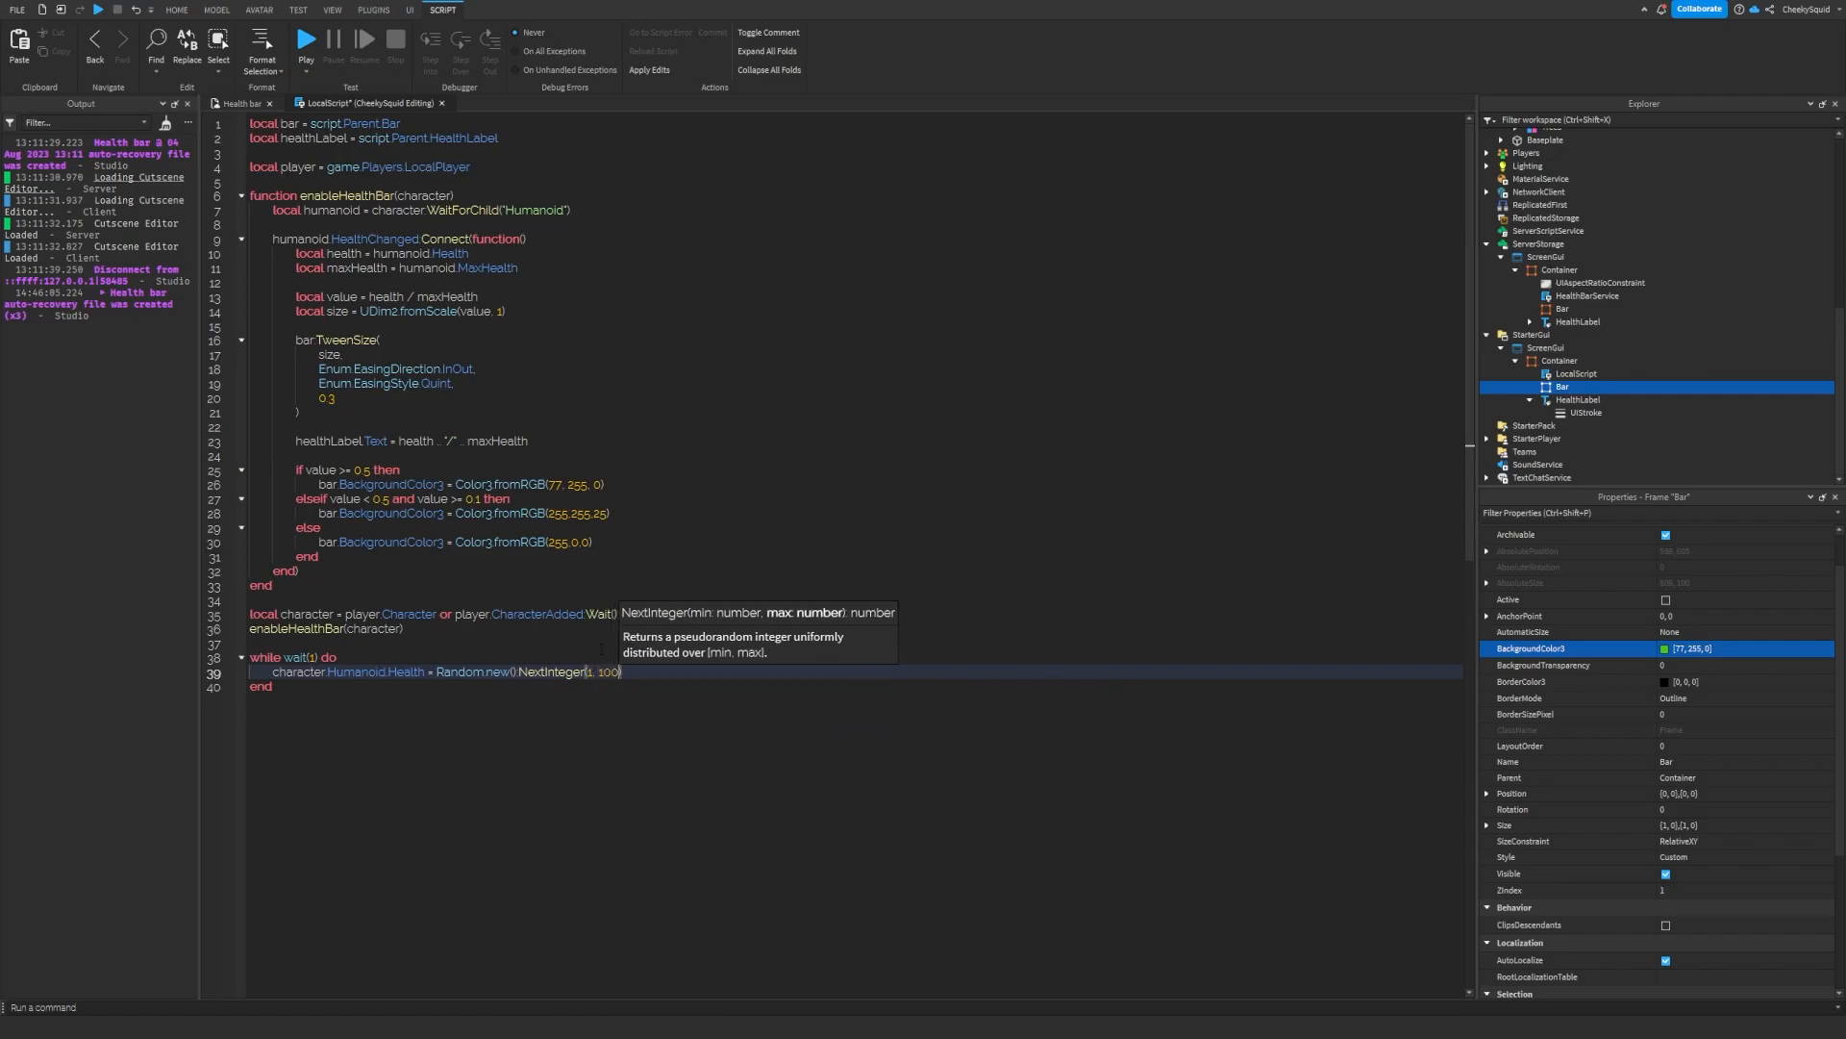
left_click(304, 40)
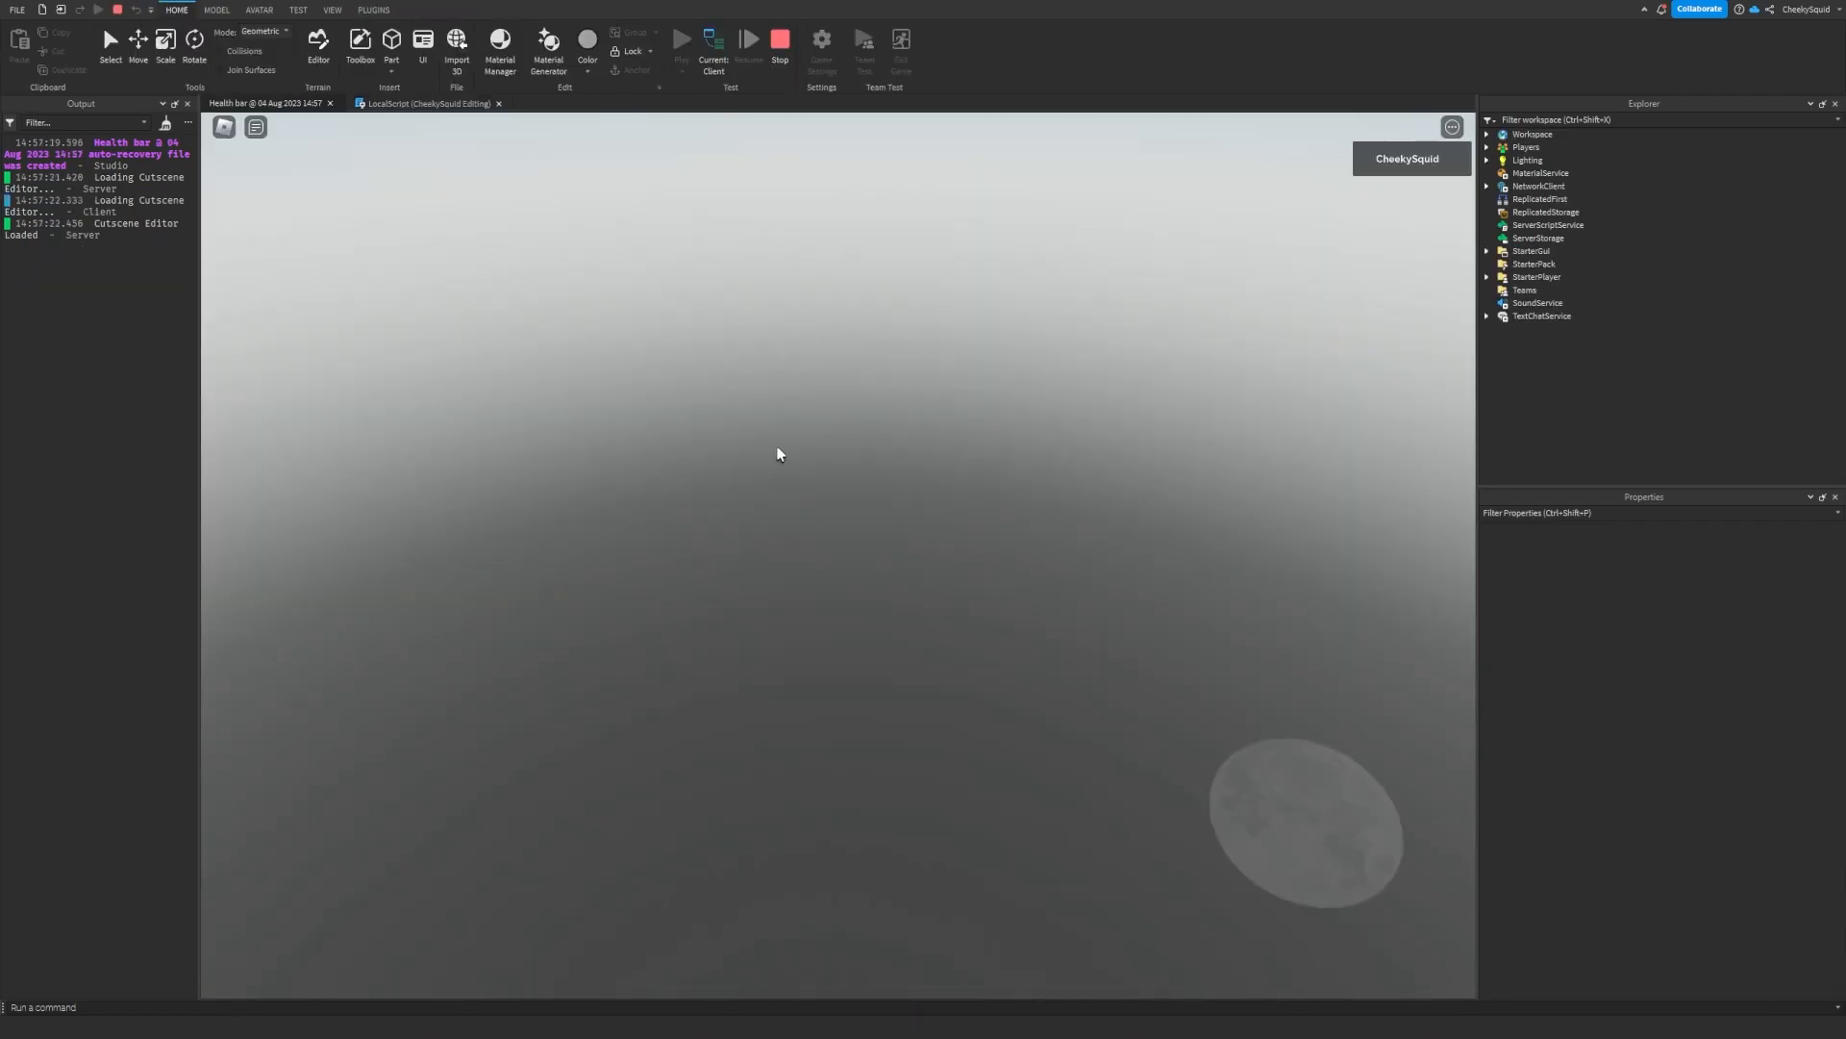
- Watch the health bar change in play, then stop the test
left_click(680, 38)
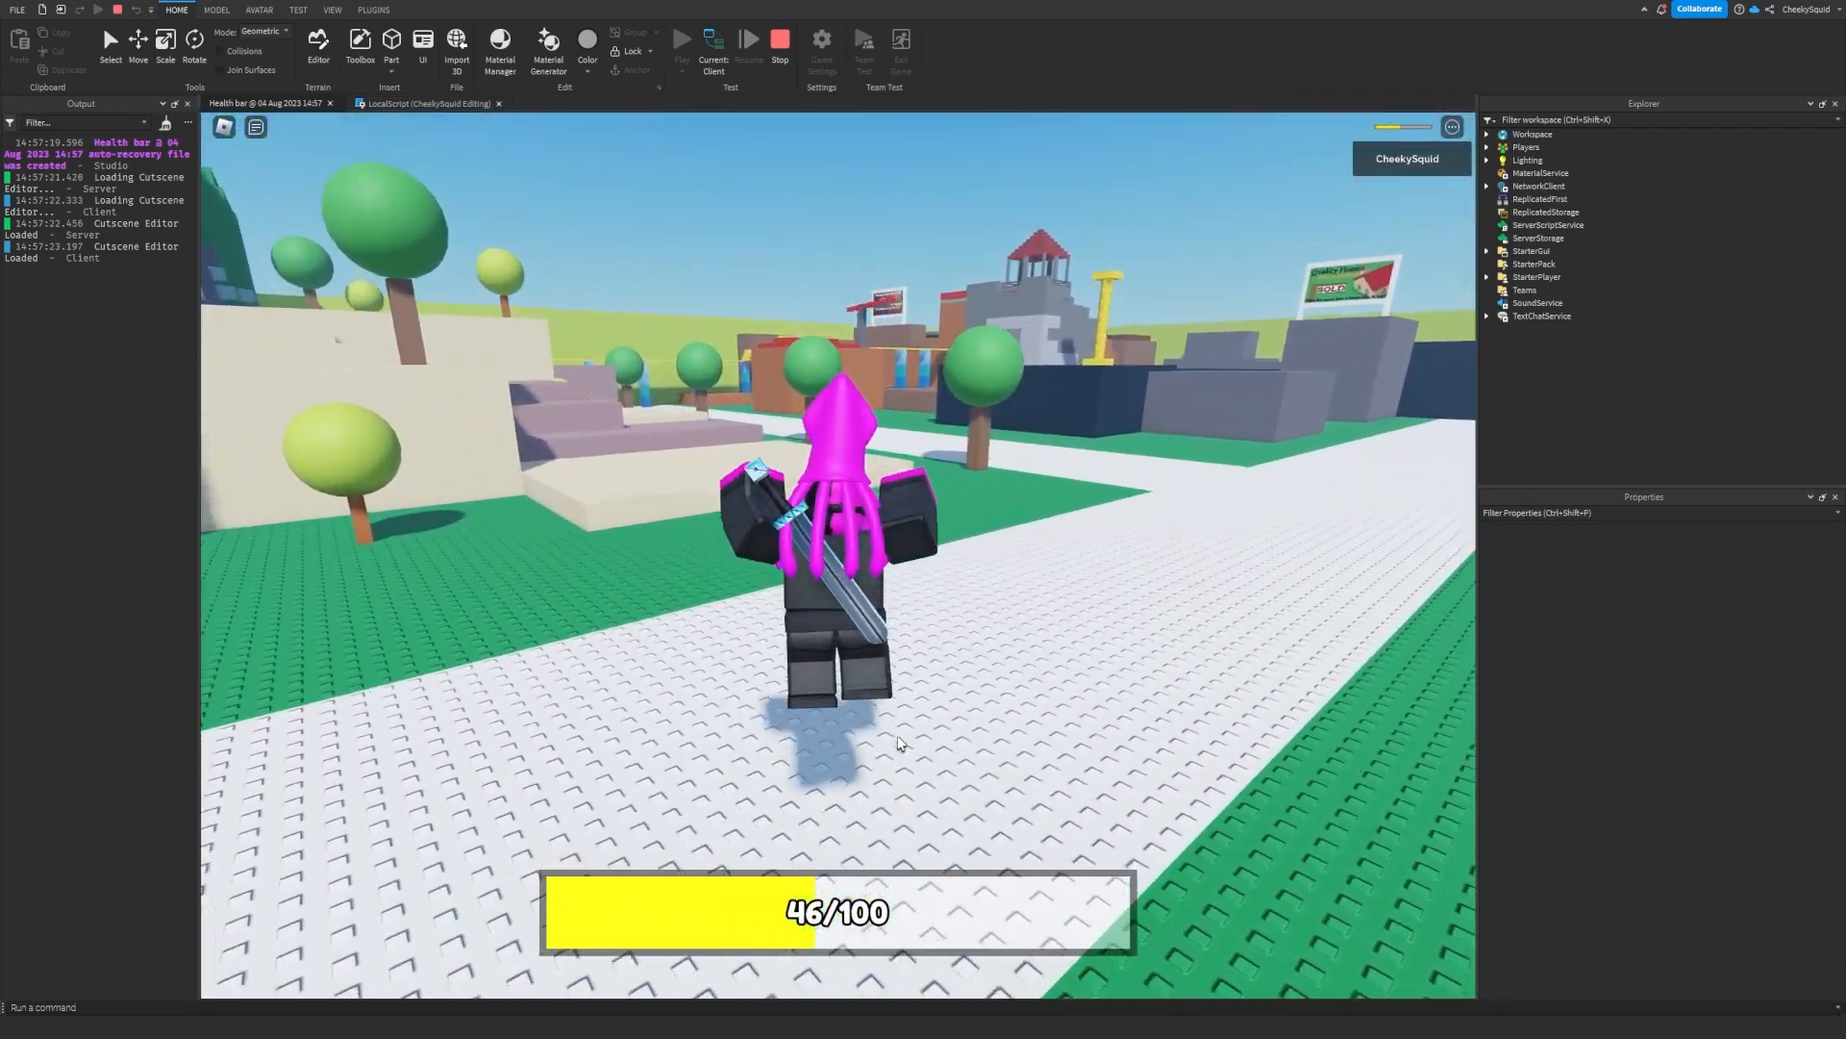
left_click(745, 46)
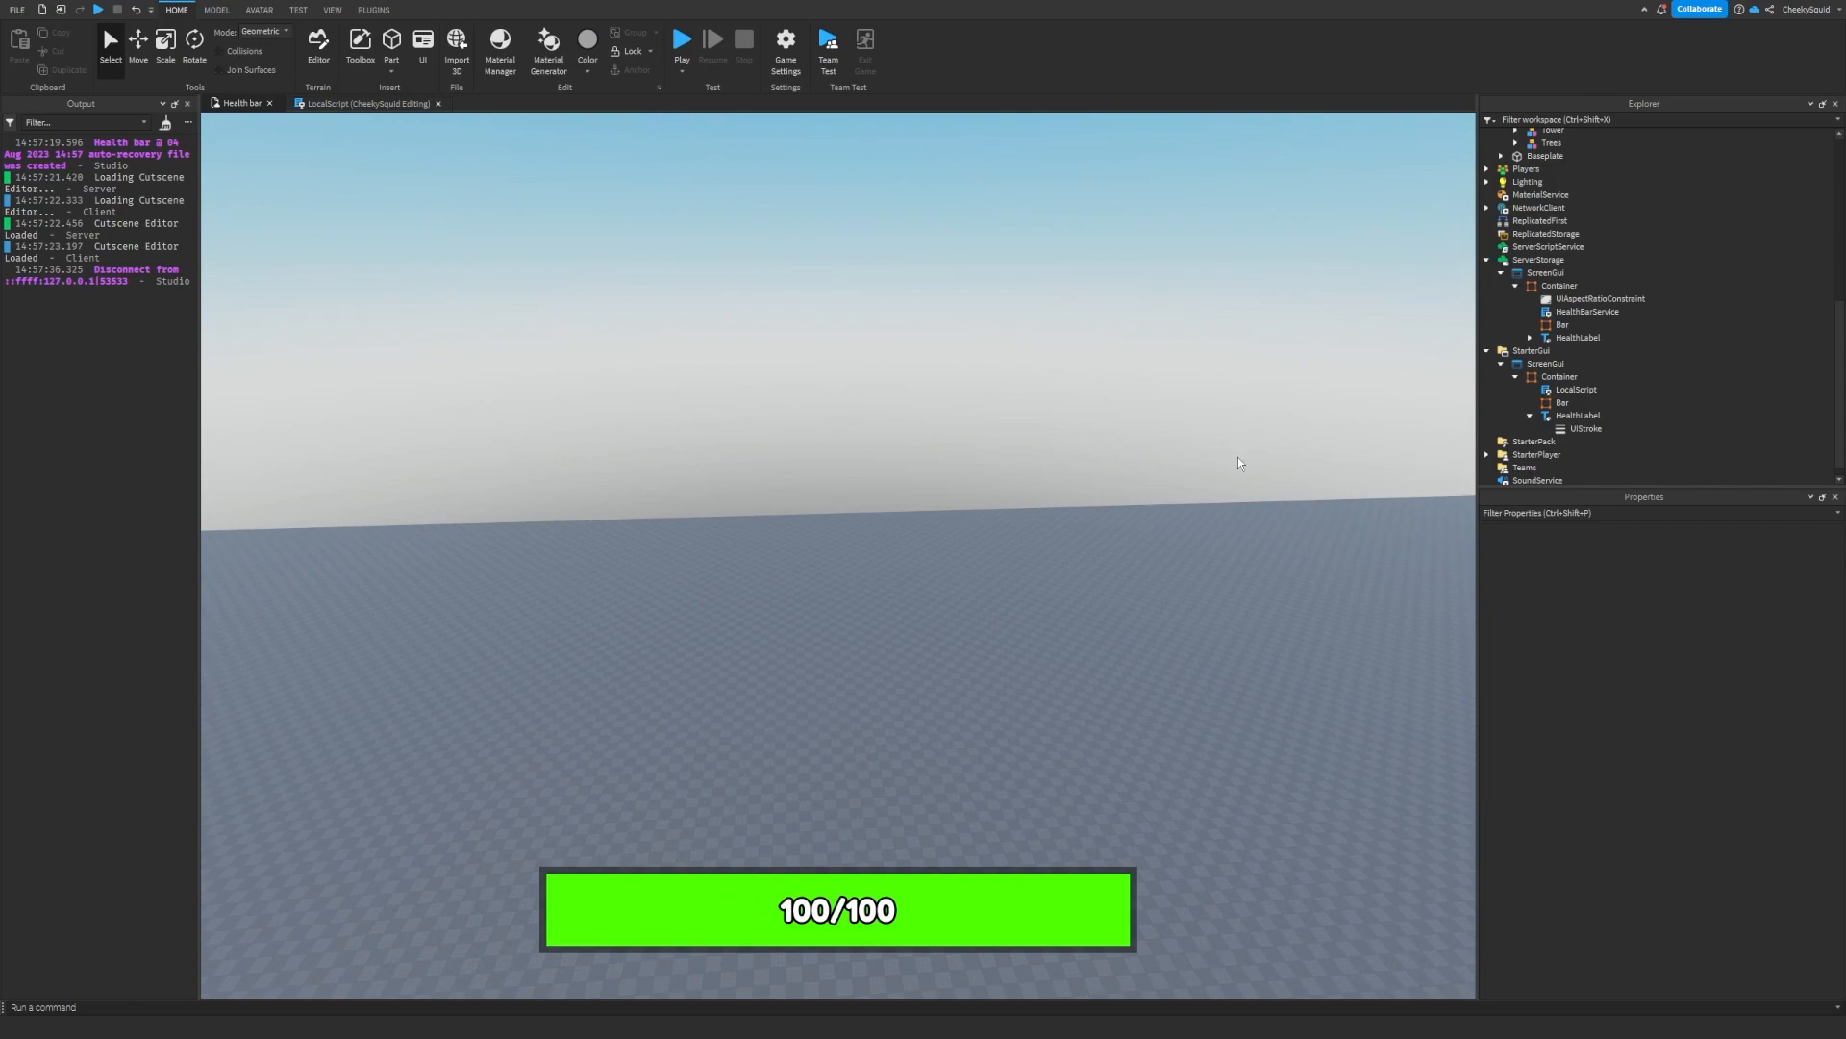
- Select the ScreenGui under StarterGui to view its properties
left_click(1546, 363)
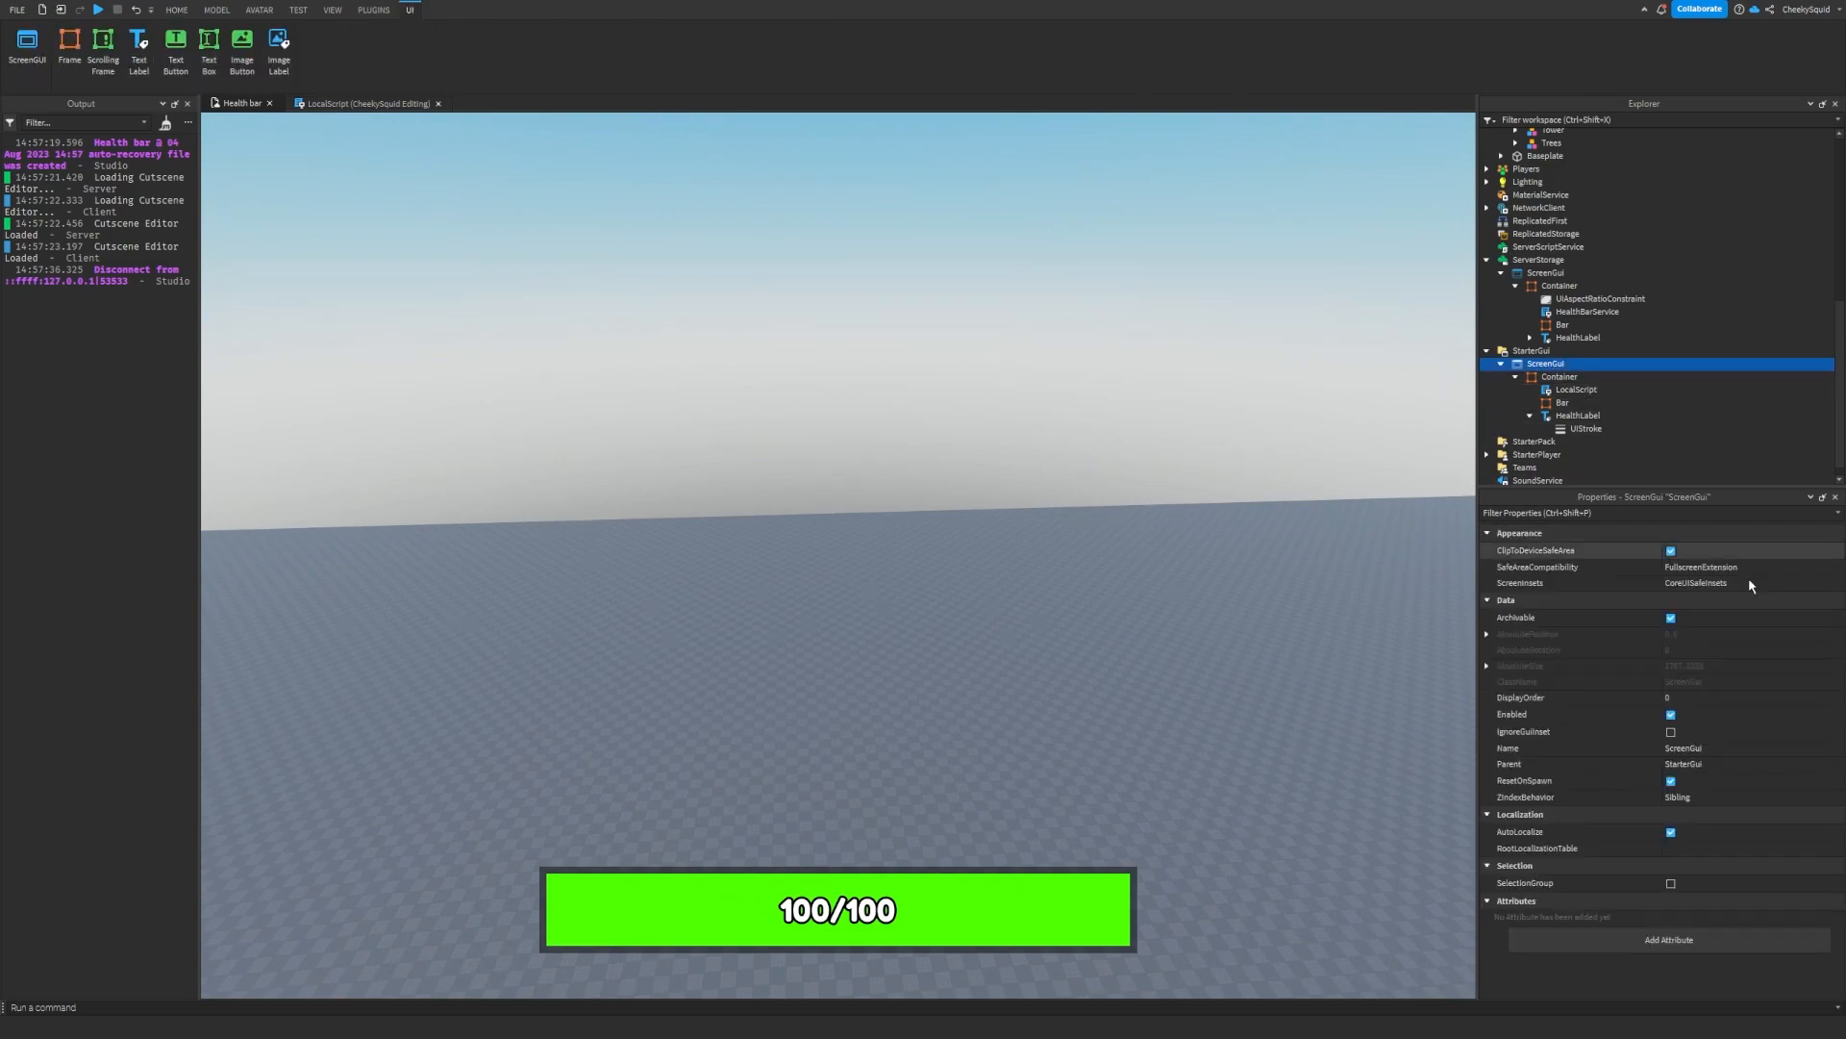
mouse_move(1583, 427)
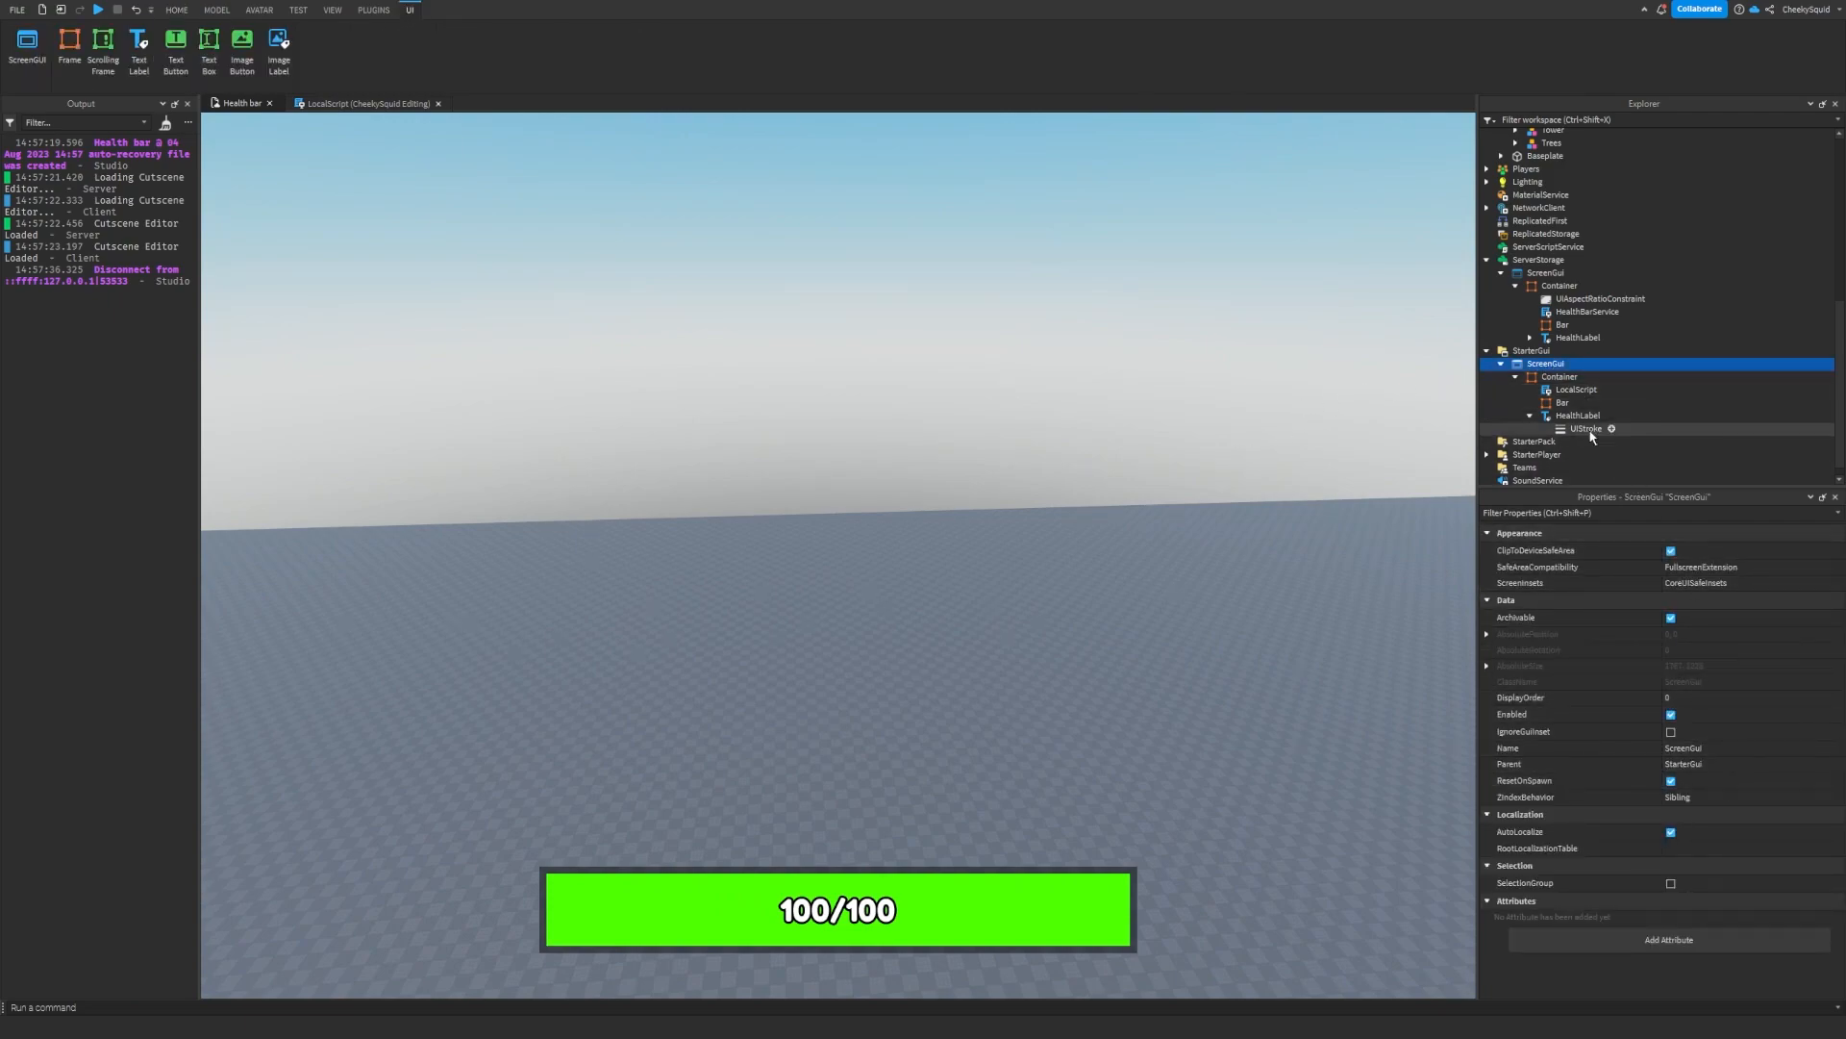
mouse_move(1579, 463)
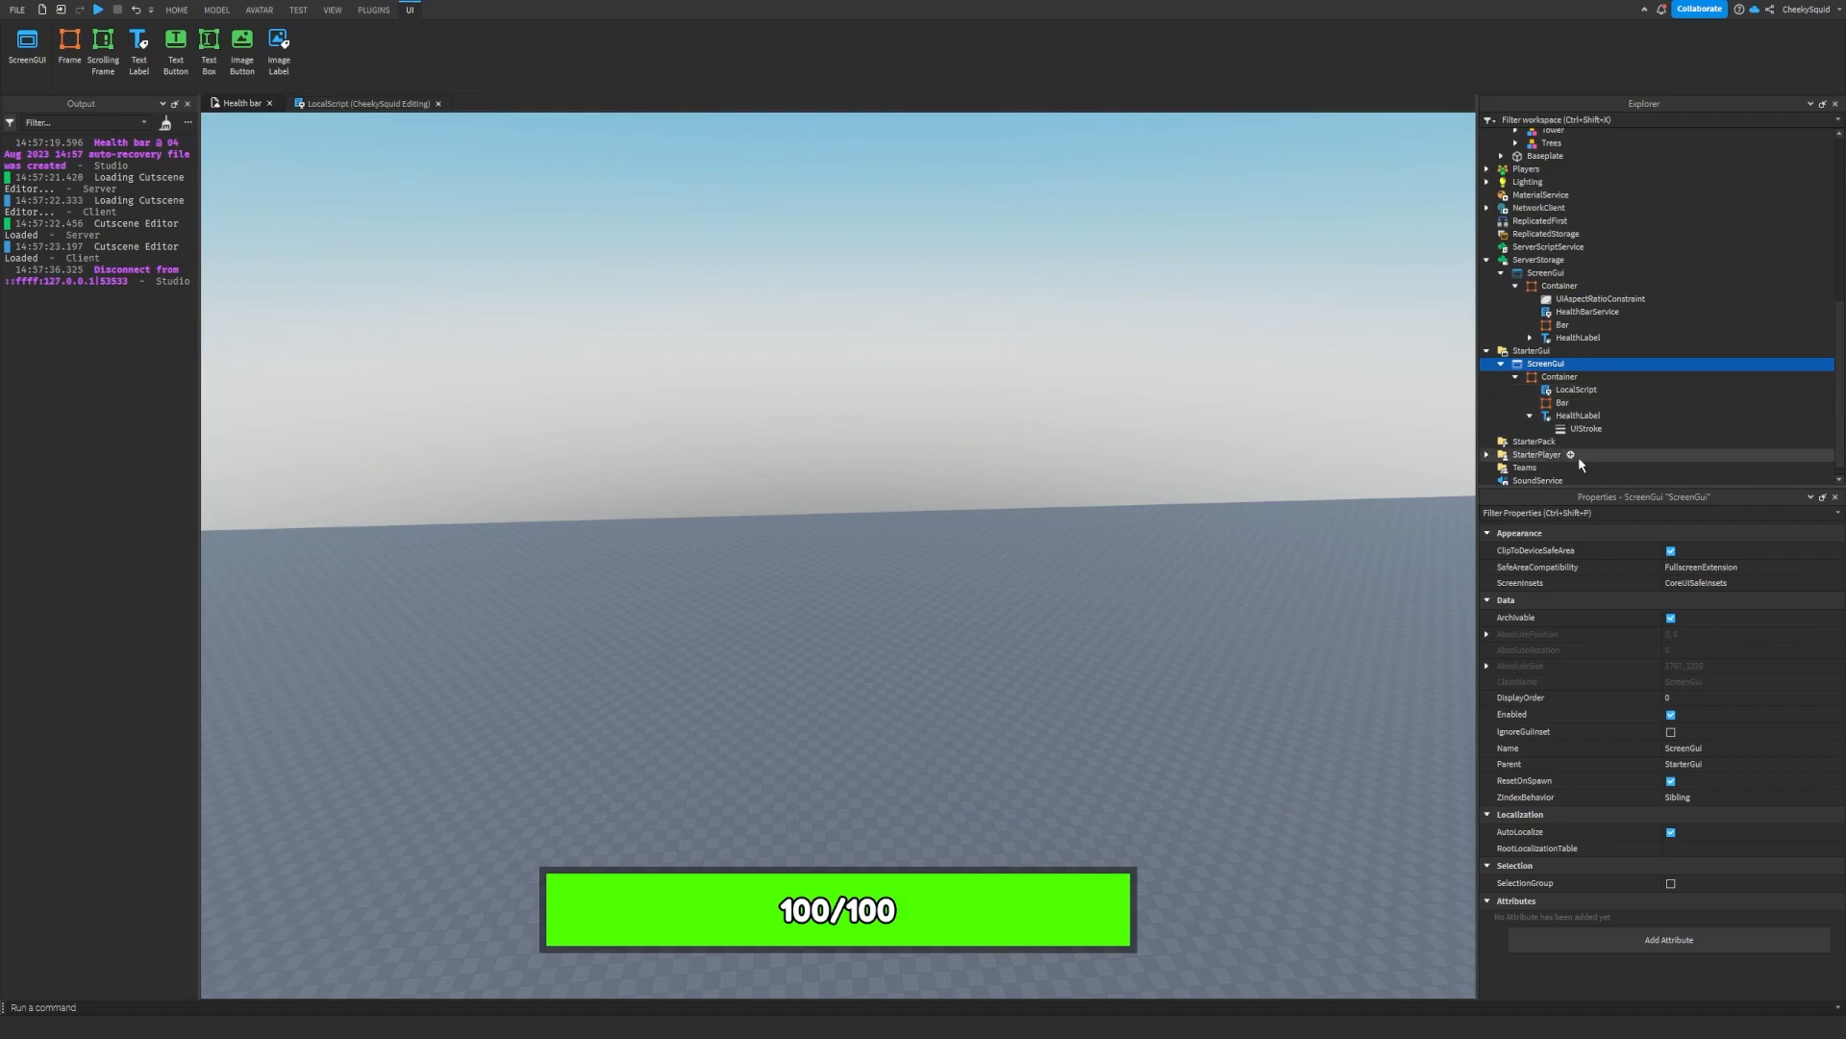